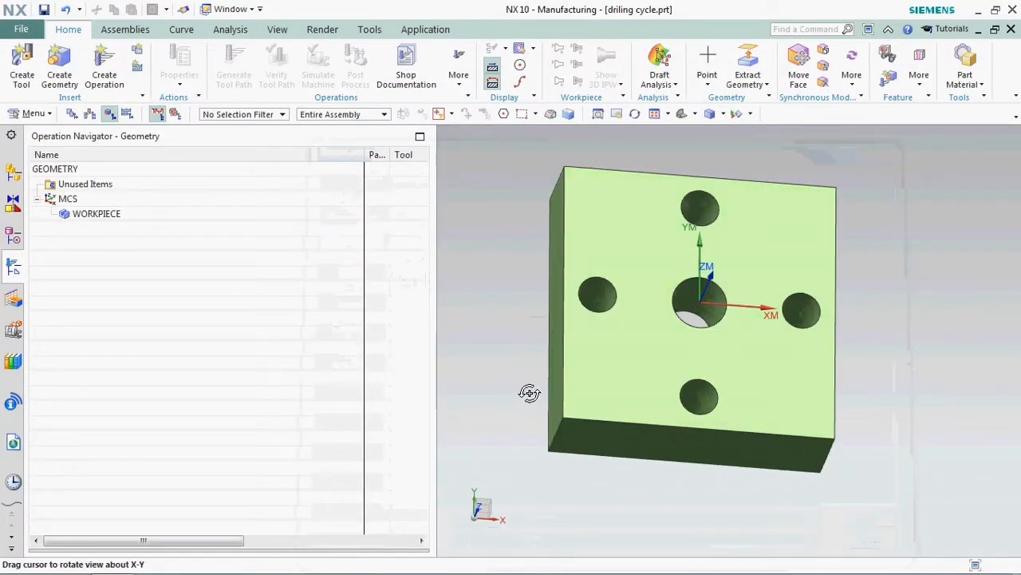
Measure the diameters of the centre hole and an outer hole on the plate
{"action": "left_click", "coordinate": [230, 29]}
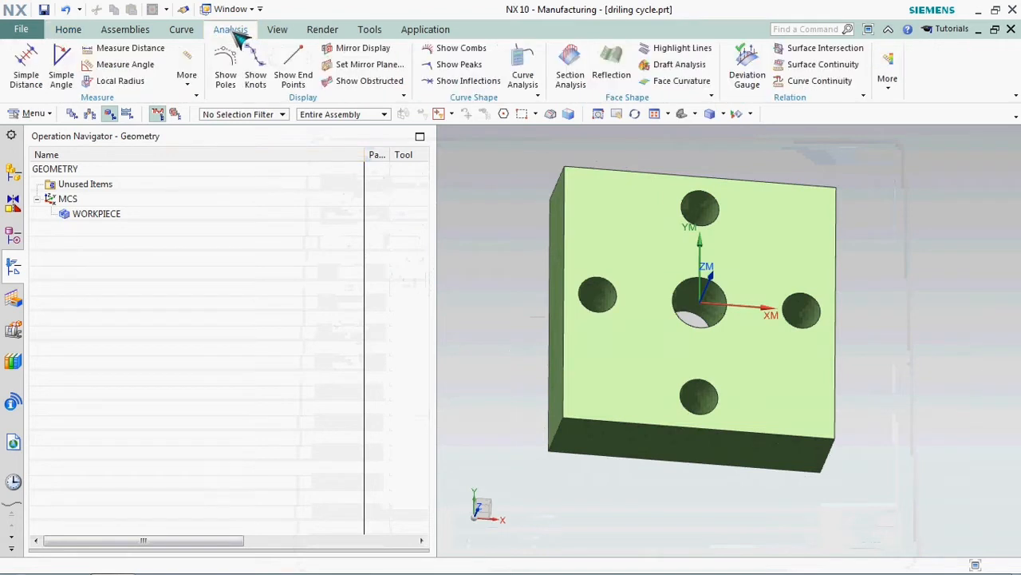
{"action": "left_click", "coordinate": [187, 60]}
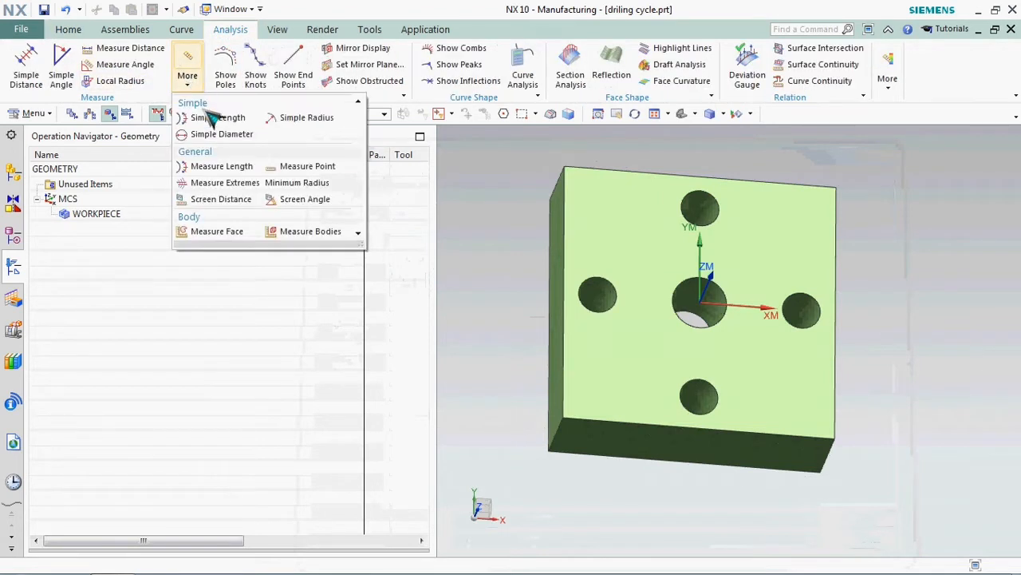
{"action": "left_click", "coordinate": [222, 133]}
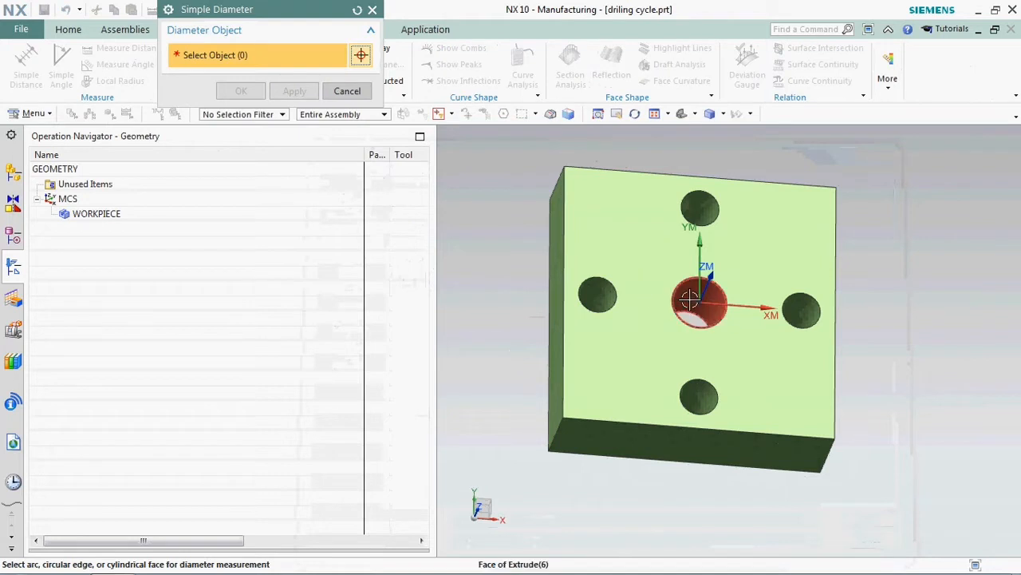
{"action": "left_click", "coordinate": [700, 300]}
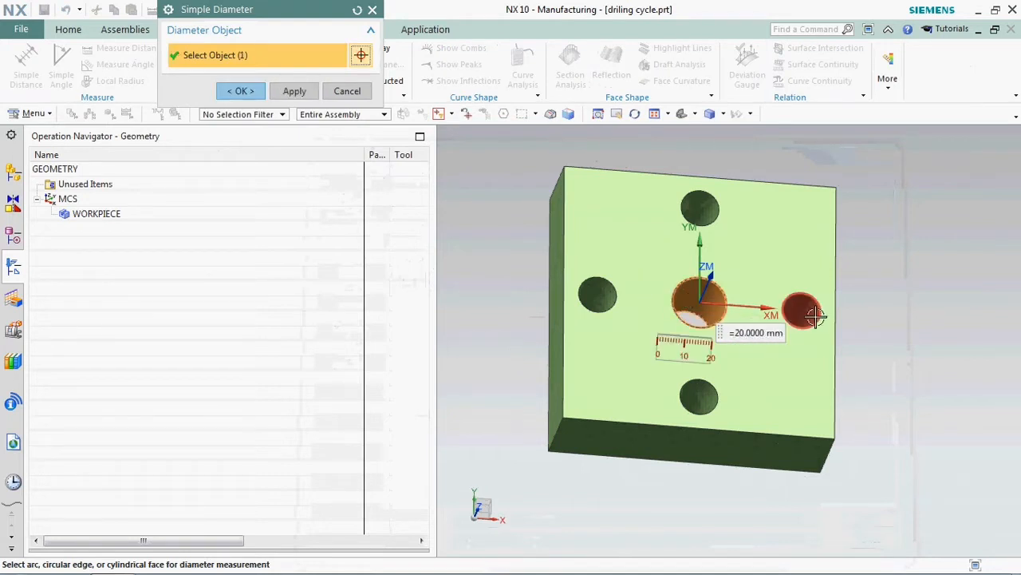
{"action": "left_click", "coordinate": [802, 312]}
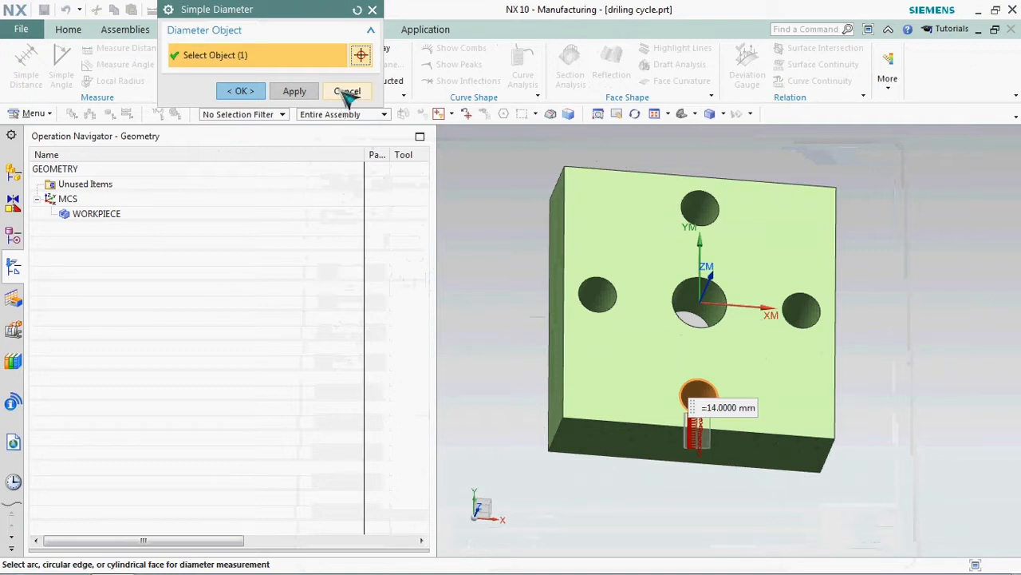
{"action": "left_click", "coordinate": [347, 90]}
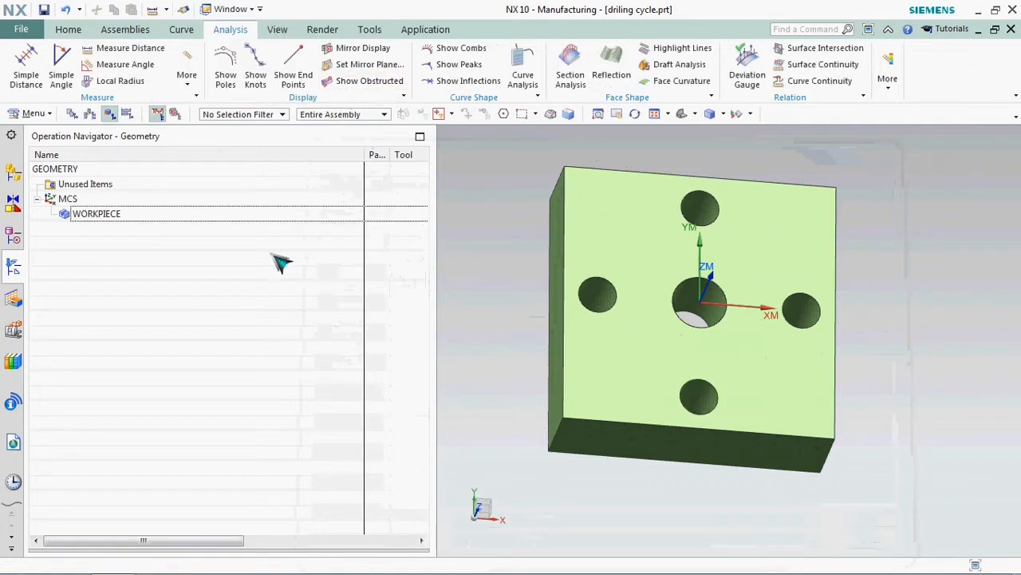
Edit WORKPIECE and specify the plate body as its part geometry
{"action": "left_click", "coordinate": [95, 213]}
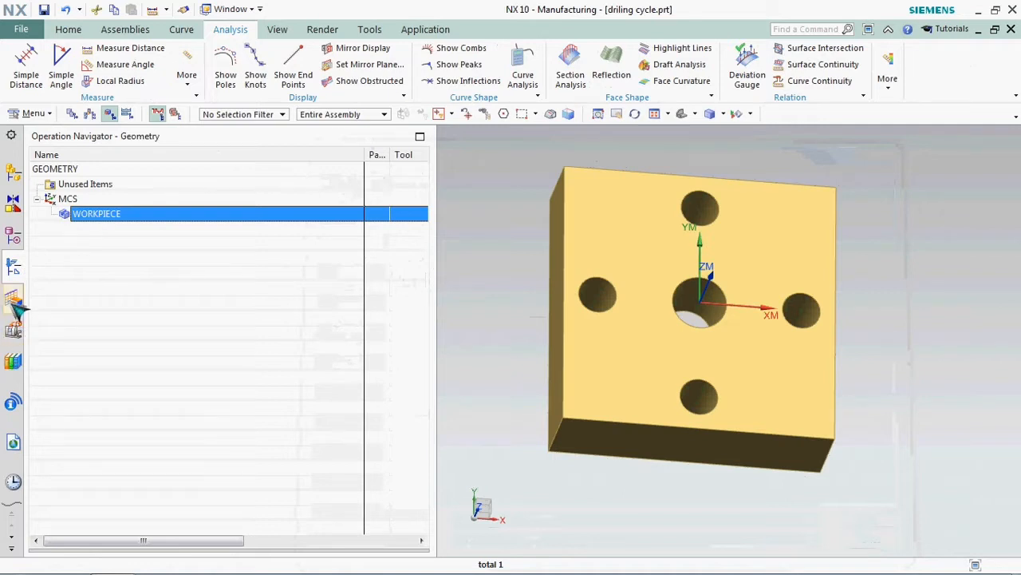
{"action": "right_click", "coordinate": [96, 213]}
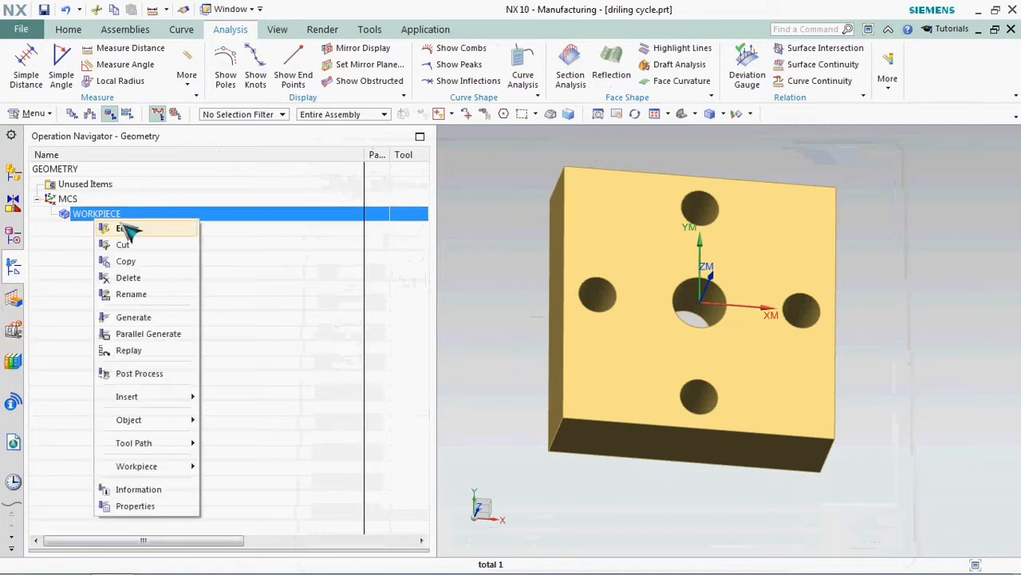
{"action": "left_click", "coordinate": [121, 227]}
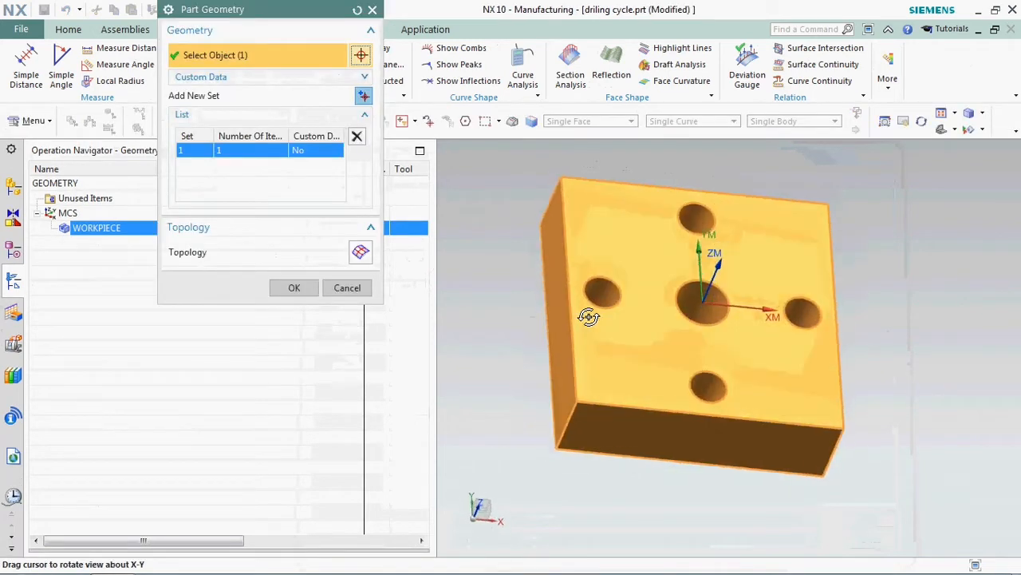
{"action": "left_click", "coordinate": [293, 287]}
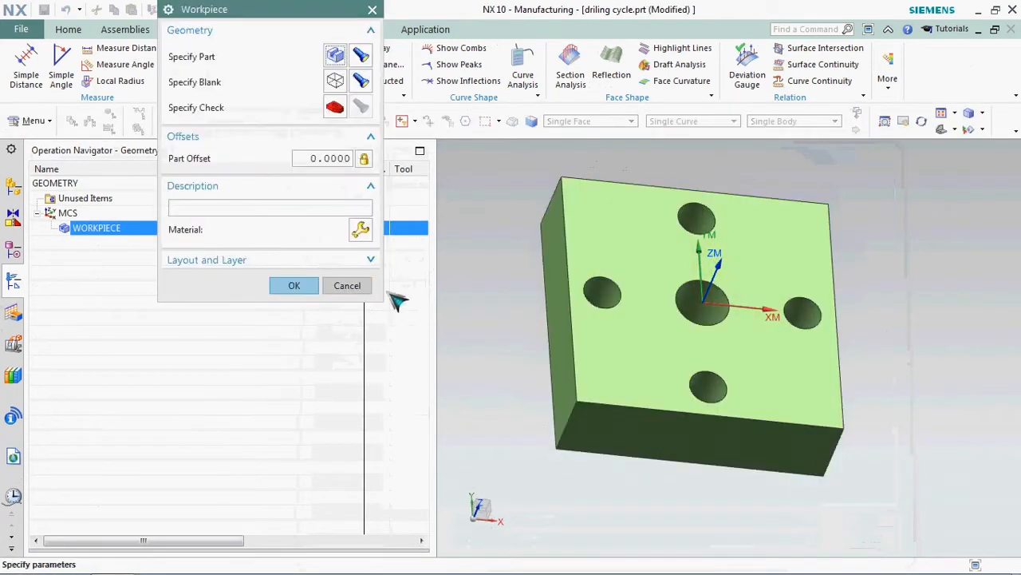
{"action": "left_click", "coordinate": [294, 284]}
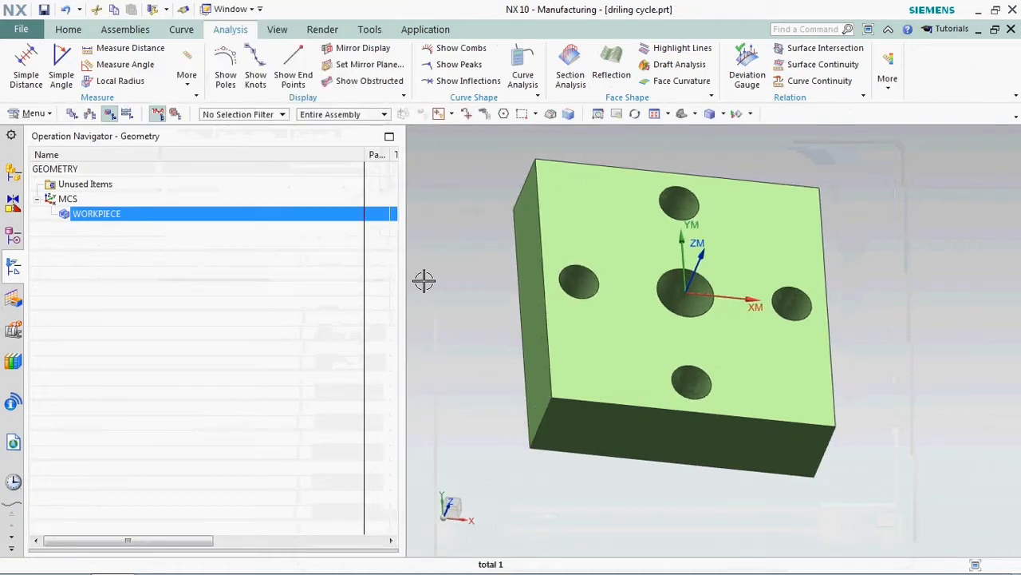
{"action": "mouse_move", "coordinate": [49, 317]}
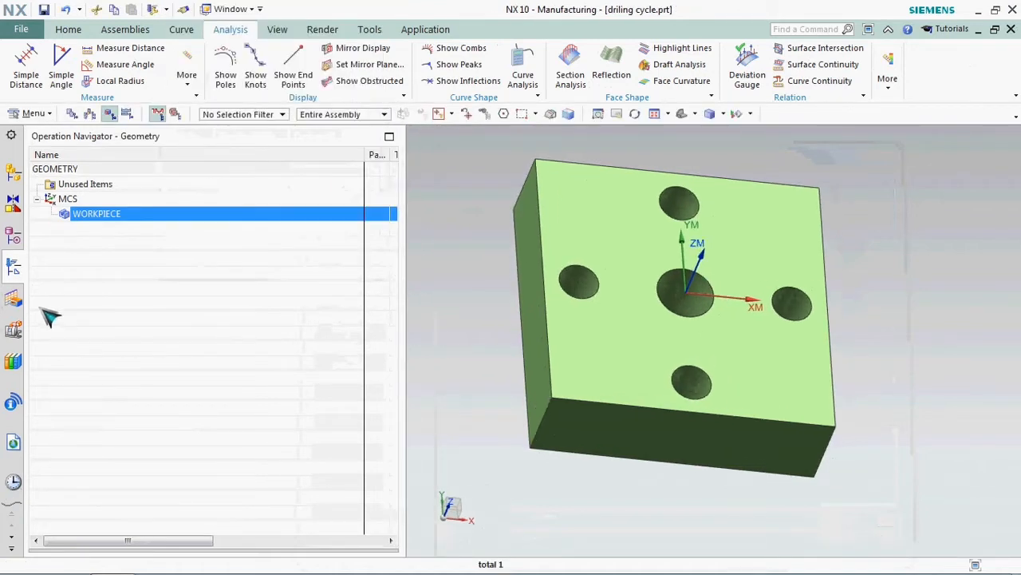
{"action": "mouse_move", "coordinate": [14, 302]}
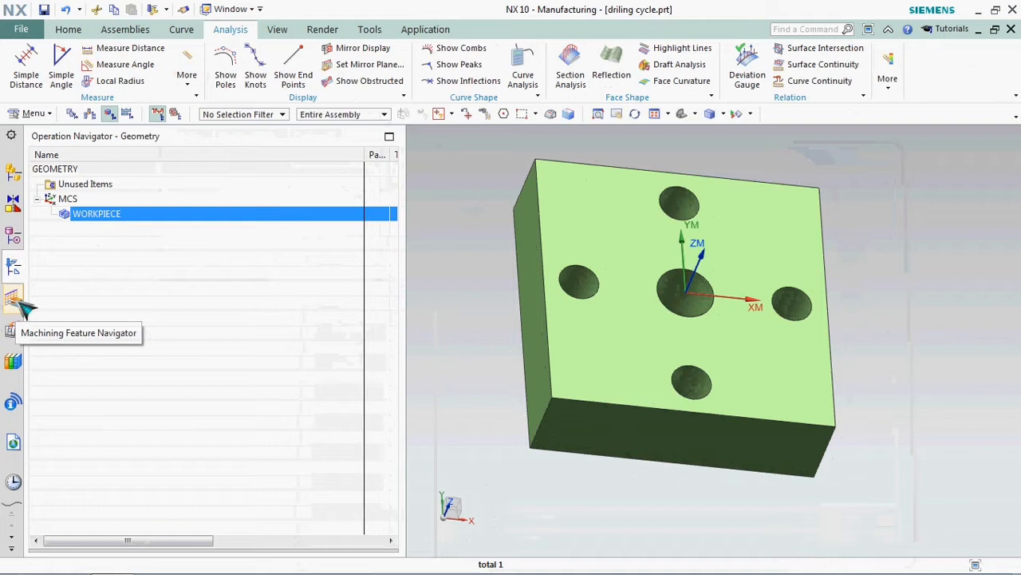
{"action": "mouse_move", "coordinate": [14, 308]}
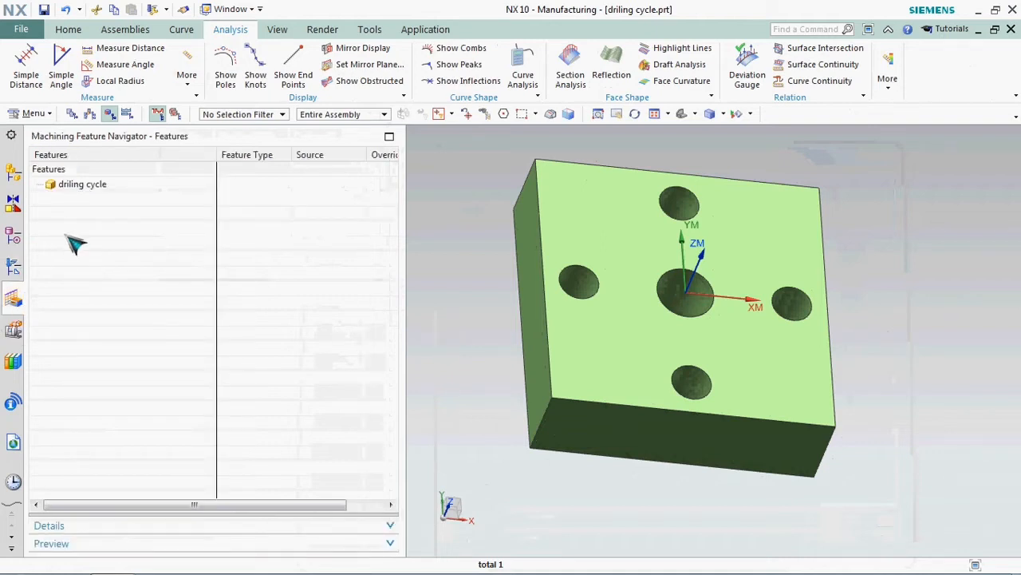
Run Find Features on driling cycle with Workpiece search, accepting the 11 recognised features
{"action": "left_click", "coordinate": [82, 183]}
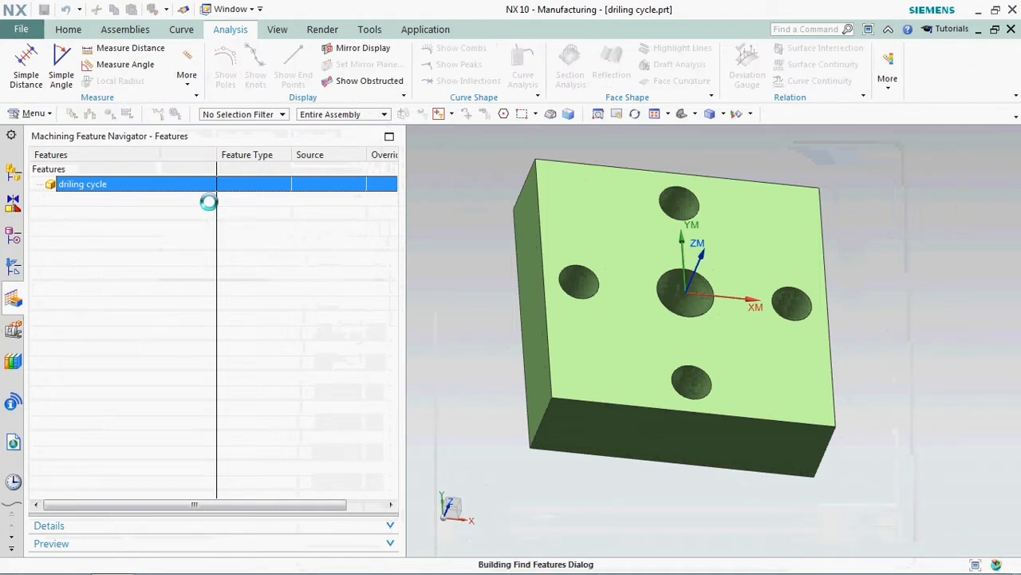
{"action": "left_click", "coordinate": [209, 202]}
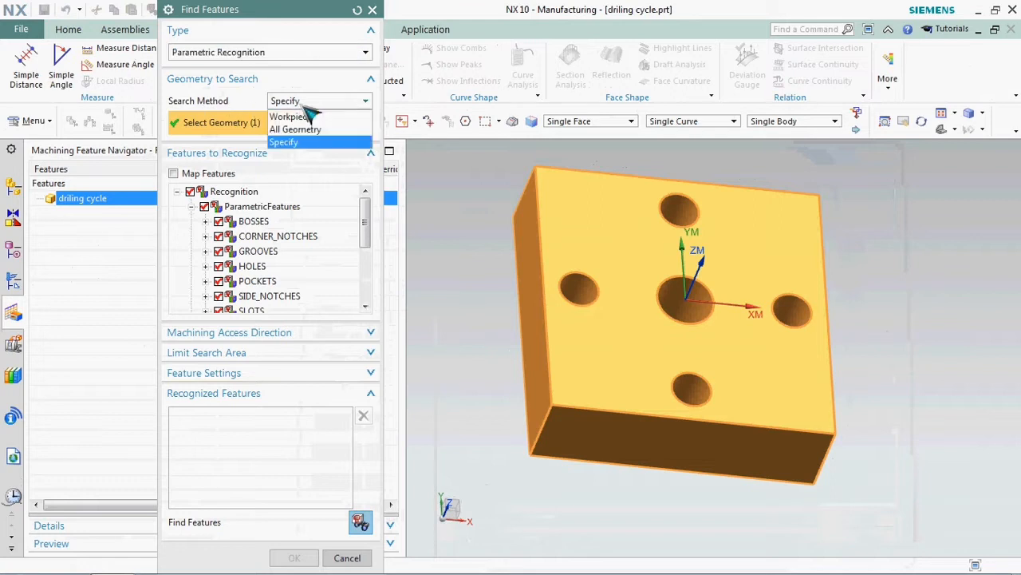
{"action": "mouse_move", "coordinate": [291, 116]}
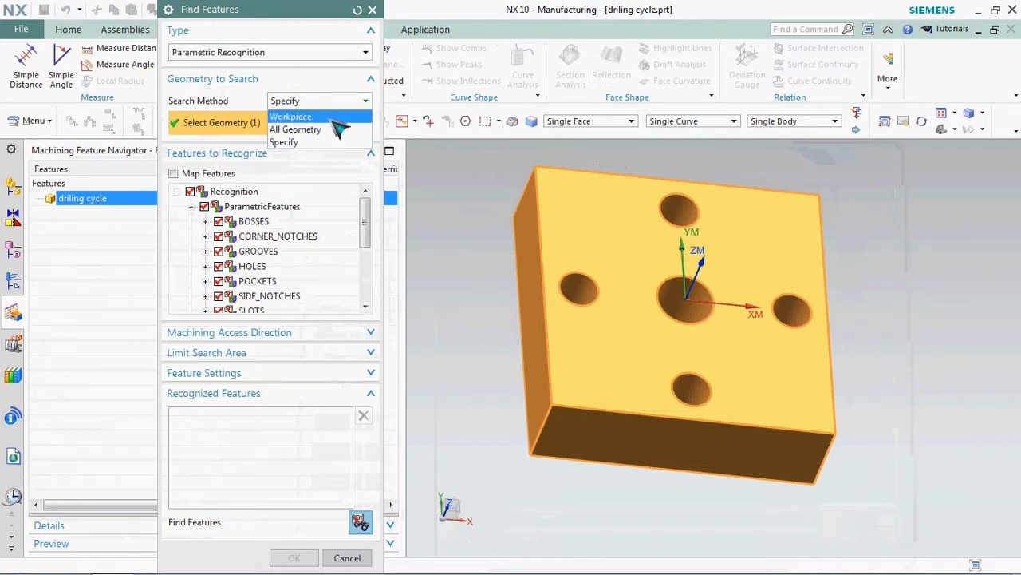
{"action": "left_click", "coordinate": [290, 117]}
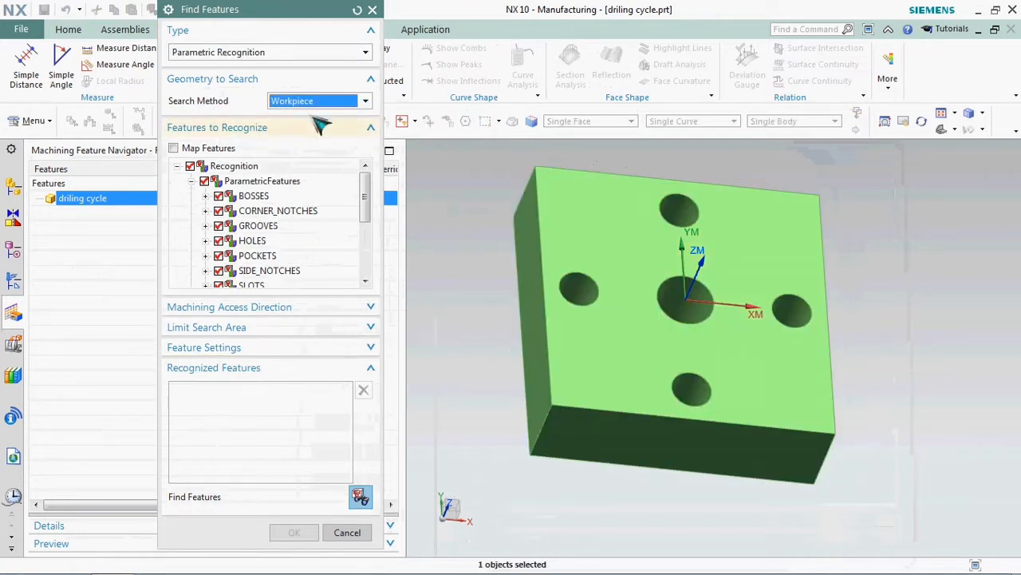
{"action": "mouse_move", "coordinate": [332, 144]}
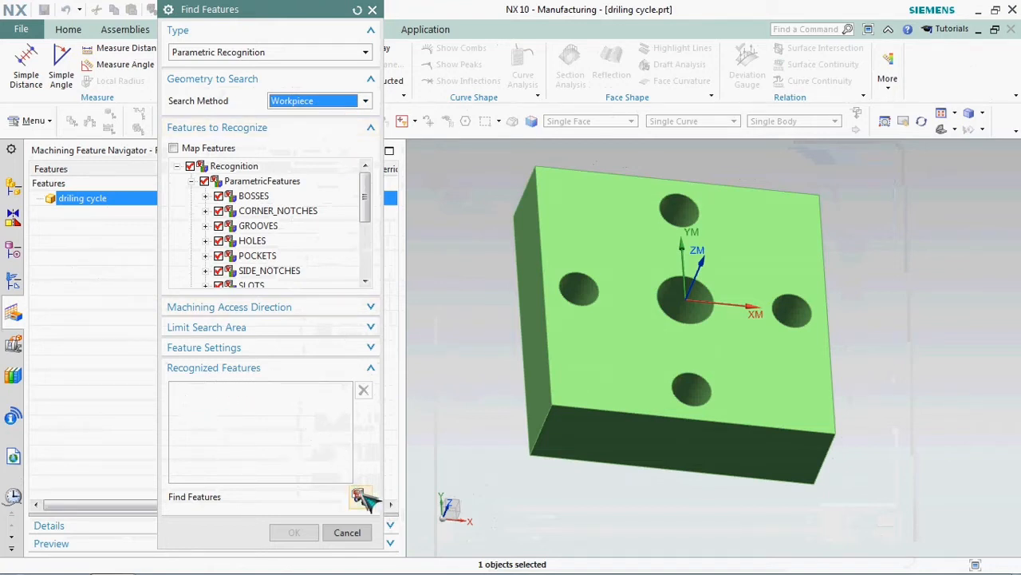
{"action": "left_click", "coordinate": [360, 495]}
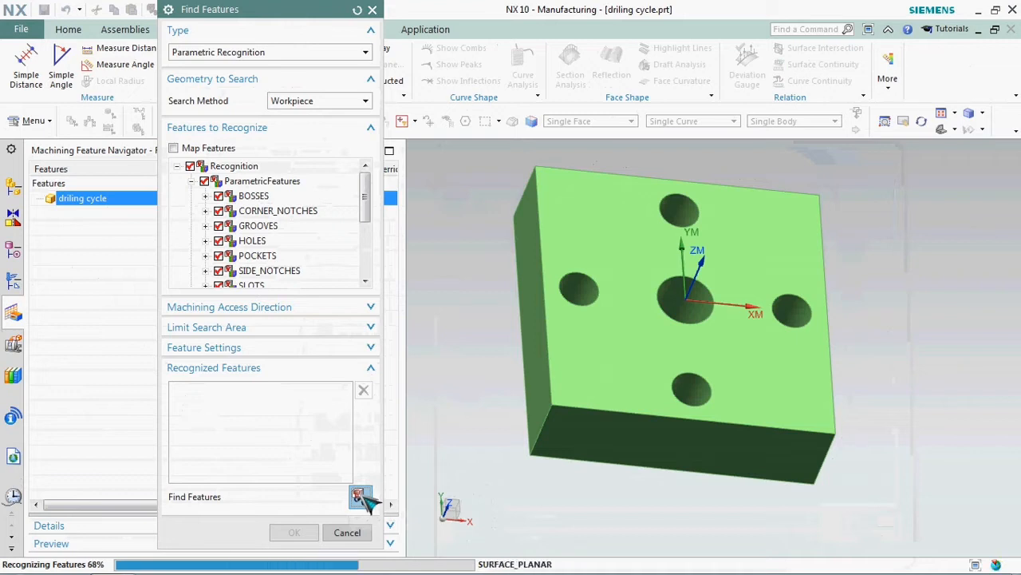
{"action": "left_click", "coordinate": [359, 496]}
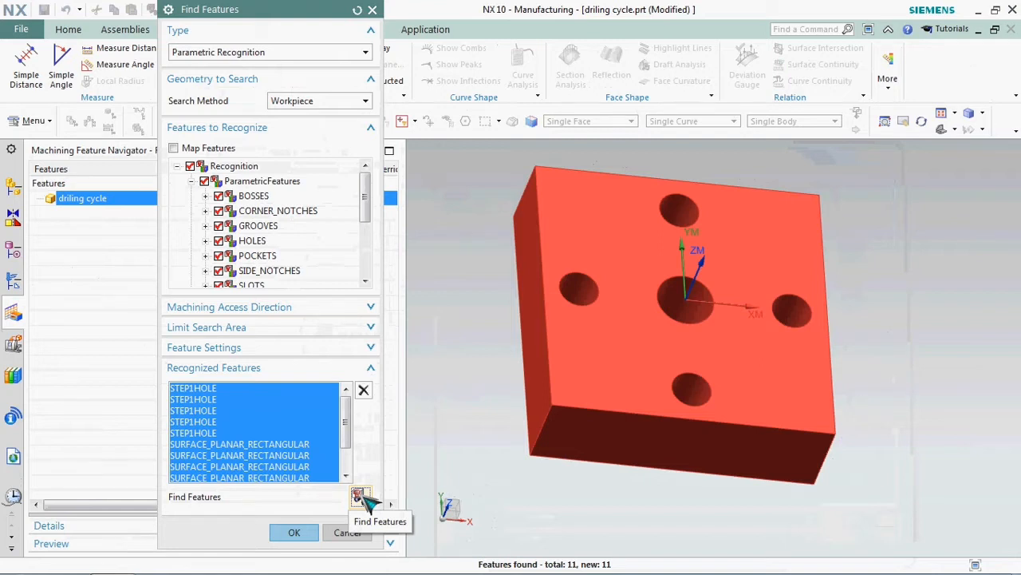
{"action": "left_click", "coordinate": [293, 533]}
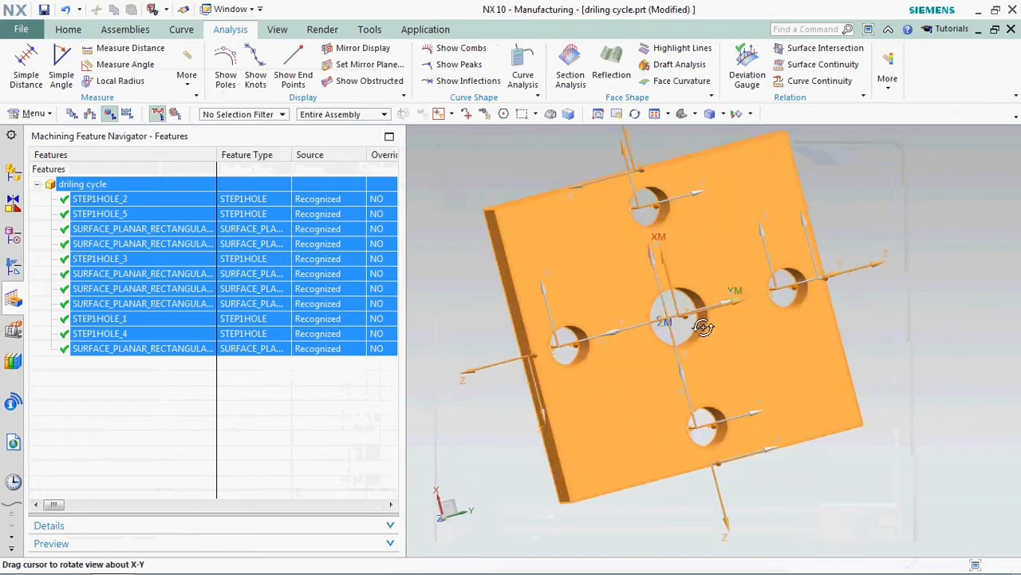
Group the recognised holes with Below Top Face into FG_STEP1HOLE and FG_STEP1HOLE_1
{"action": "left_click_drag", "start_coordinate": [678, 327], "coordinate": [638, 288]}
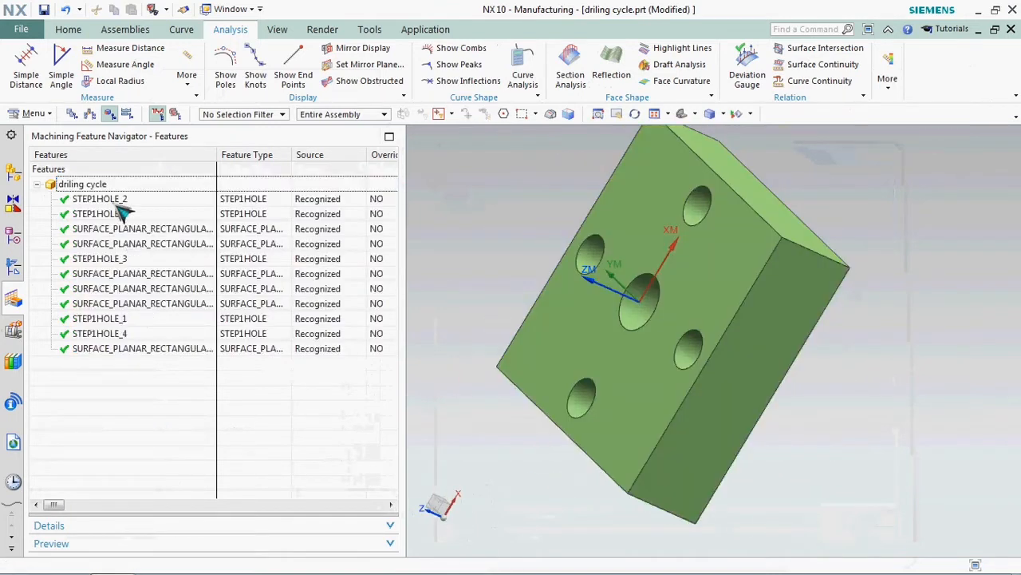
{"action": "left_click", "coordinate": [98, 198]}
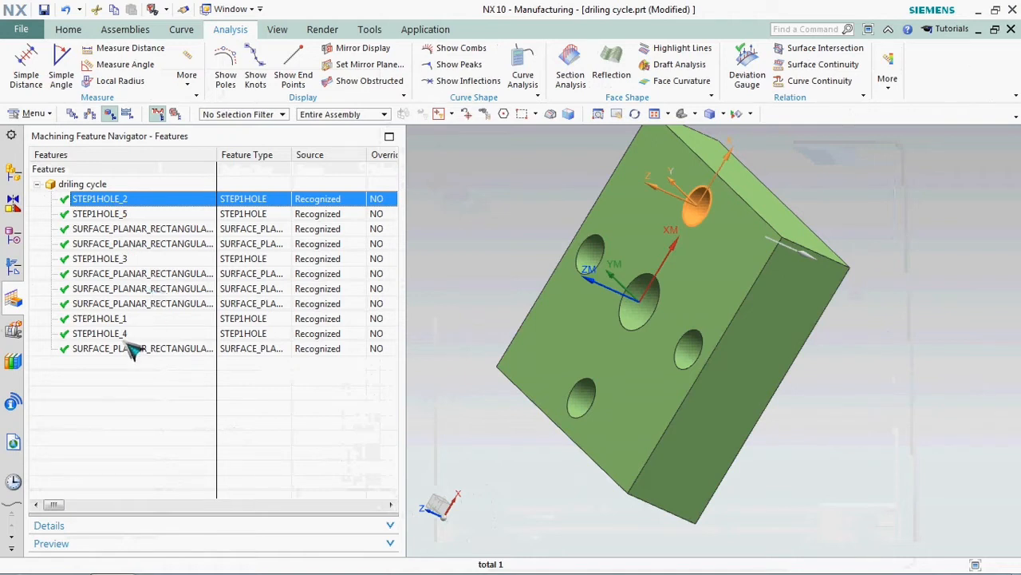
{"action": "left_click", "coordinate": [142, 348]}
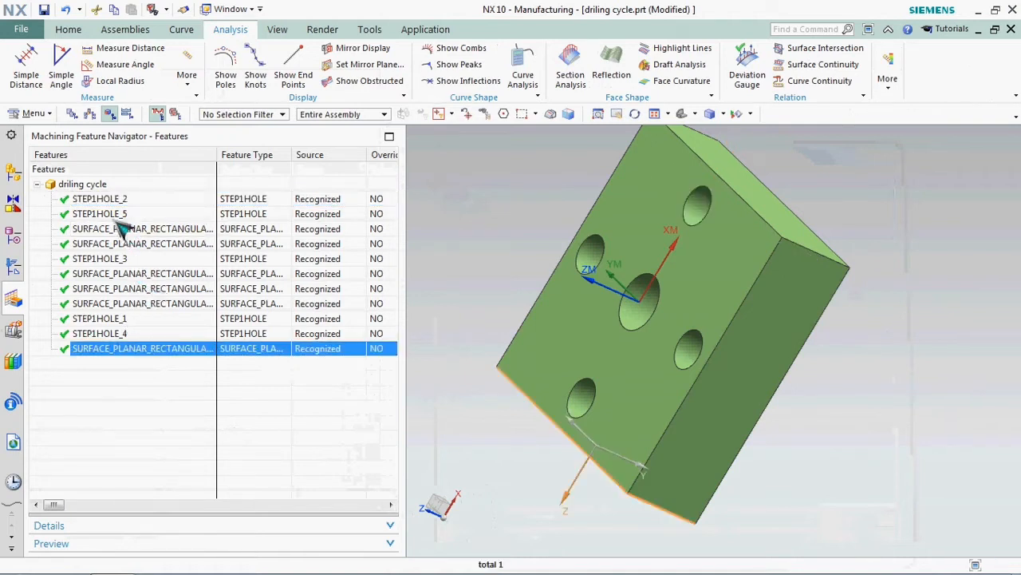
{"action": "right_click", "coordinate": [100, 198]}
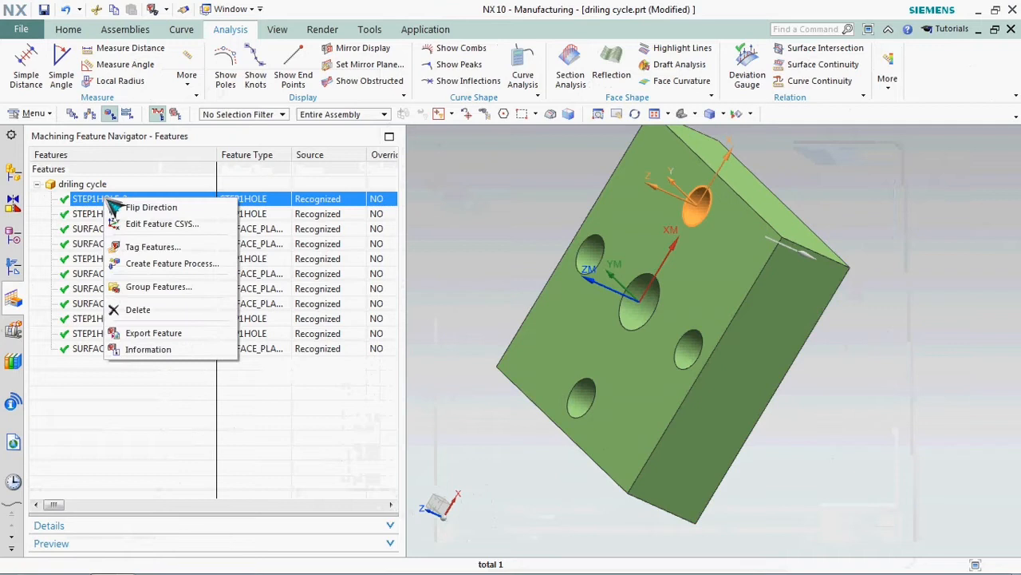
{"action": "mouse_move", "coordinate": [158, 287]}
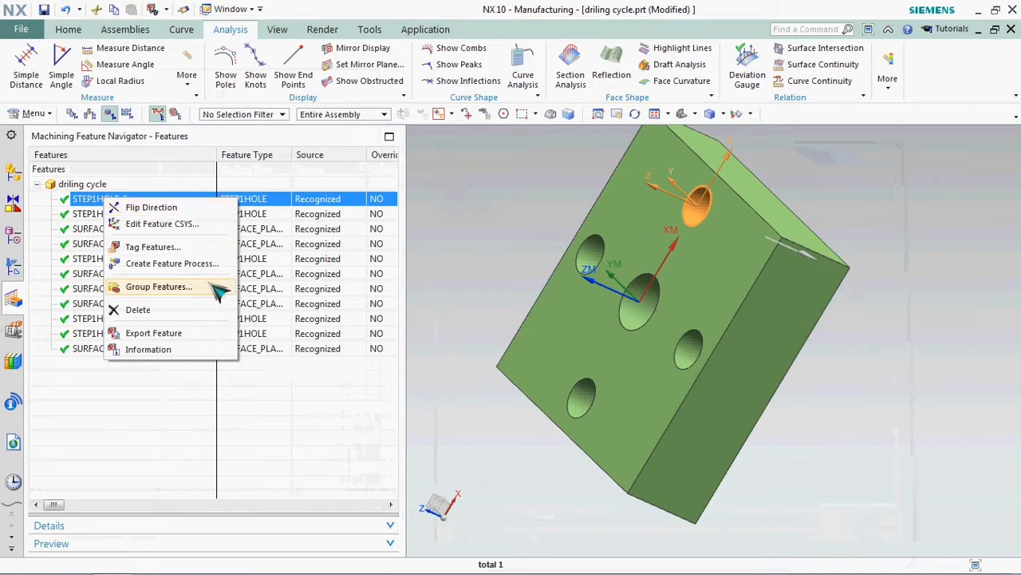
{"action": "left_click", "coordinate": [158, 286]}
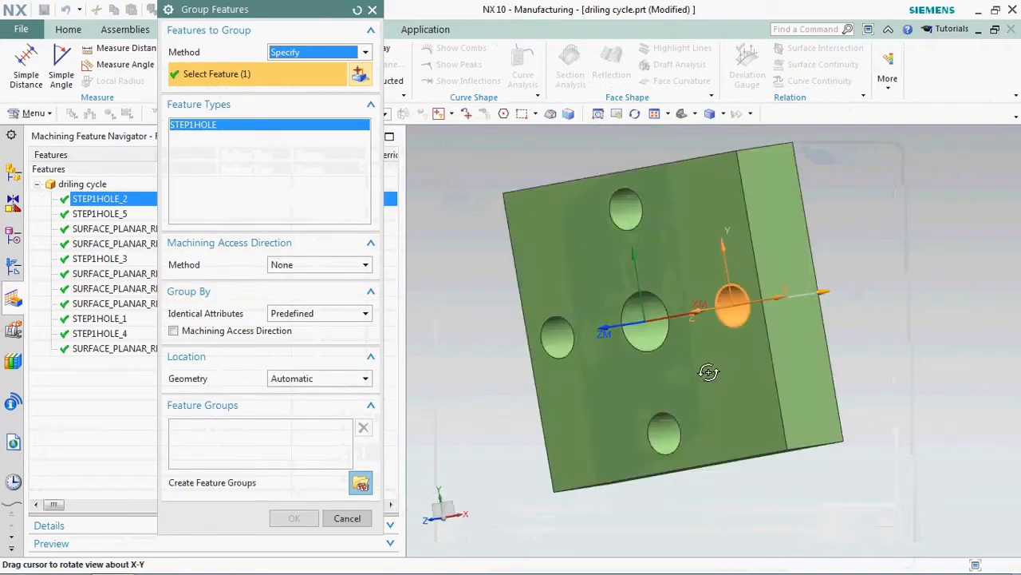
{"action": "left_click", "coordinate": [365, 52]}
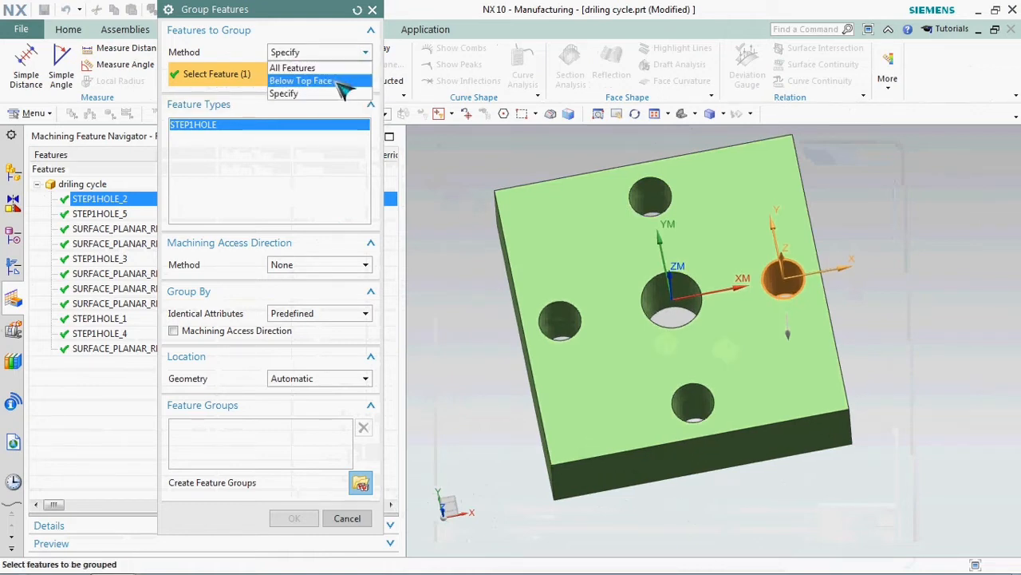
{"action": "left_click", "coordinate": [302, 81]}
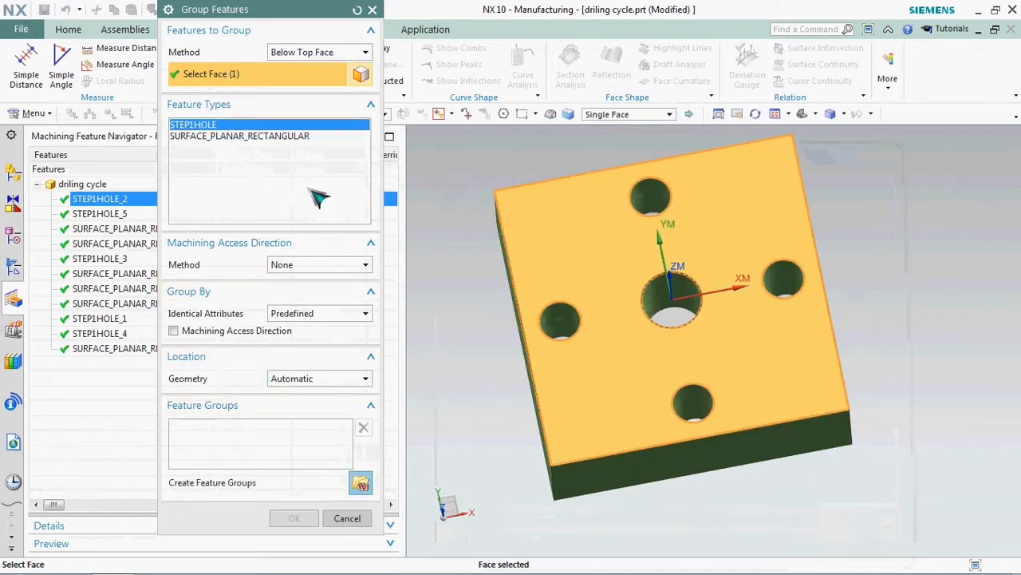
{"action": "left_click", "coordinate": [361, 482]}
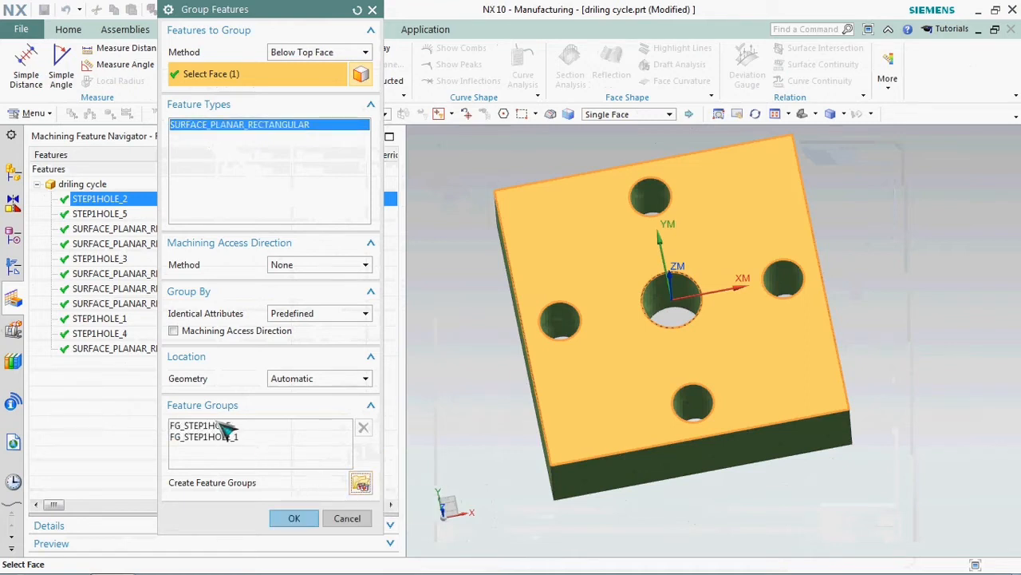
{"action": "left_click", "coordinate": [203, 436]}
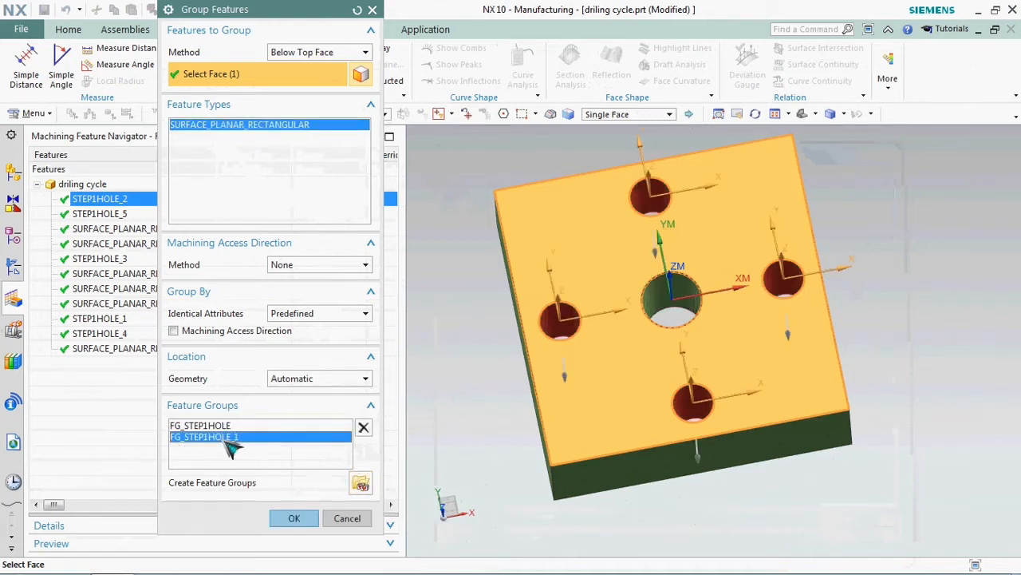
{"action": "left_click", "coordinate": [294, 518]}
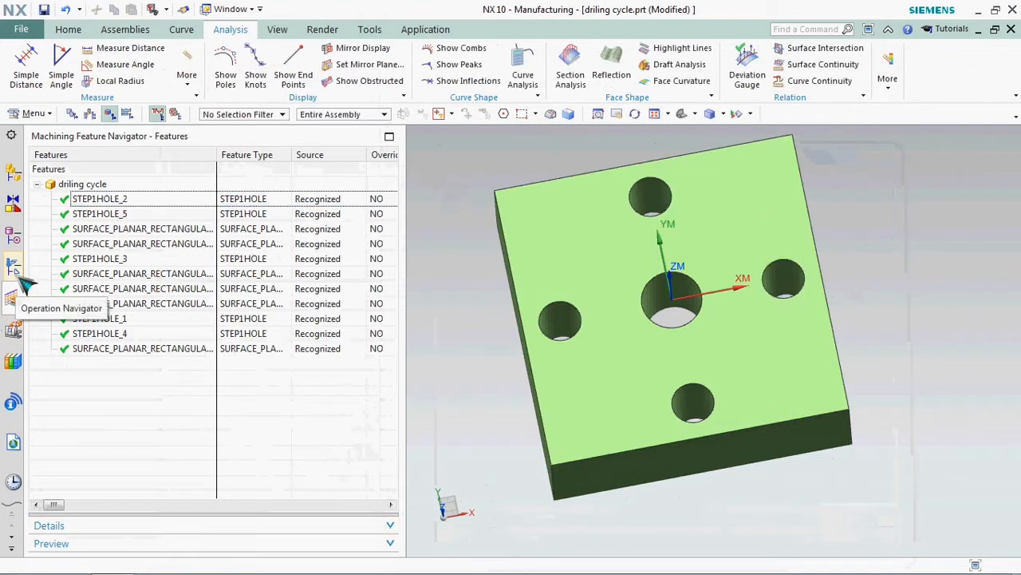
Expand WORKPIECE in the geometry view and show Insert choices for FG_STEP1HOLE
{"action": "left_click", "coordinate": [14, 267]}
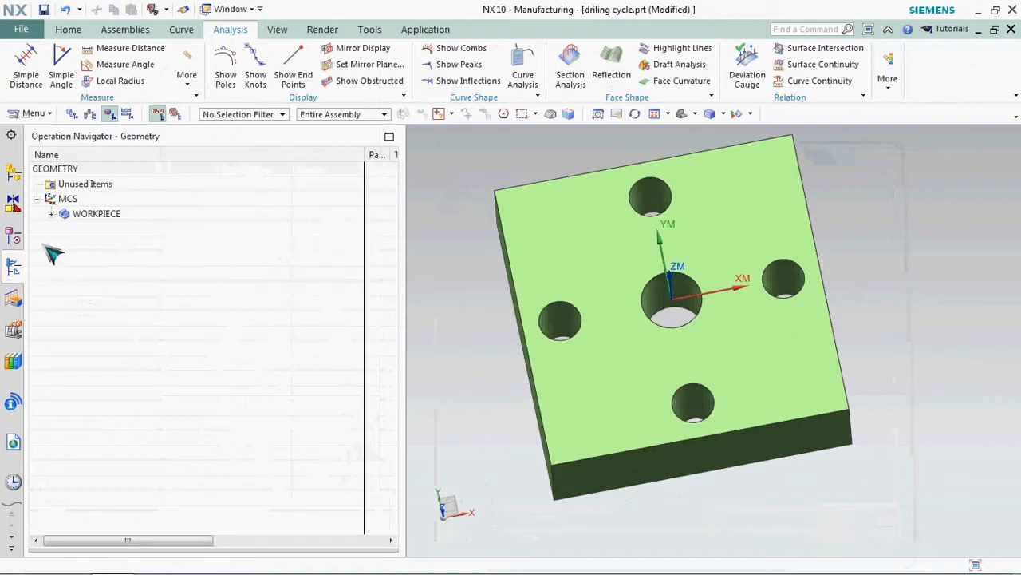
{"action": "left_click", "coordinate": [96, 213]}
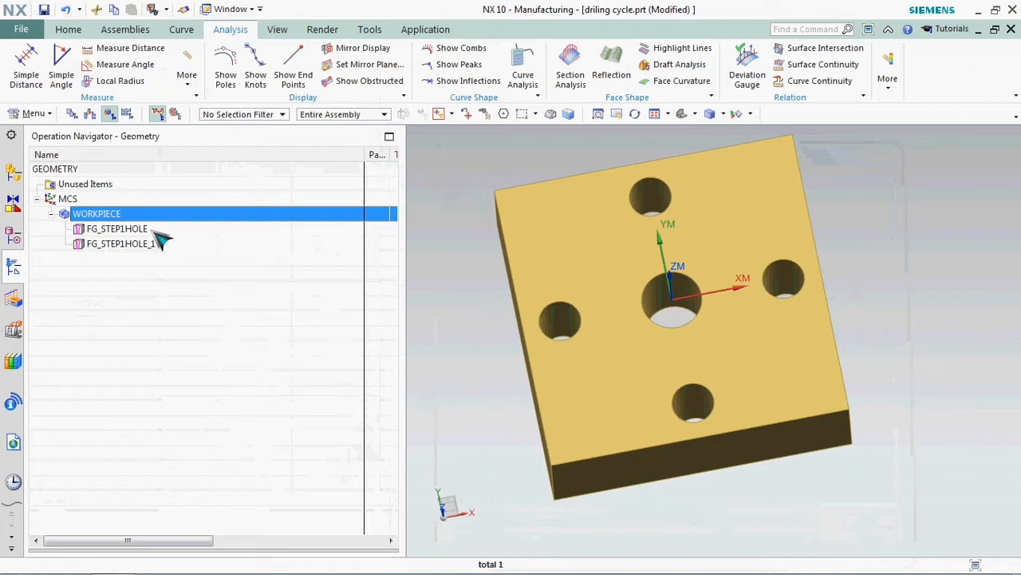
{"action": "left_click", "coordinate": [117, 229]}
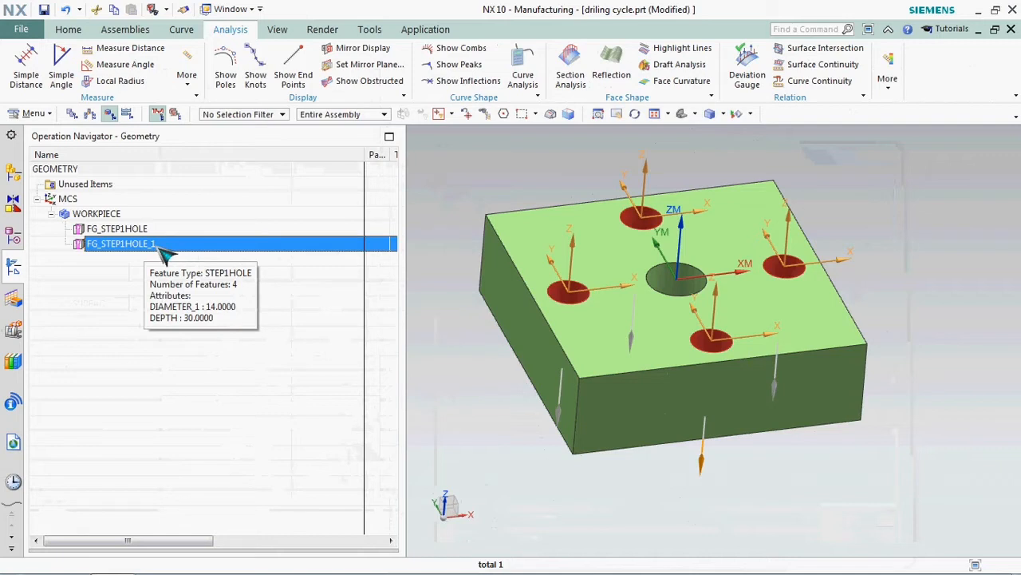
{"action": "mouse_move", "coordinate": [211, 389]}
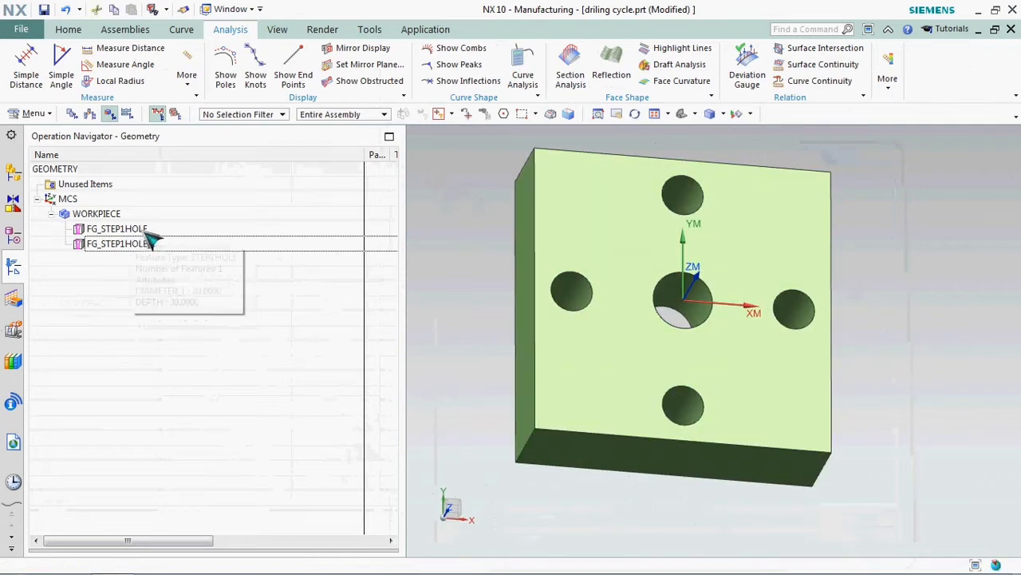
{"action": "right_click", "coordinate": [116, 229]}
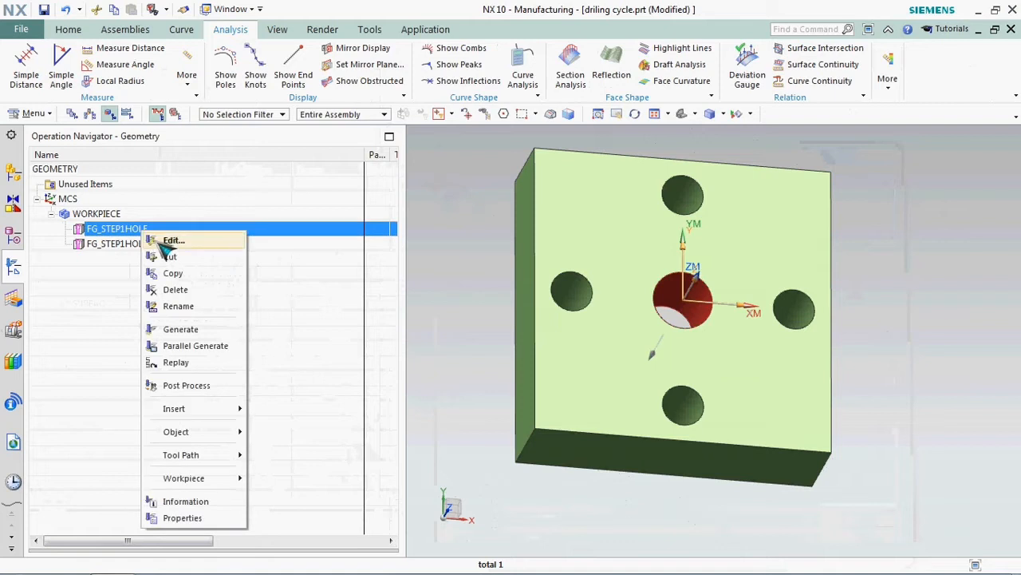
{"action": "left_click", "coordinate": [174, 408]}
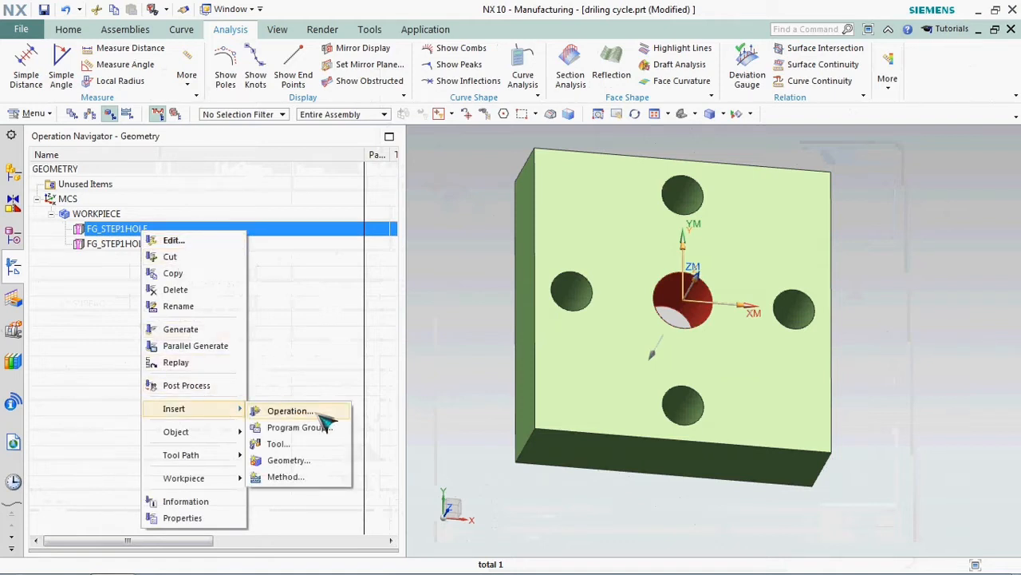
Insert a hole_making Spot Drilling operation, SPOT_DRILLING, under FG_STEP1HOLE
{"action": "left_click", "coordinate": [289, 410]}
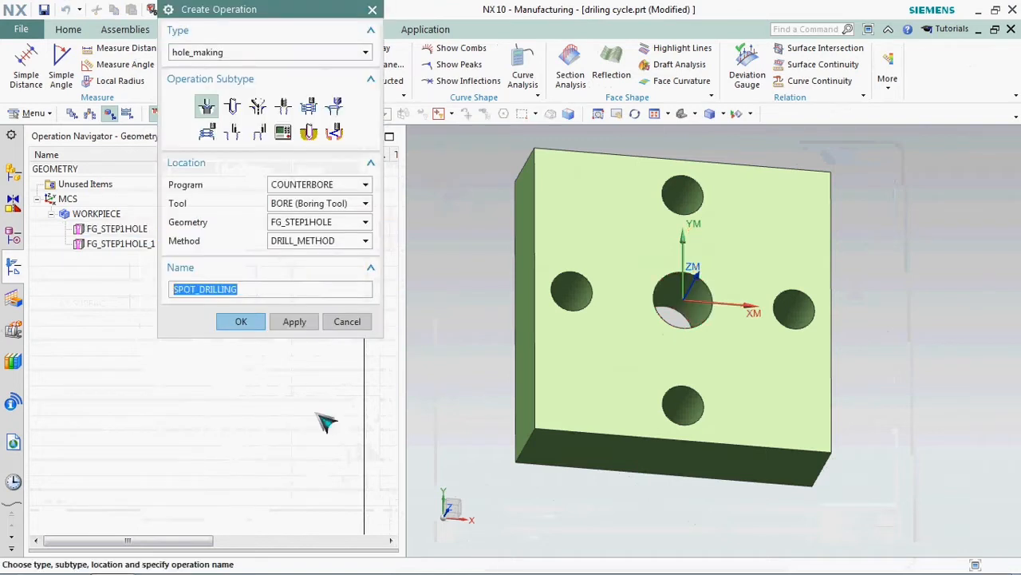
{"action": "mouse_move", "coordinate": [215, 68]}
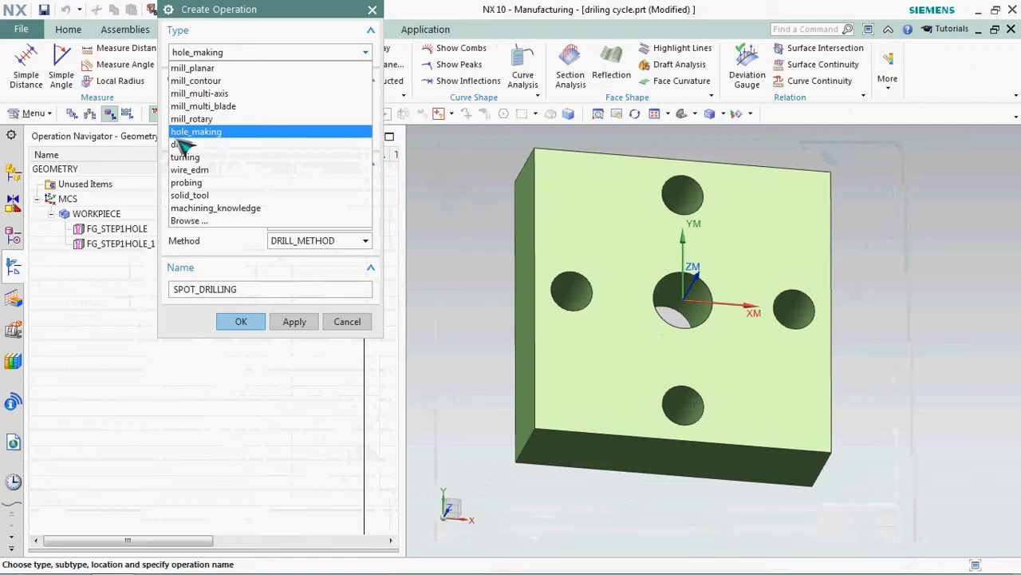
{"action": "left_click", "coordinate": [197, 131]}
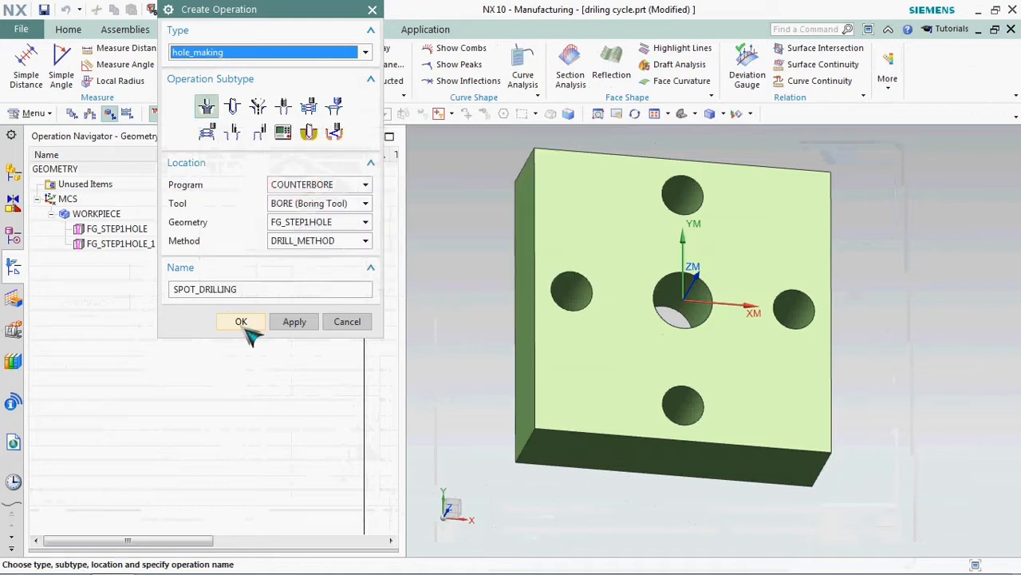
{"action": "left_click", "coordinate": [241, 321]}
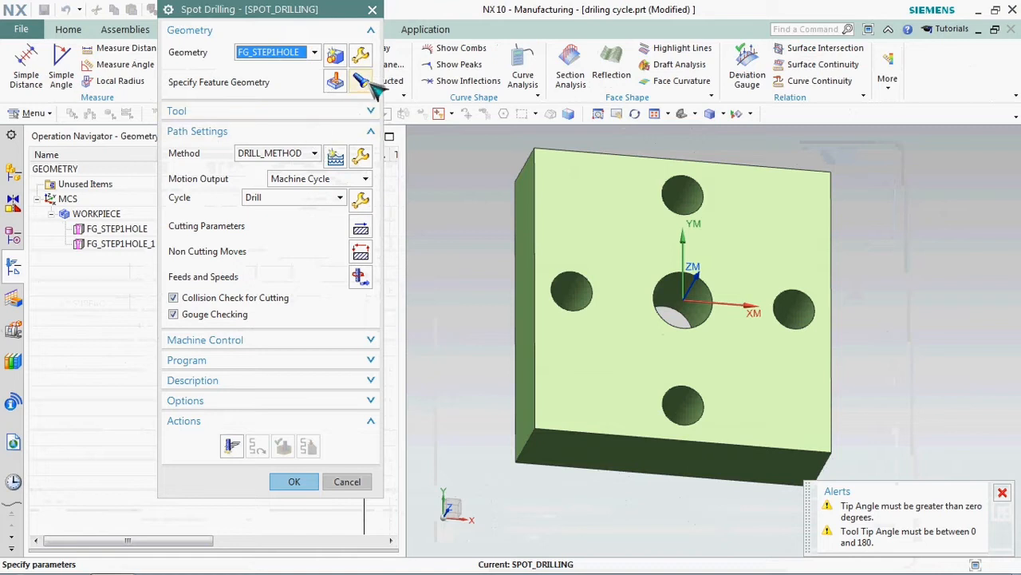
{"action": "mouse_move", "coordinate": [360, 81]}
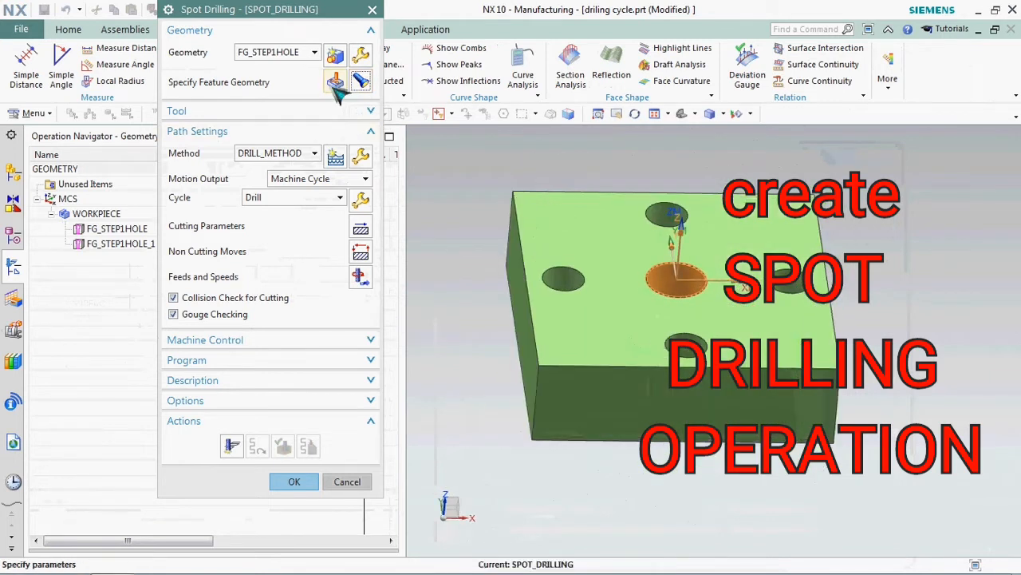
Edit SPOT_DRILLING's feature geometry to view the centre hole's 3 mm depth
{"action": "left_click", "coordinate": [336, 82]}
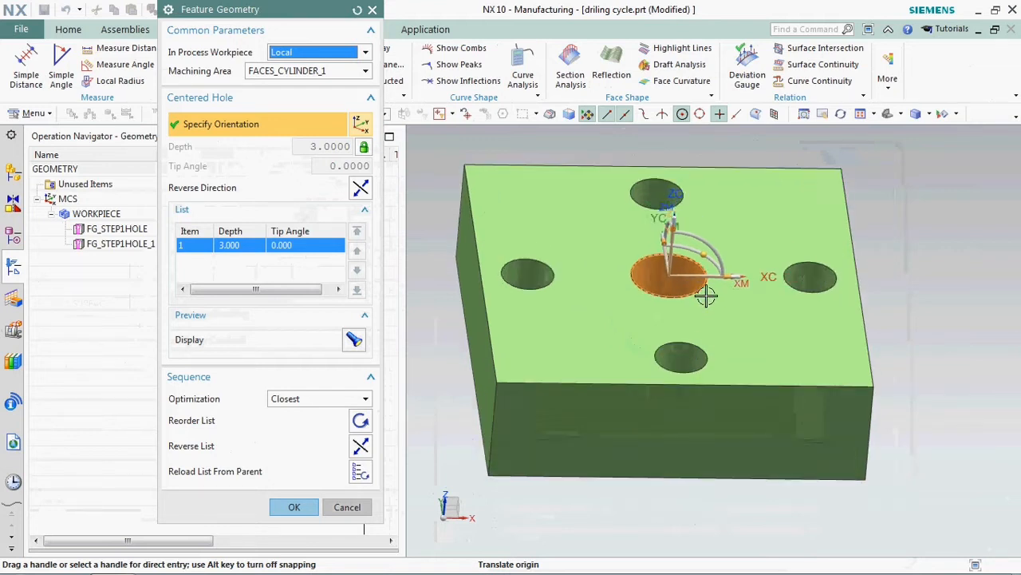
Accept the feature geometry and assign the CENTERDRILL tool
{"action": "left_click", "coordinate": [293, 507]}
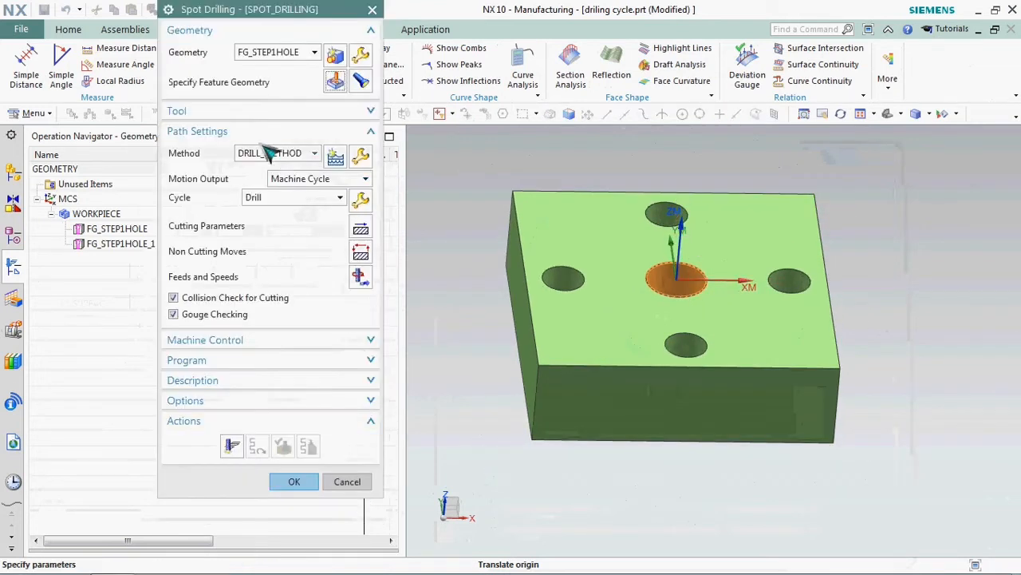
{"action": "left_click", "coordinate": [314, 132]}
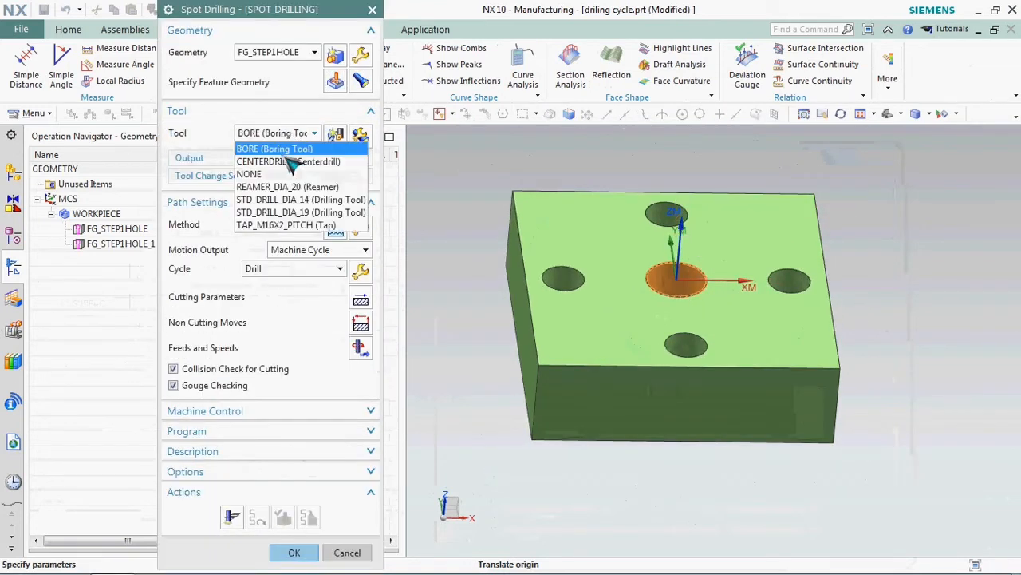
{"action": "left_click", "coordinate": [287, 162]}
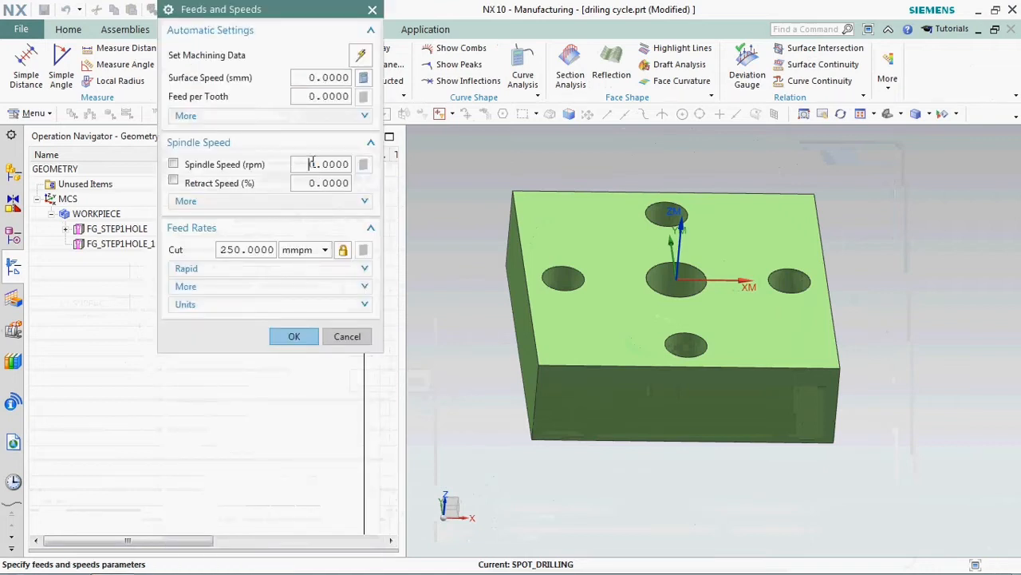
Set spindle speed 1200 rpm and cut feed 200 mmpm, recalculating before confirming
{"action": "type", "text": "1200"}
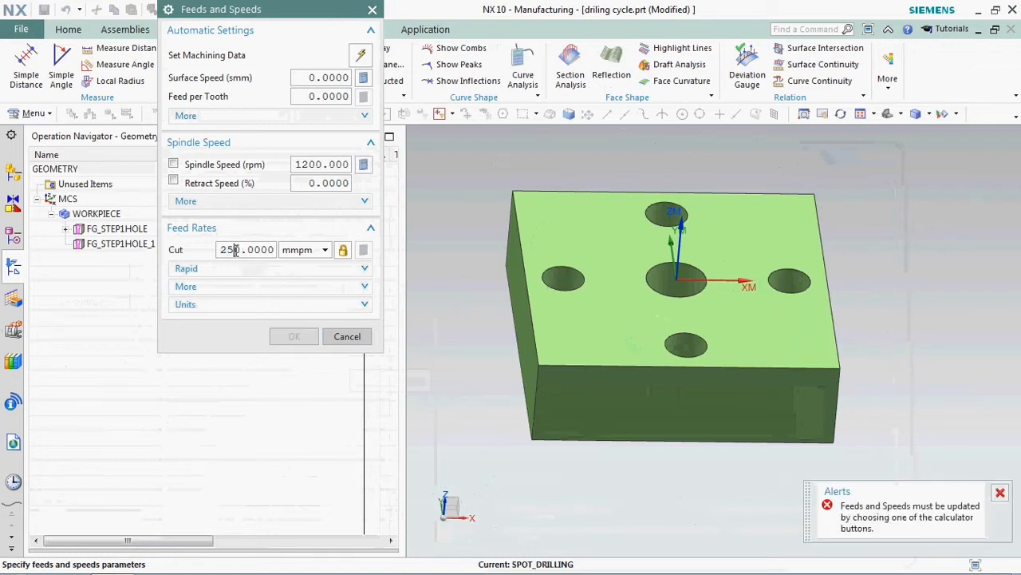
{"action": "type", "text": "252000.0"}
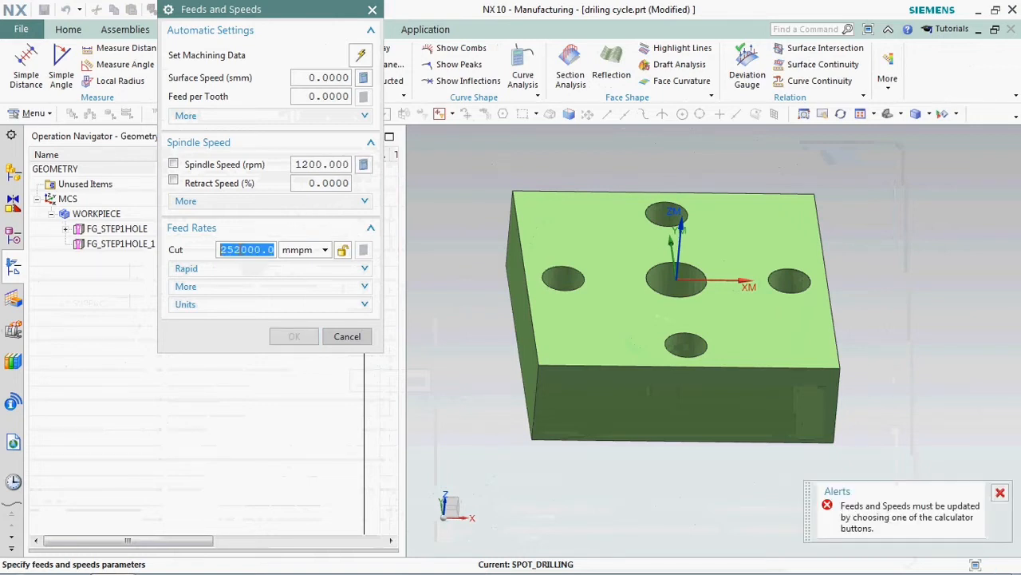
{"action": "type", "text": "20"}
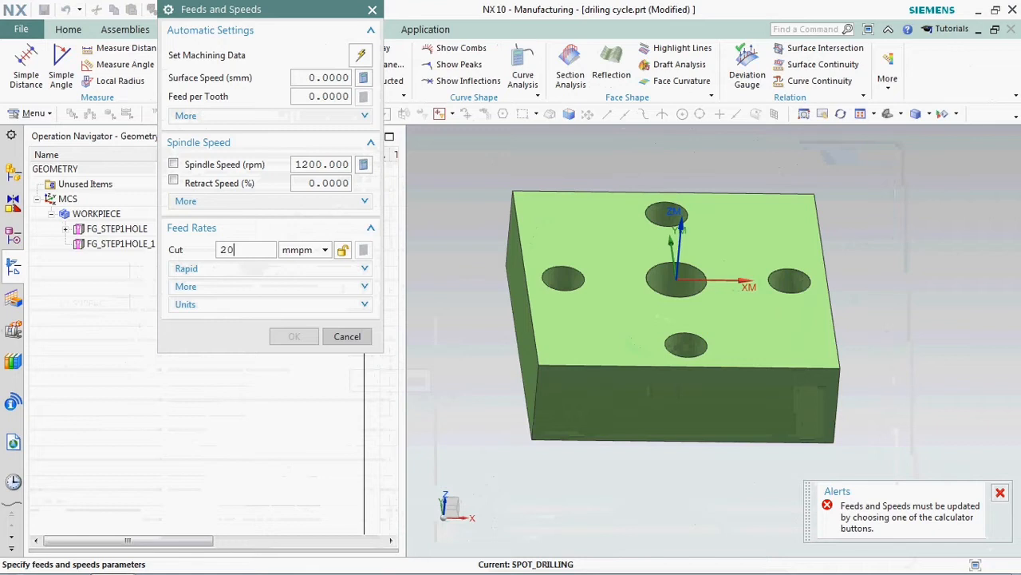
{"action": "left_click", "coordinate": [364, 164]}
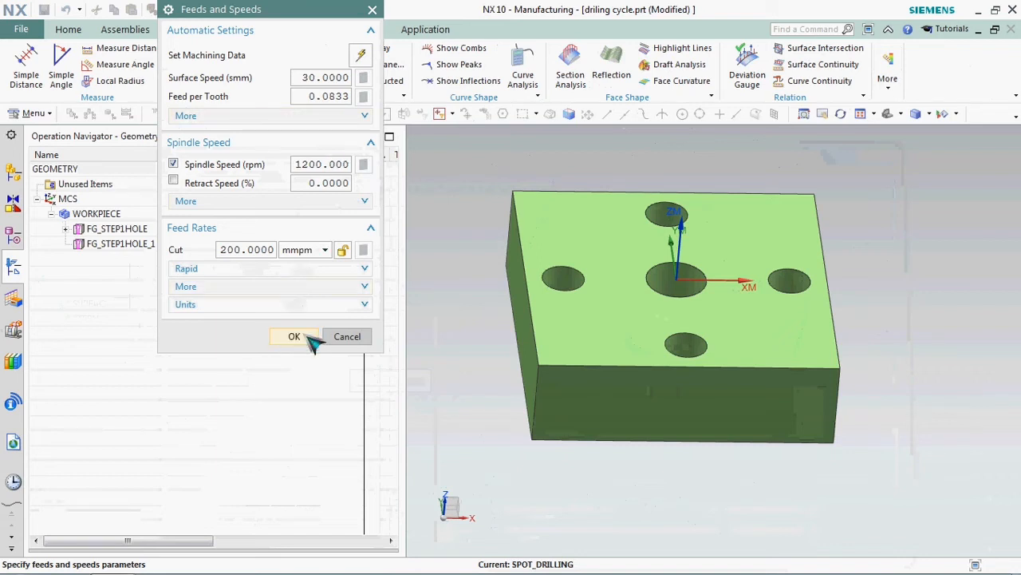
{"action": "left_click", "coordinate": [294, 336]}
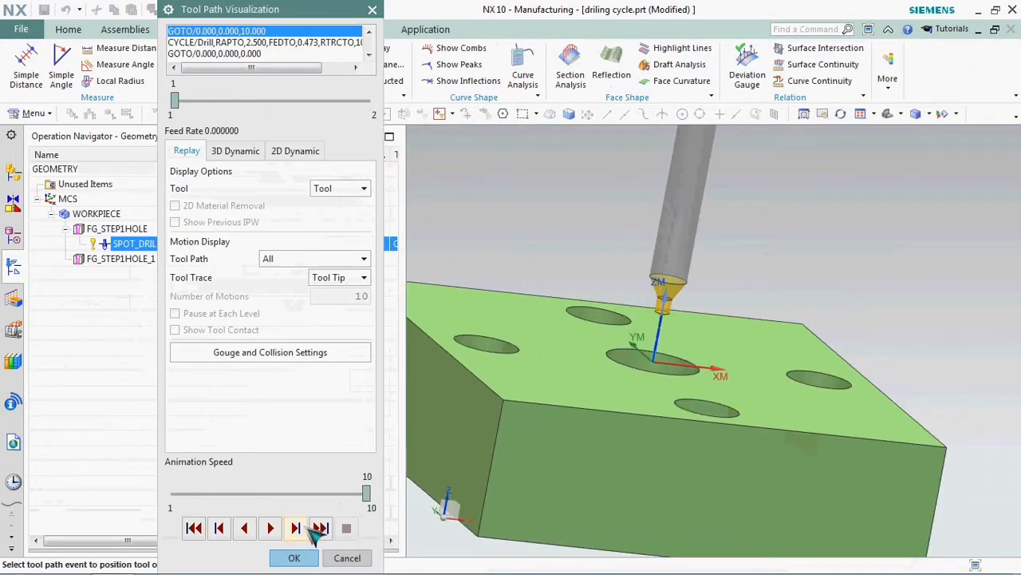
Replay the SPOT_DRILLING tool path to the end, then accept the operation
{"action": "left_click", "coordinate": [270, 528]}
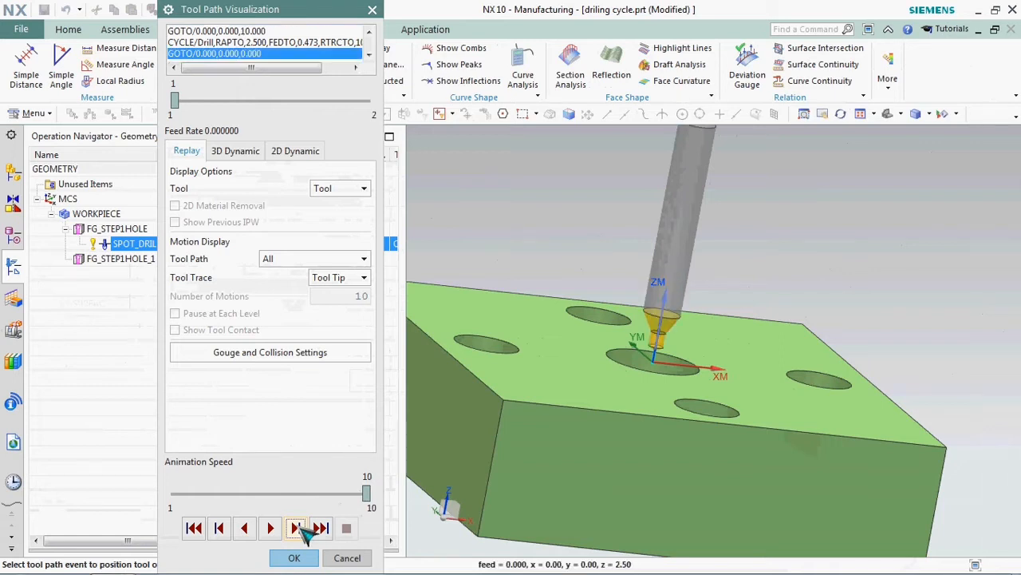
{"action": "left_click", "coordinate": [295, 528]}
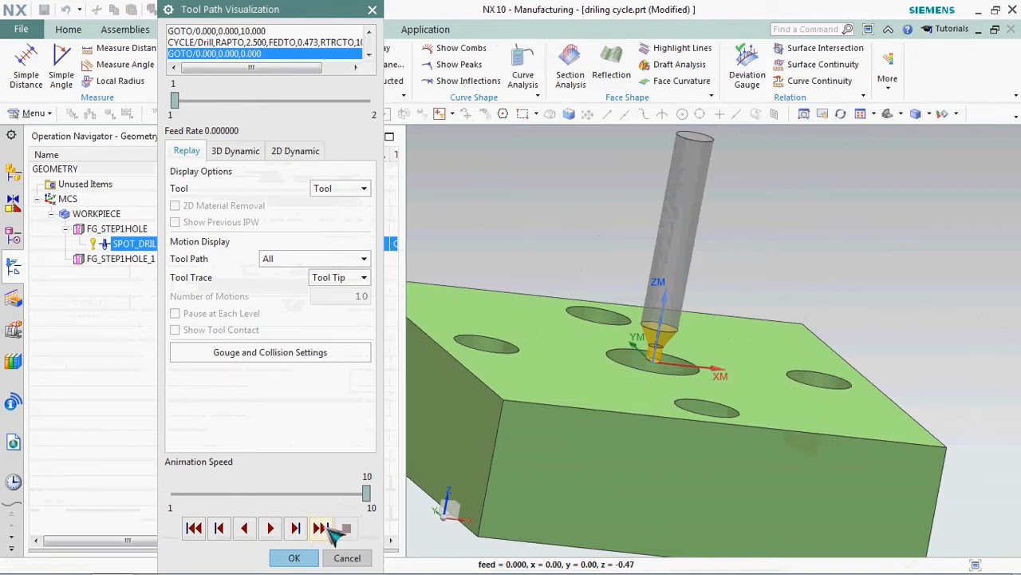
{"action": "left_click", "coordinate": [295, 527]}
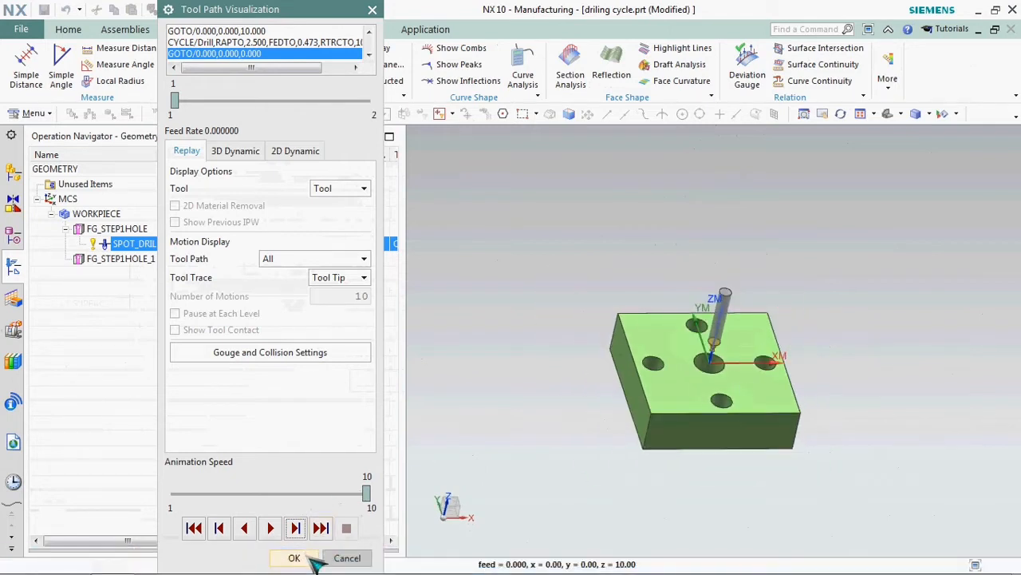
{"action": "left_click", "coordinate": [295, 557]}
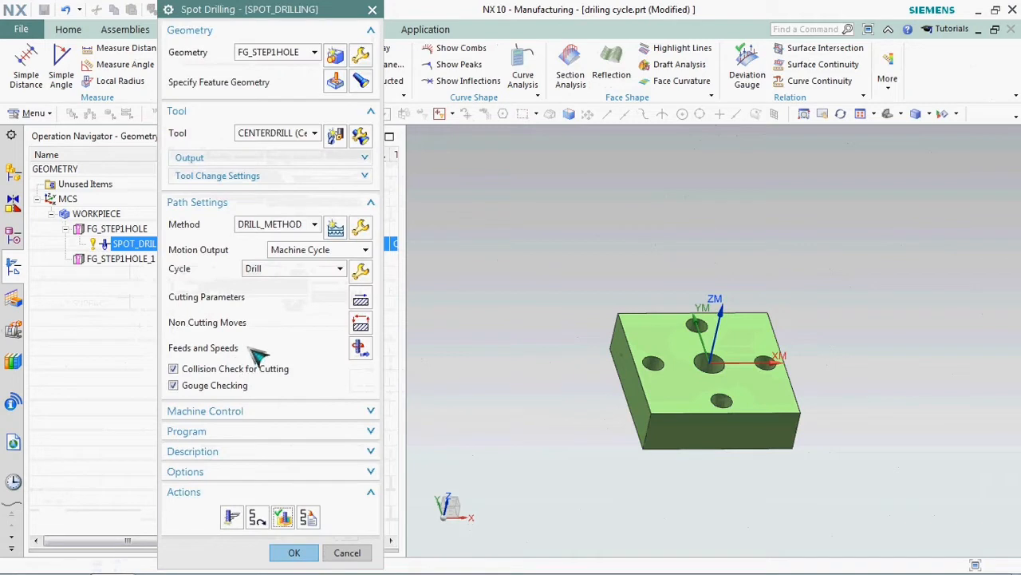
{"action": "mouse_move", "coordinate": [314, 549]}
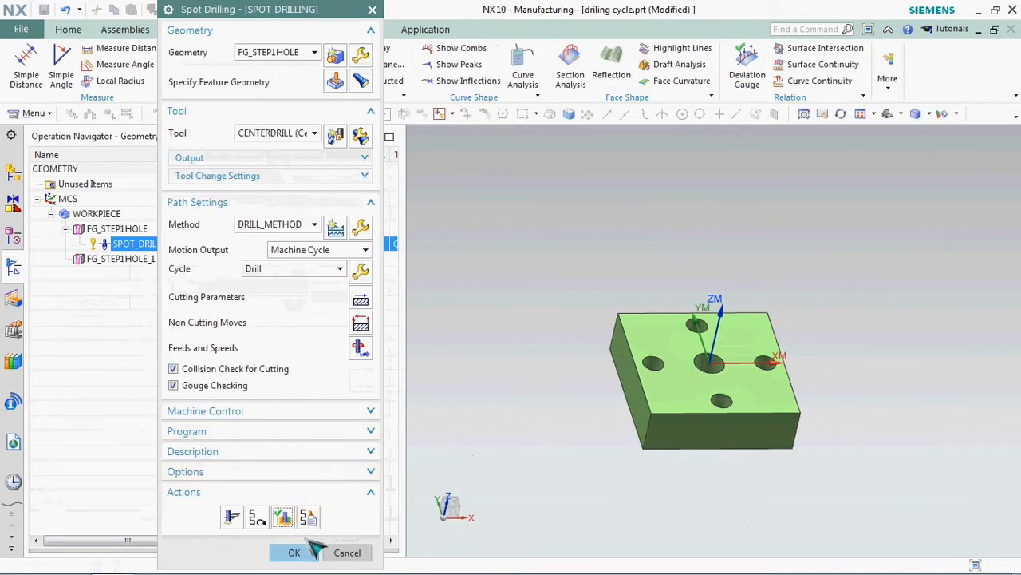
{"action": "left_click", "coordinate": [294, 553]}
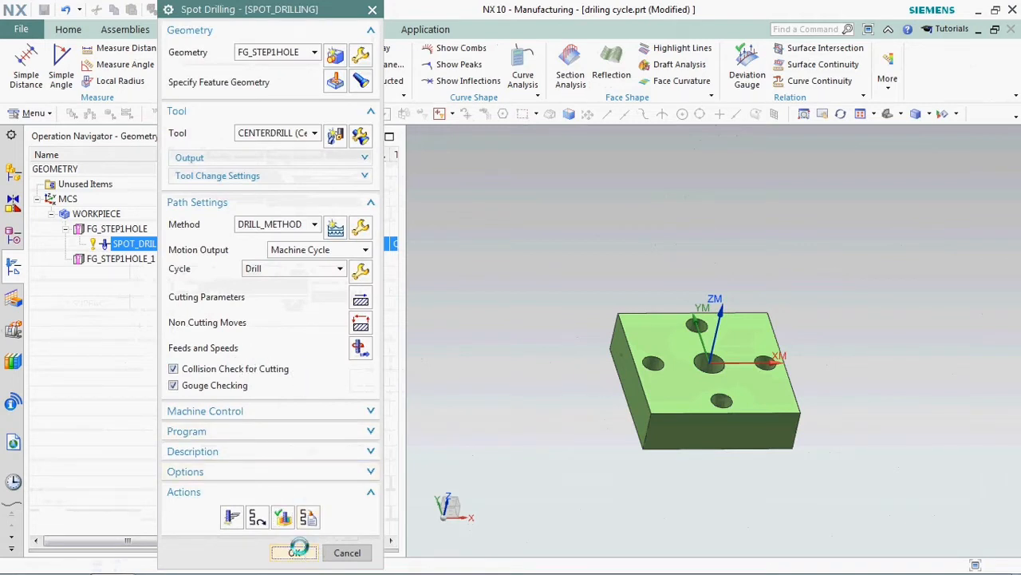
{"action": "left_click", "coordinate": [295, 553]}
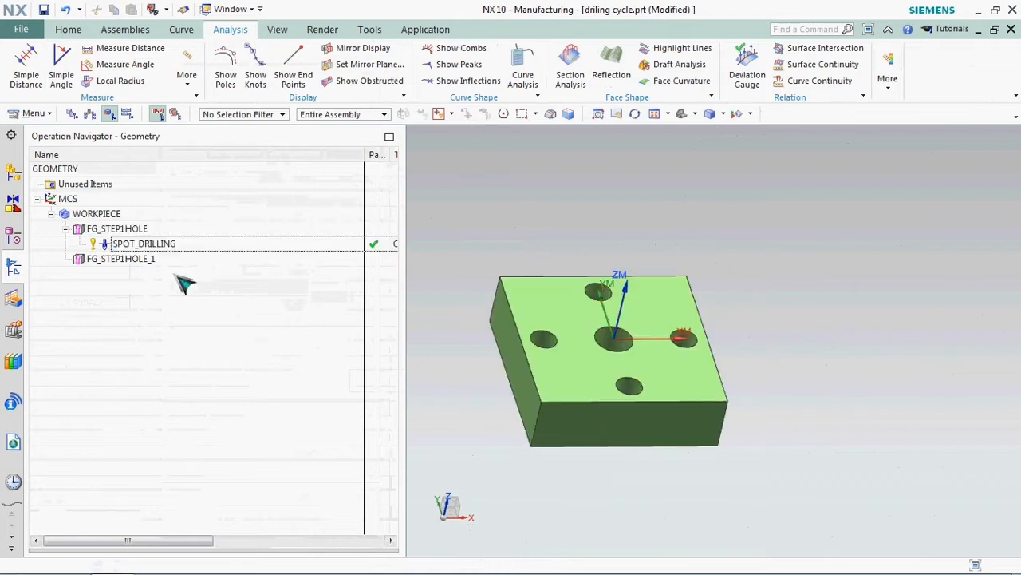
Copy SPOT_DRILLING and paste it inside FG_STEP1HOLE_1
{"action": "left_click", "coordinate": [145, 244]}
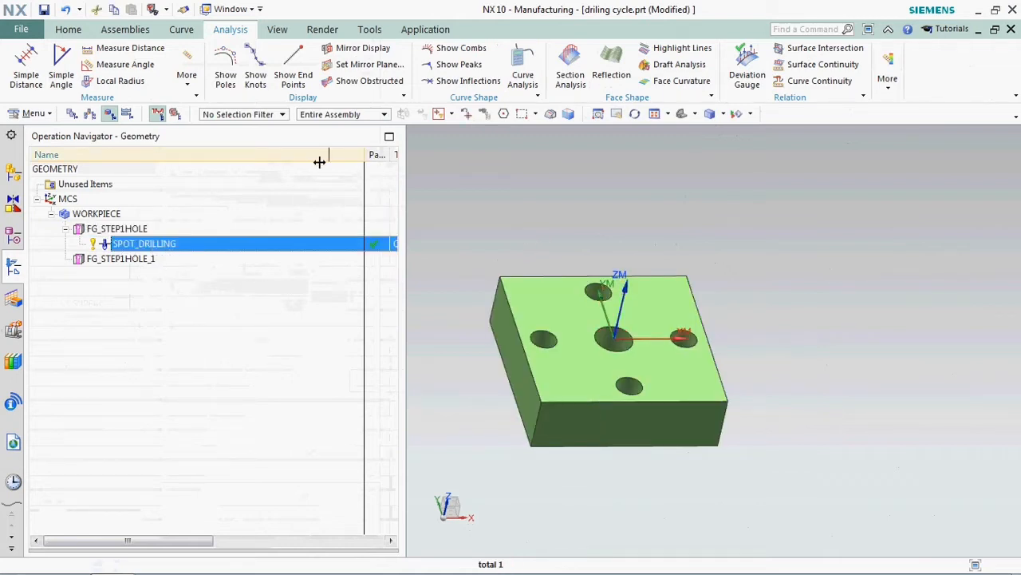
{"action": "right_click", "coordinate": [144, 243]}
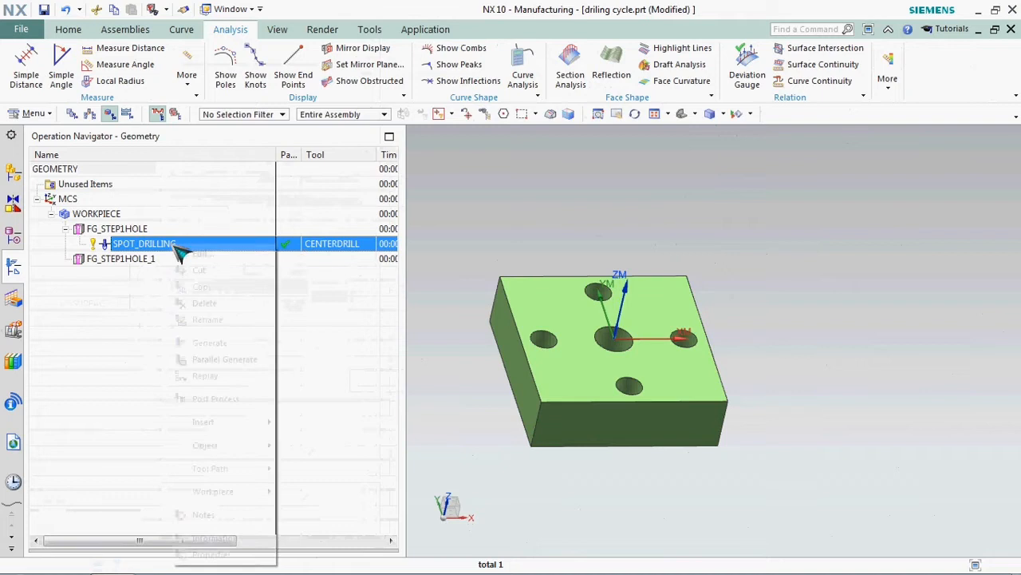
{"action": "left_click", "coordinate": [119, 257]}
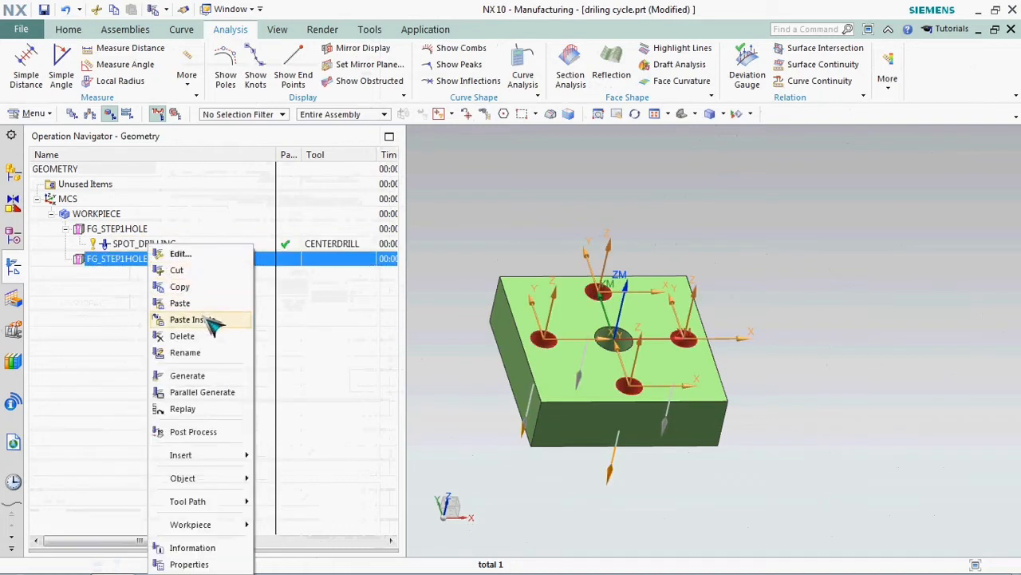
{"action": "left_click", "coordinate": [191, 319]}
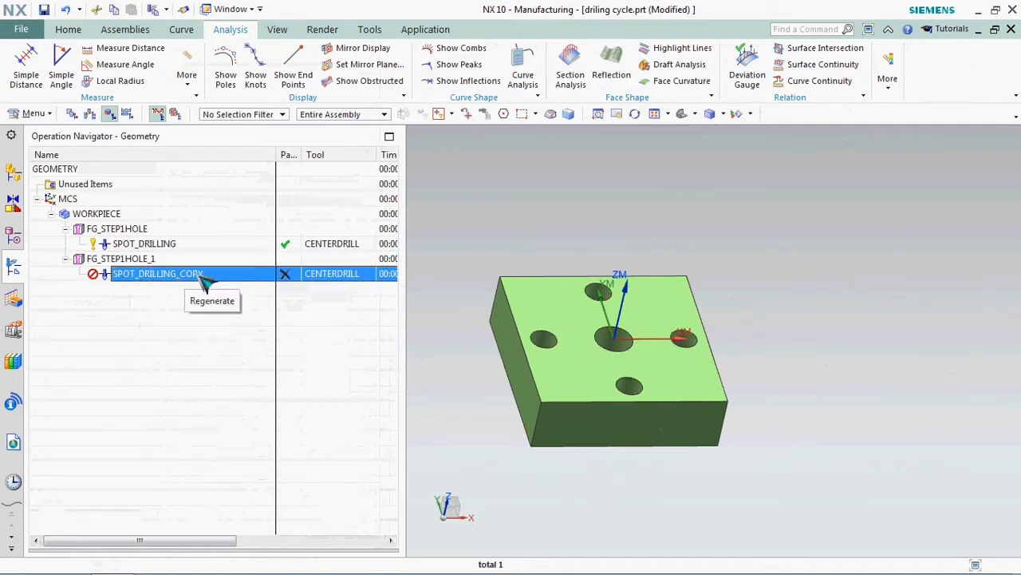
Rename the pasted copy to SPOT_DRILLING_FOR_DIA_14_HOLE
{"action": "double_click", "coordinate": [157, 273]}
{"action": "type", "text": "F"}
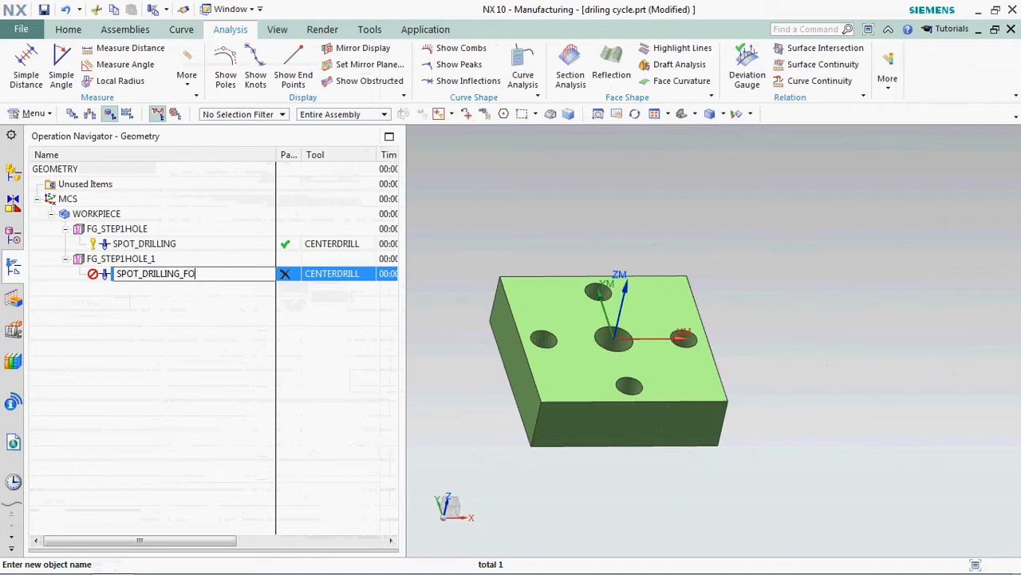
{"action": "type", "text": "R_DI"}
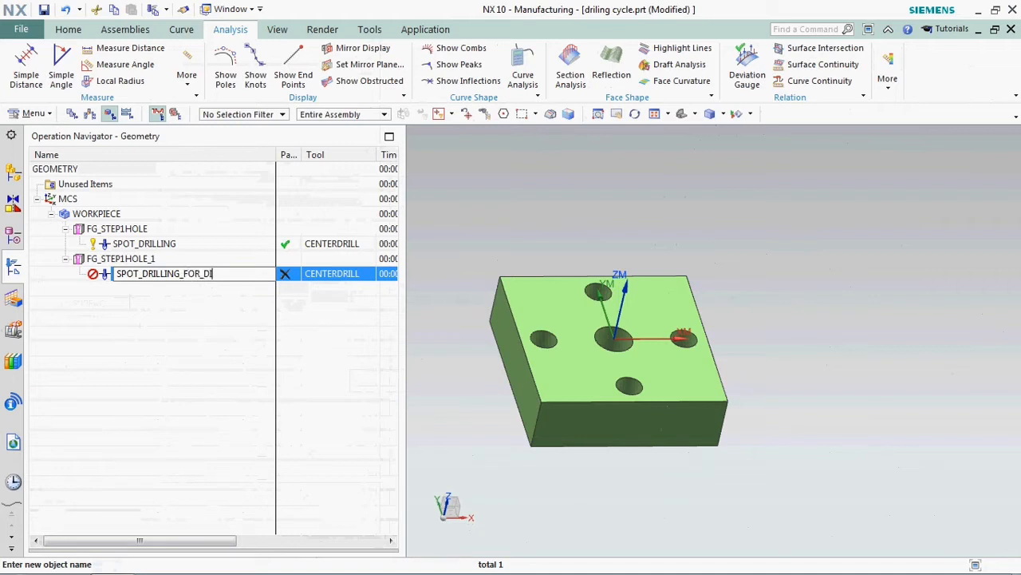
{"action": "type", "text": "A"}
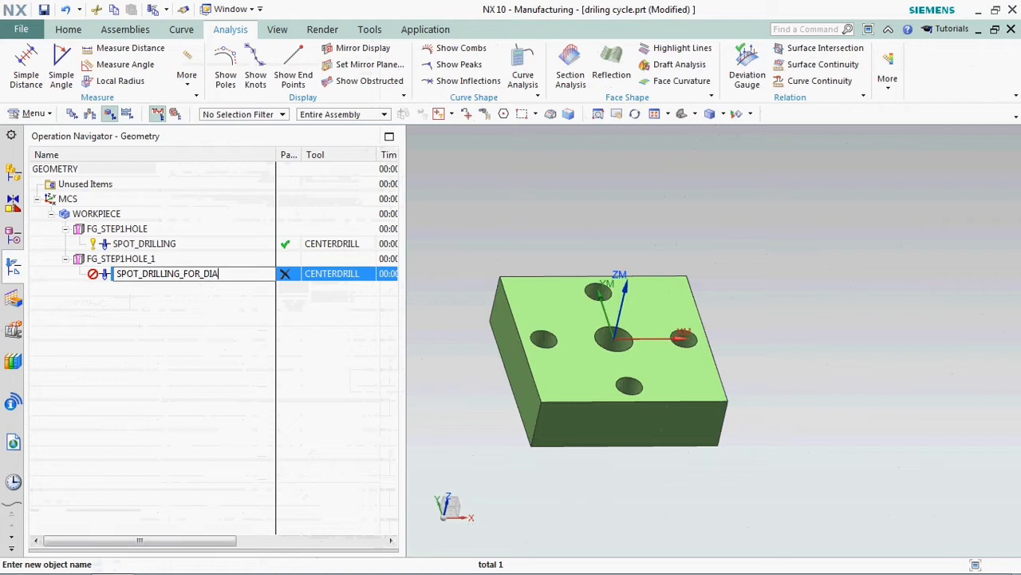
{"action": "type", "text": "14"}
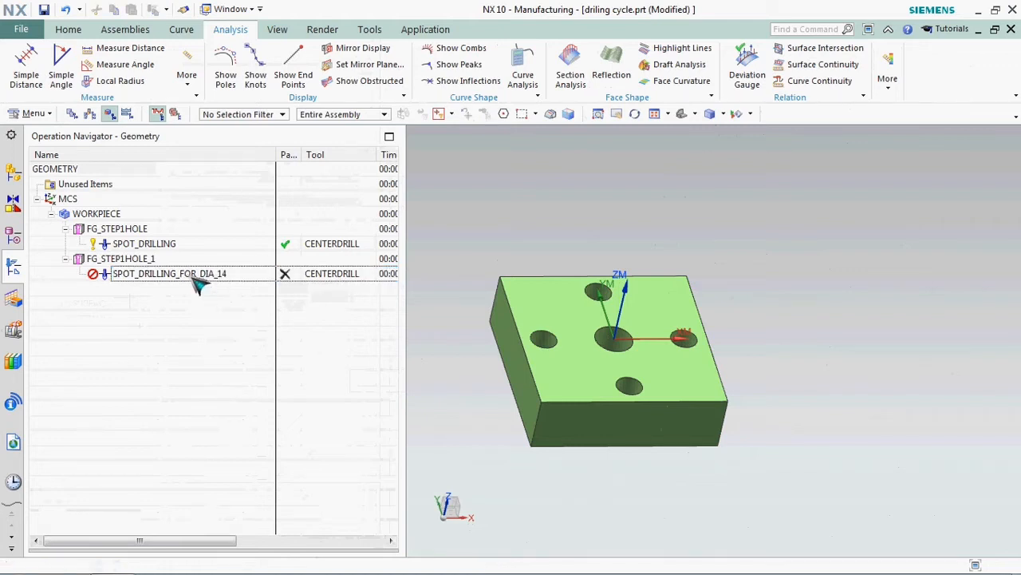
{"action": "left_click", "coordinate": [170, 273]}
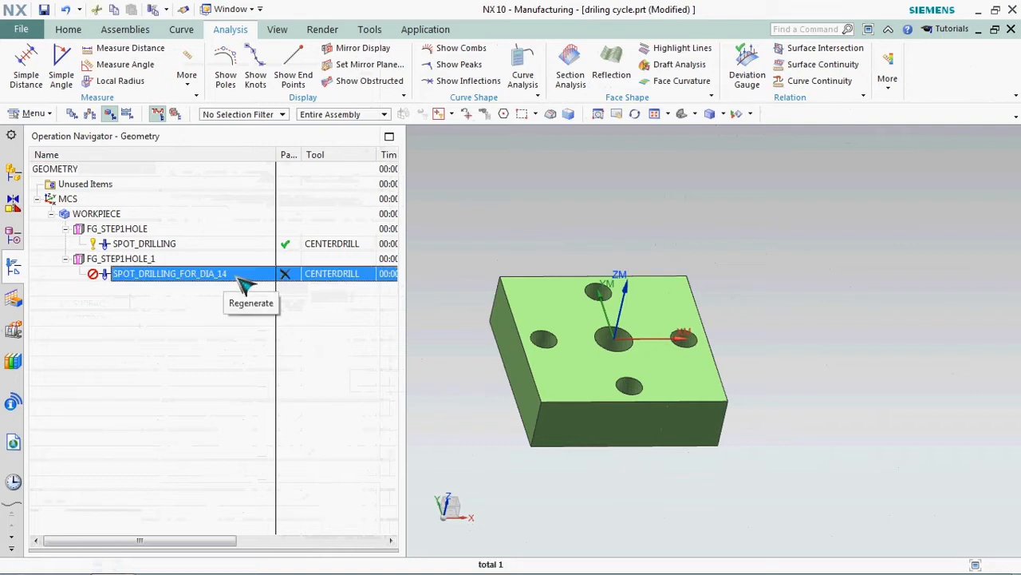
{"action": "double_click", "coordinate": [169, 273]}
{"action": "type", "text": "_"}
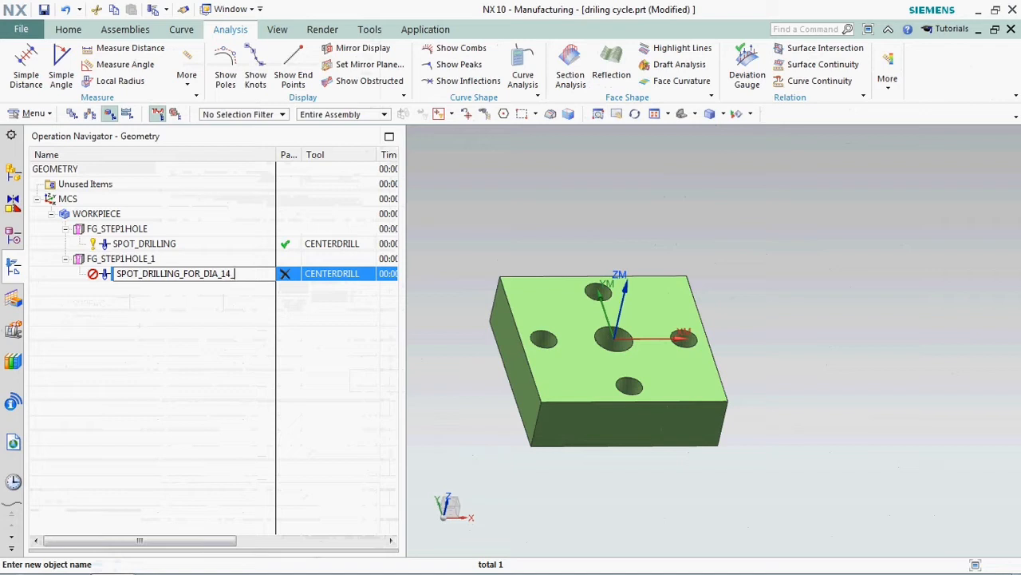
{"action": "type", "text": "HOLE"}
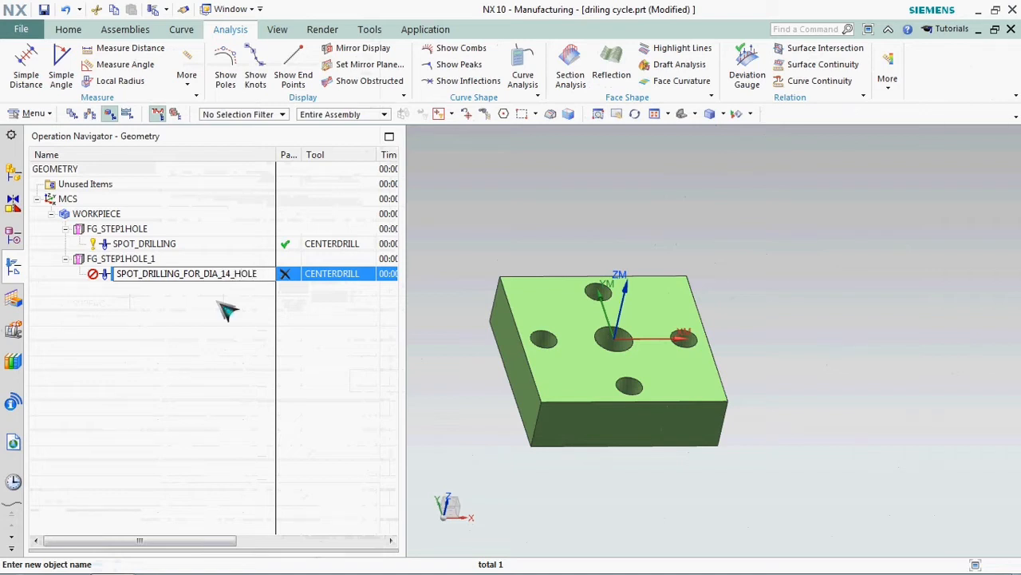
{"action": "right_click", "coordinate": [187, 273]}
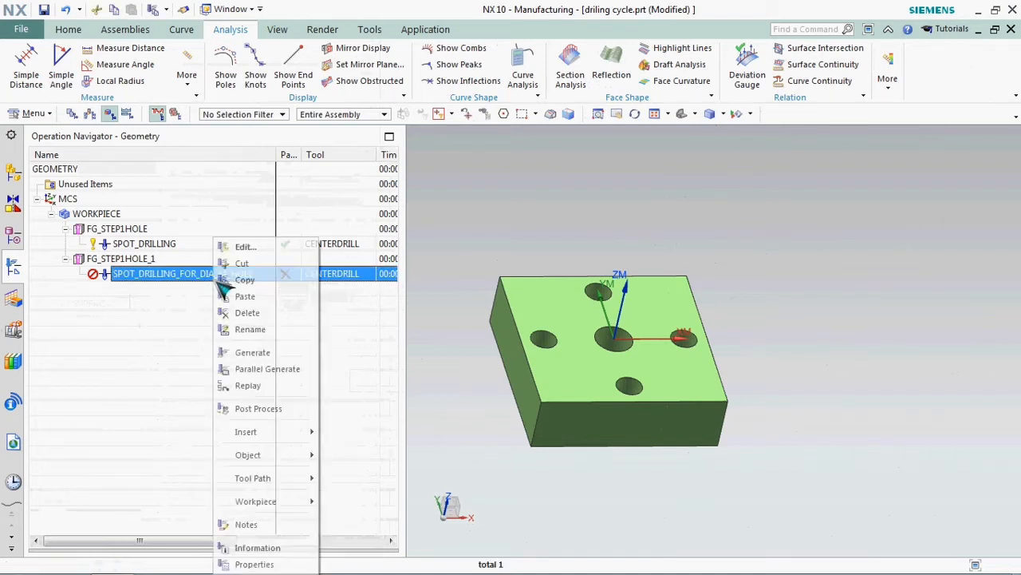
Edit SPOT_DRILLING_FOR_DIA_14_HOLE, verify its four outer holes, and generate the tool path
{"action": "left_click", "coordinate": [245, 246]}
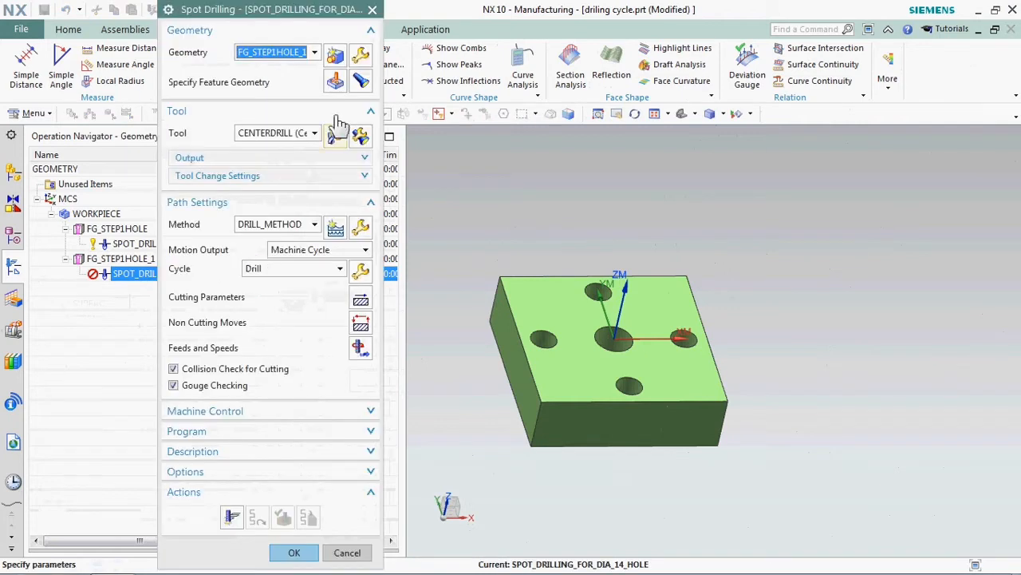
{"action": "left_click", "coordinate": [335, 82]}
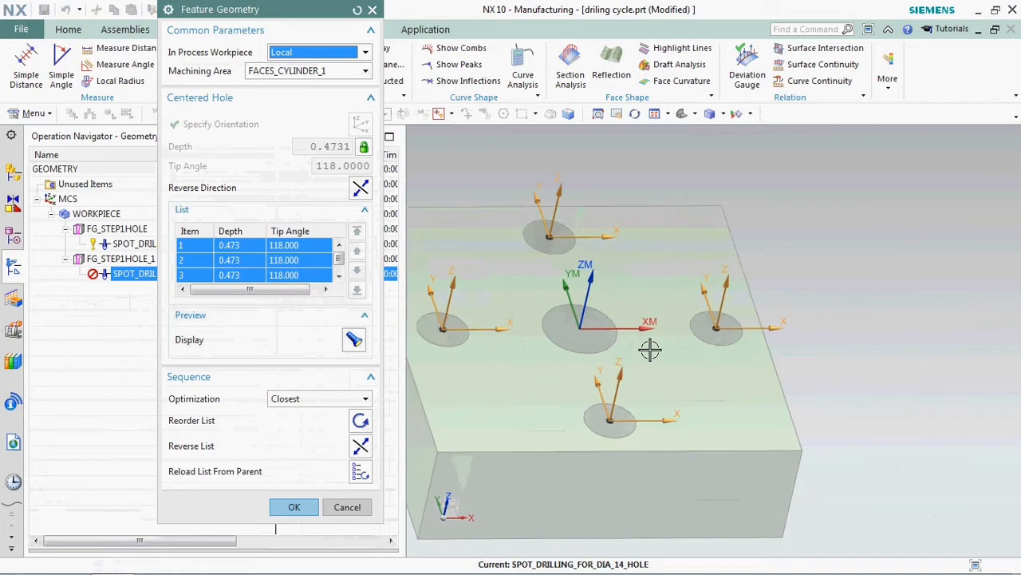
{"action": "left_click_drag", "start_coordinate": [650, 350], "coordinate": [419, 467]}
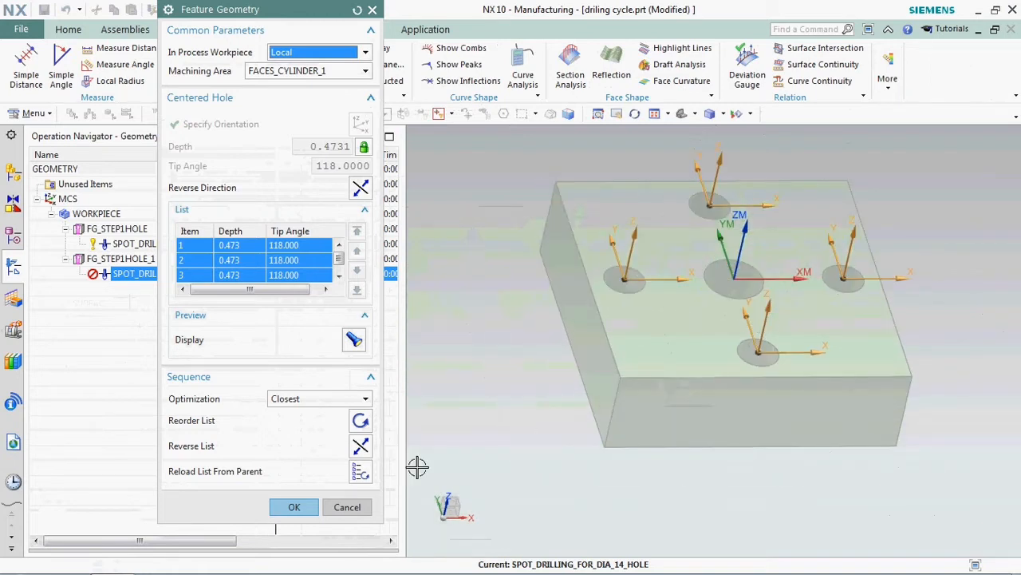
{"action": "left_click", "coordinate": [294, 507]}
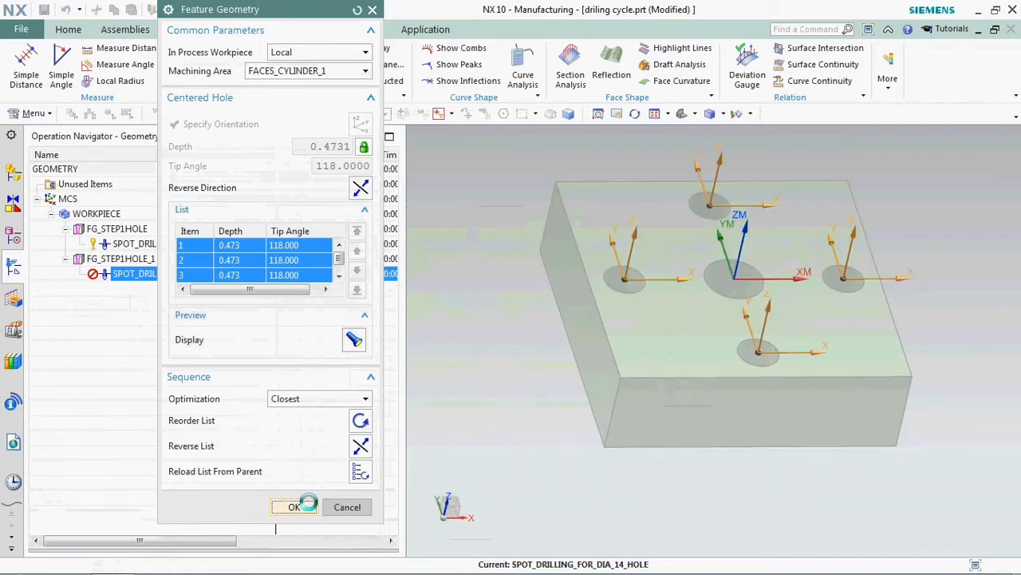
{"action": "left_click", "coordinate": [293, 507]}
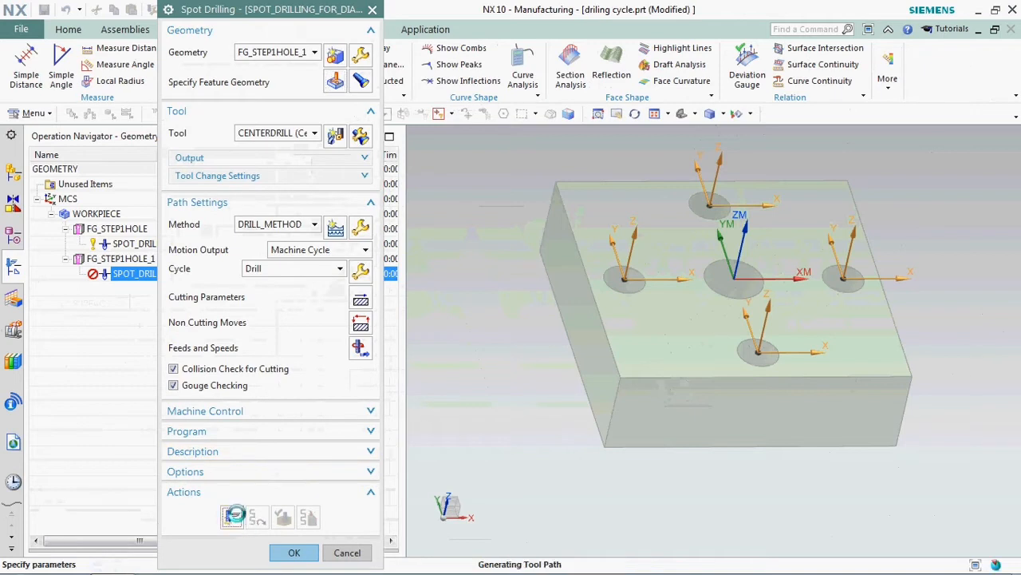
Replay the copied spot drilling path event by event through all four holes, then accept the operation
{"action": "left_click", "coordinate": [232, 516]}
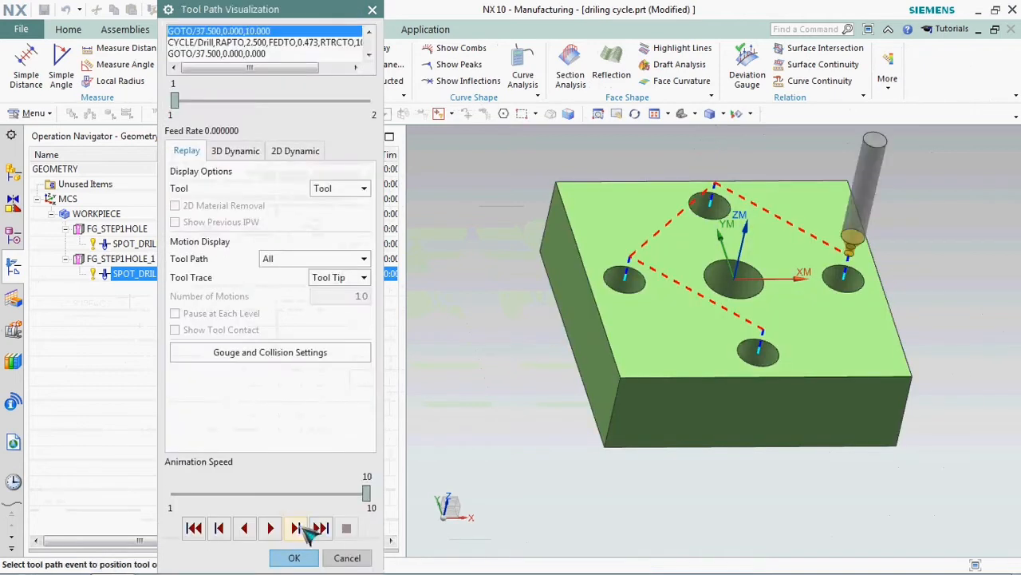
{"action": "left_click", "coordinate": [296, 528]}
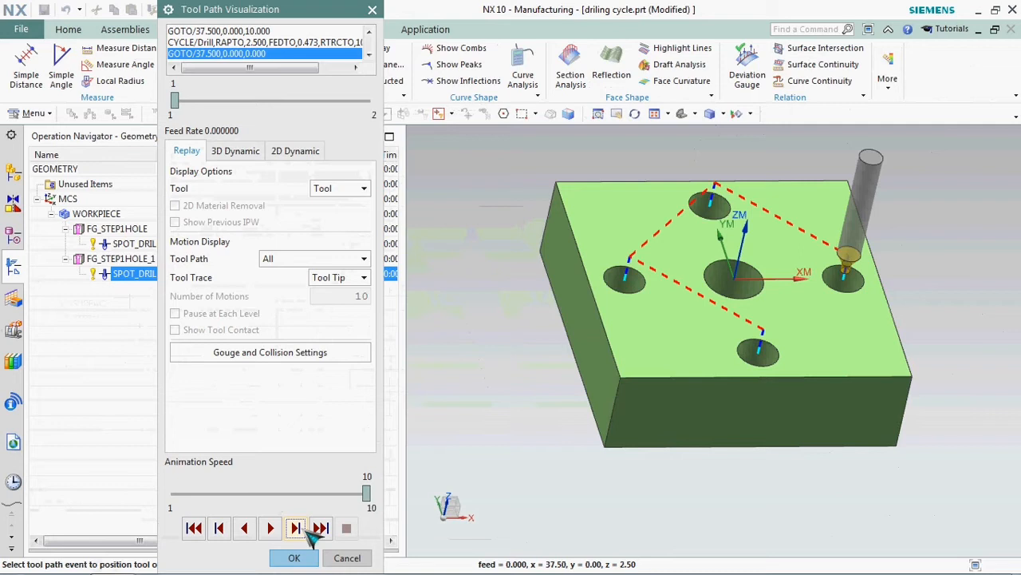
{"action": "left_click", "coordinate": [295, 528]}
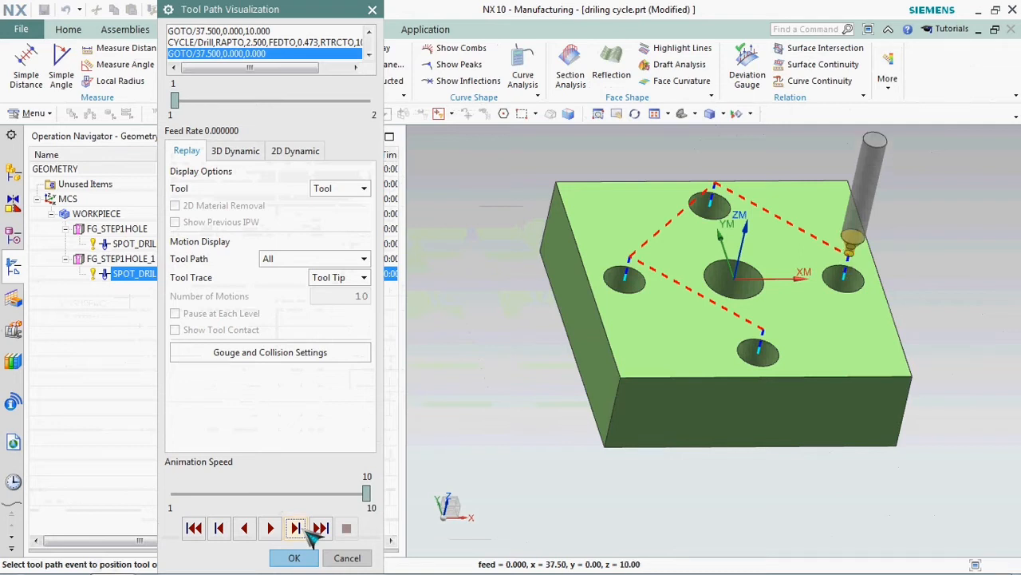
{"action": "left_click", "coordinate": [295, 527]}
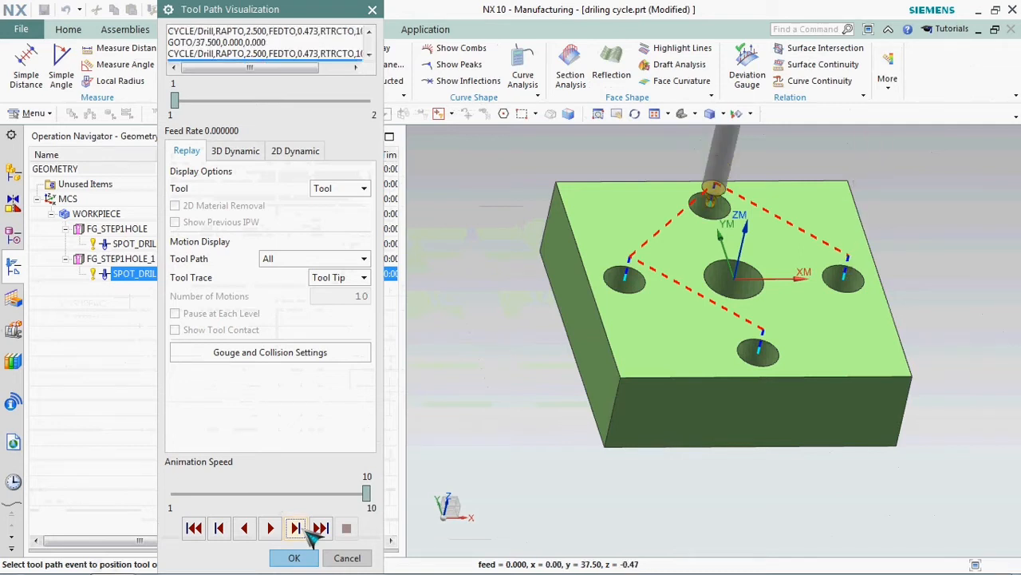
{"action": "left_click", "coordinate": [320, 527]}
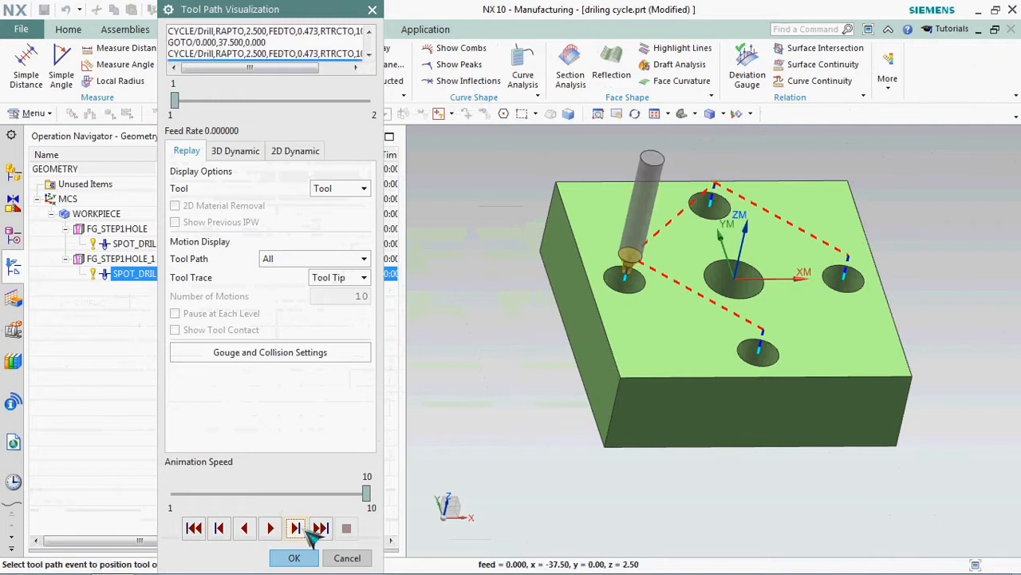
{"action": "left_click", "coordinate": [295, 528]}
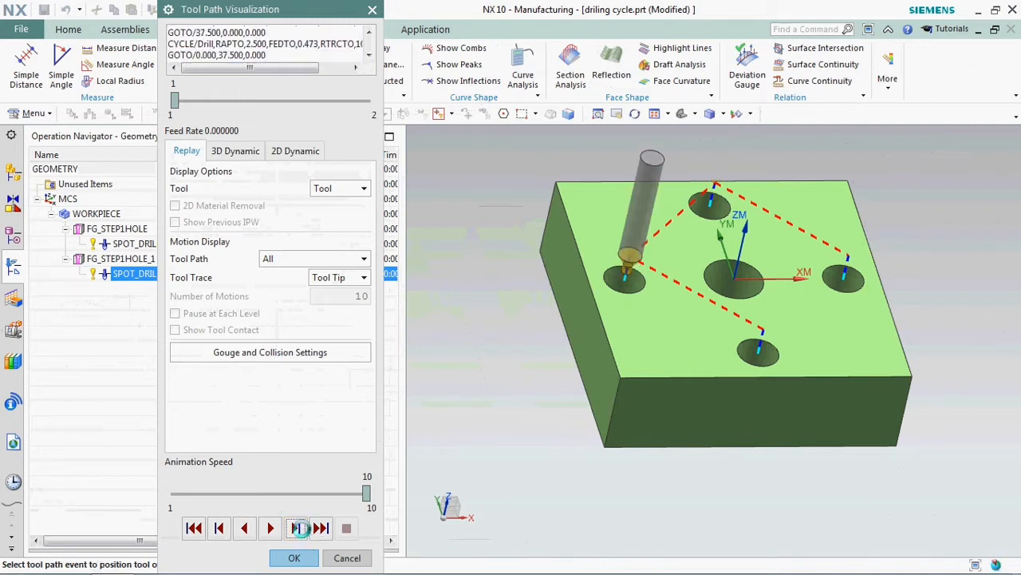
{"action": "left_click", "coordinate": [295, 527]}
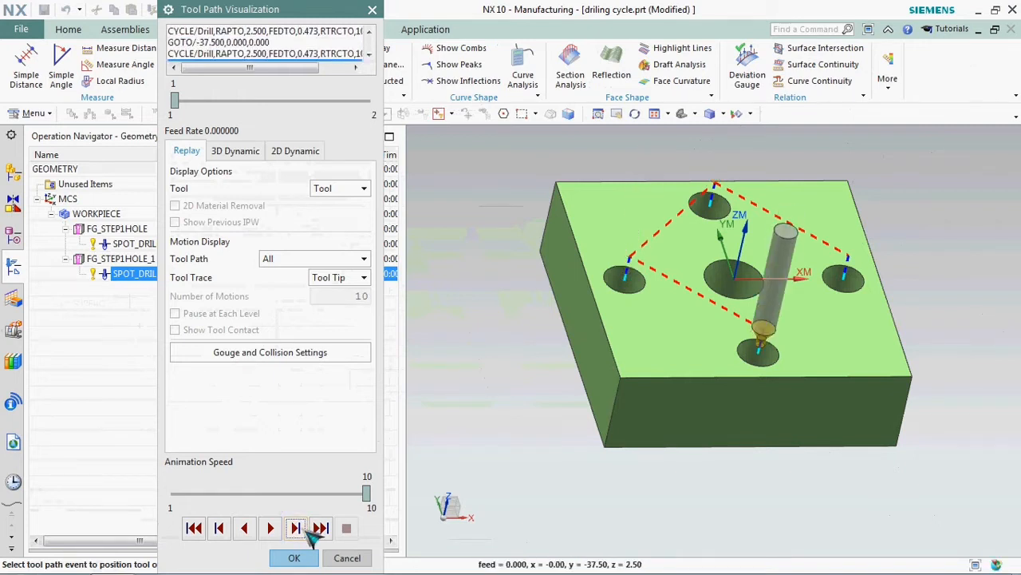
{"action": "left_click", "coordinate": [293, 557]}
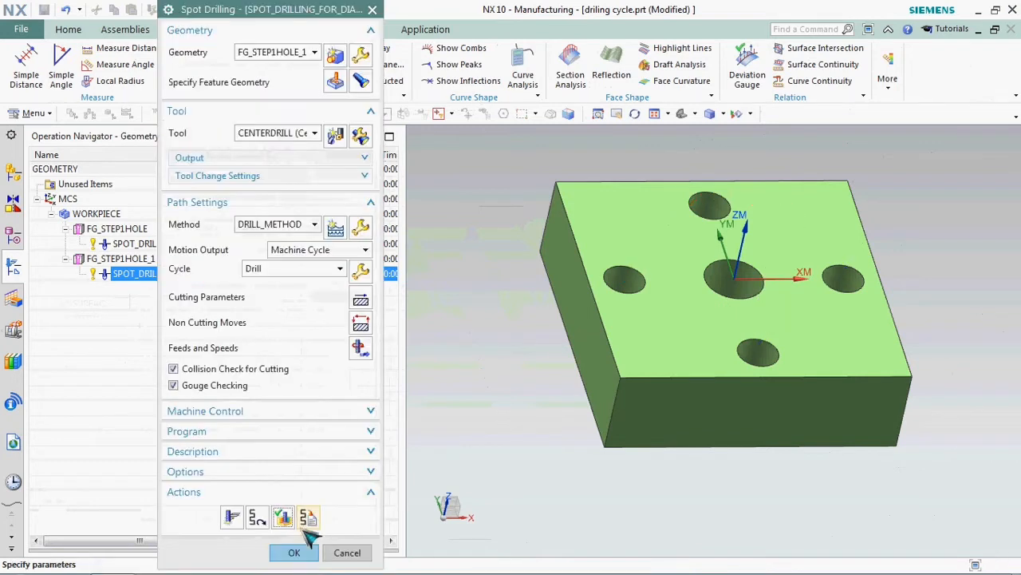
{"action": "left_click", "coordinate": [294, 552]}
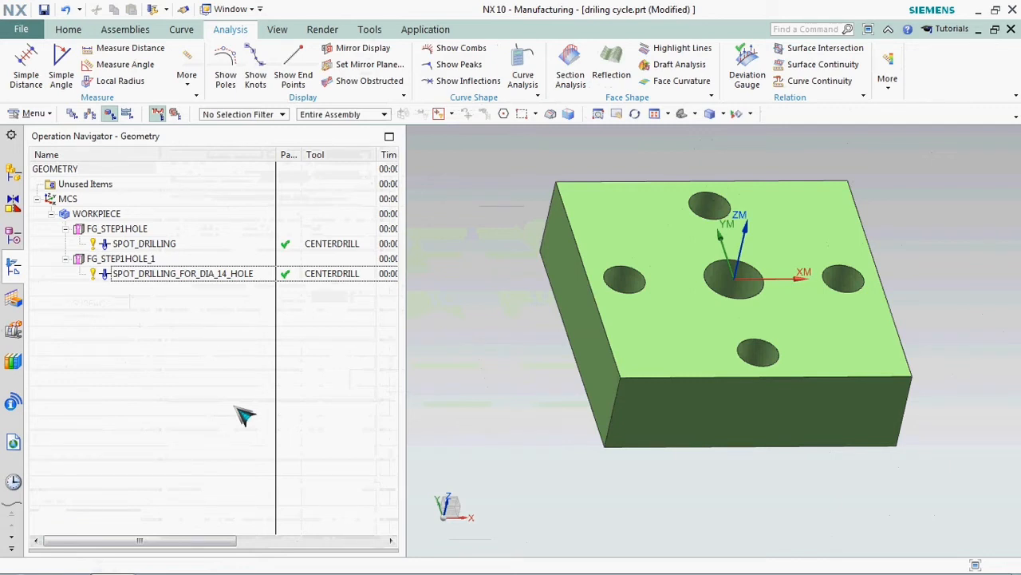
{"action": "mouse_move", "coordinate": [615, 530]}
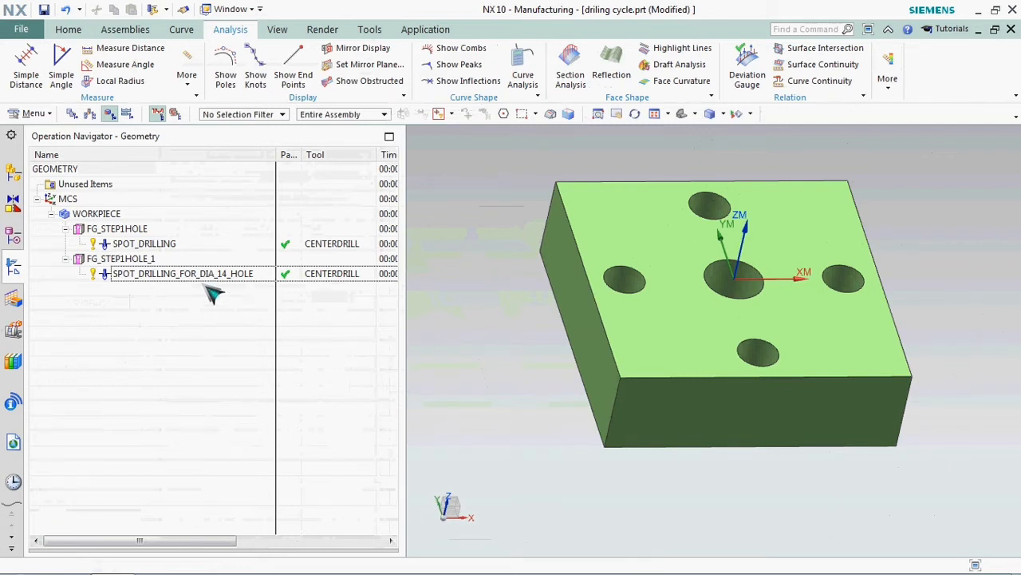
Generate SPOT_DRILLING_FOR_DIA_14_HOLE and select it to display its four-hole tool path
{"action": "right_click", "coordinate": [182, 273]}
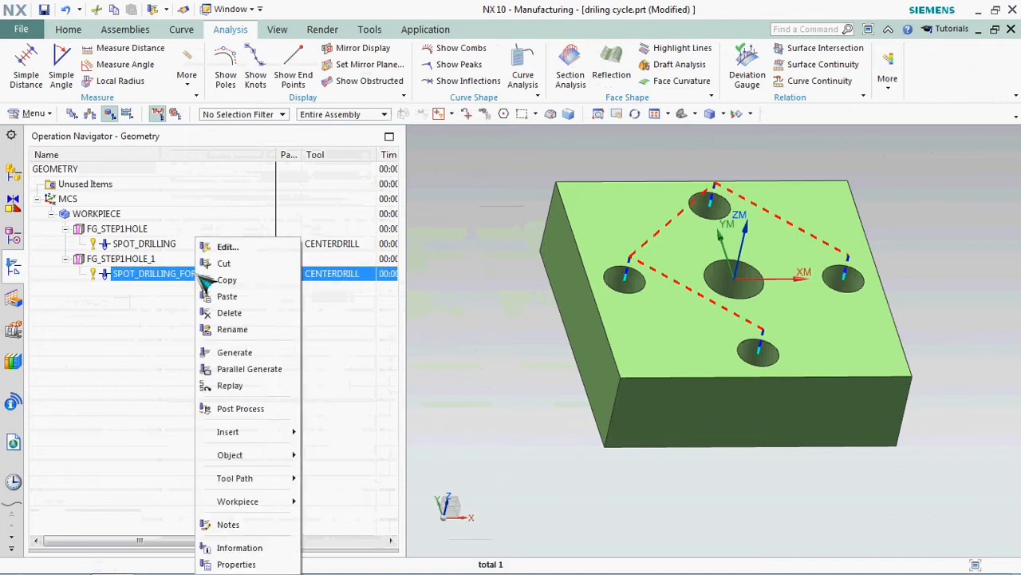
{"action": "mouse_move", "coordinate": [132, 387]}
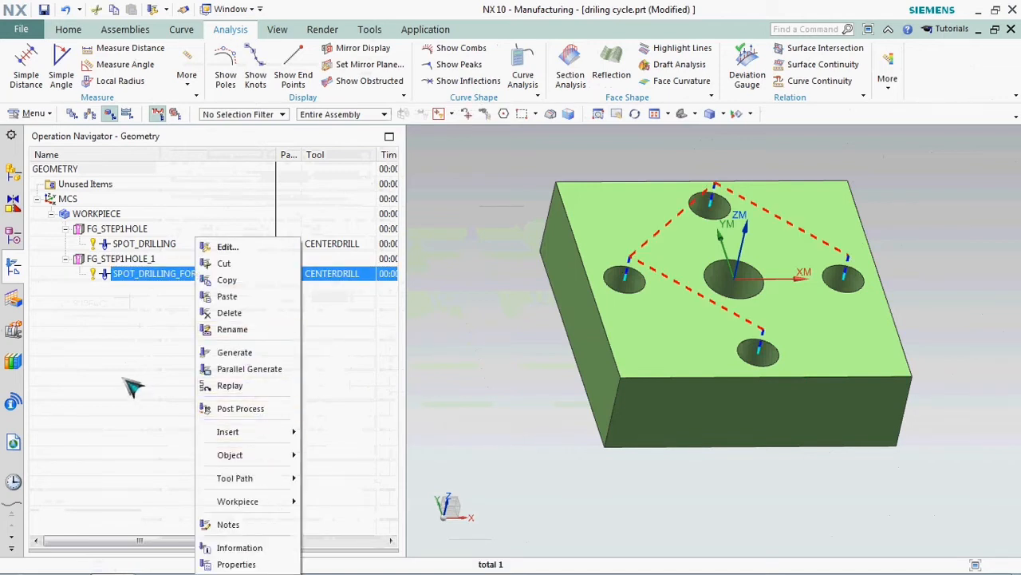
{"action": "left_click", "coordinate": [233, 352]}
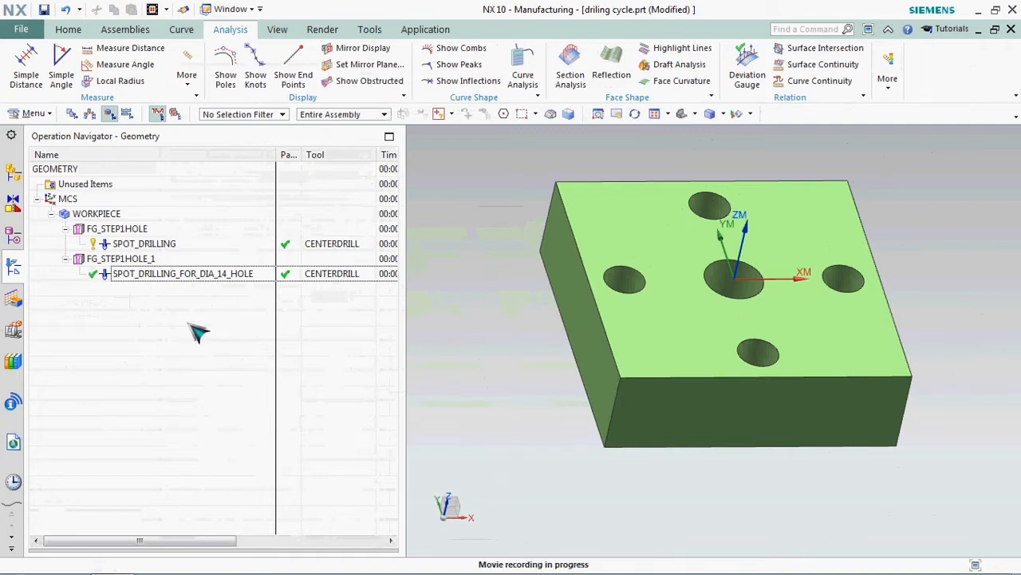
{"action": "left_click", "coordinate": [182, 273]}
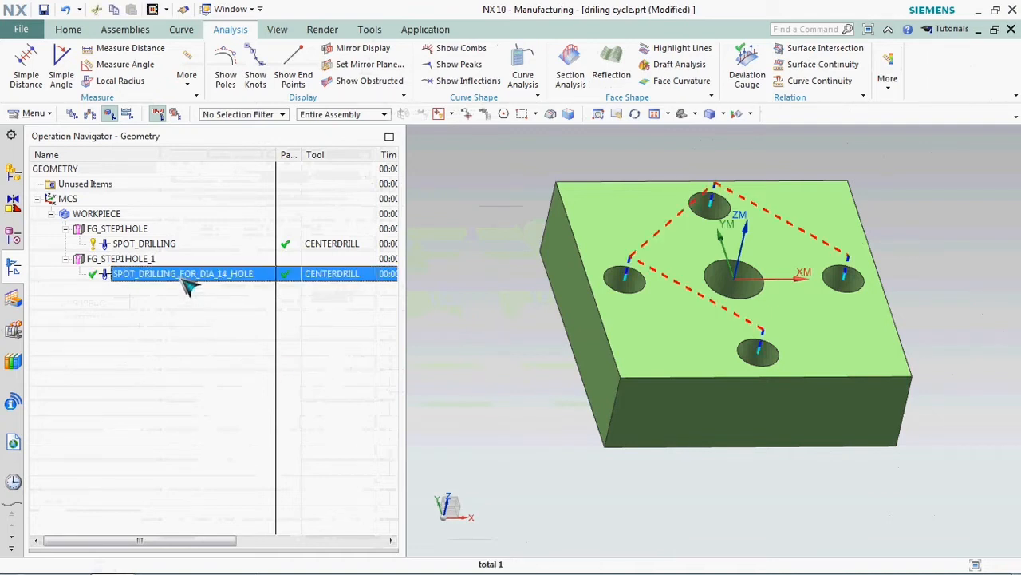
Launch Post Process for SPOT_DRILLING_FOR_DIA_14_HOLE from its context menu
{"action": "right_click", "coordinate": [183, 273]}
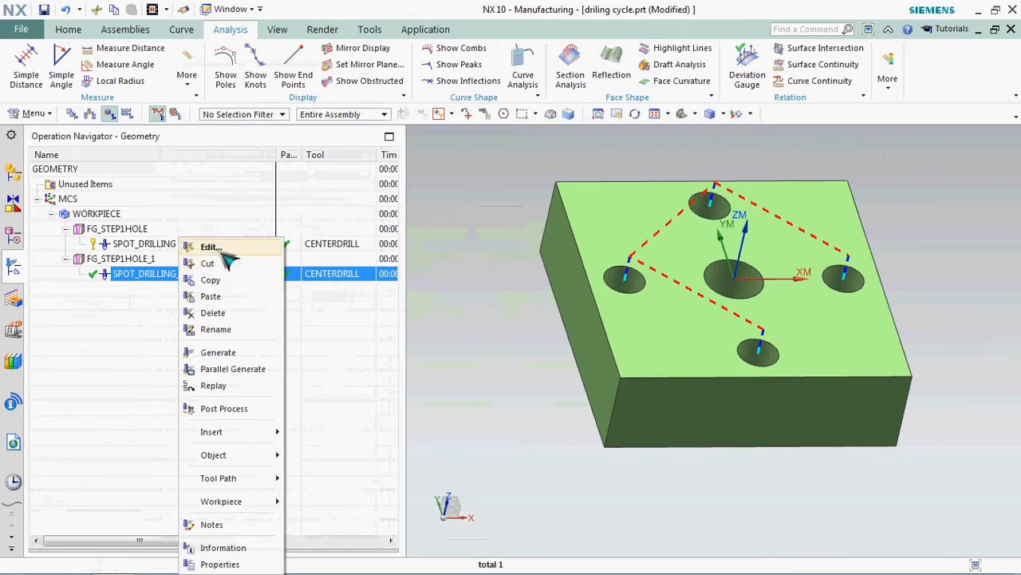
{"action": "mouse_move", "coordinate": [224, 407]}
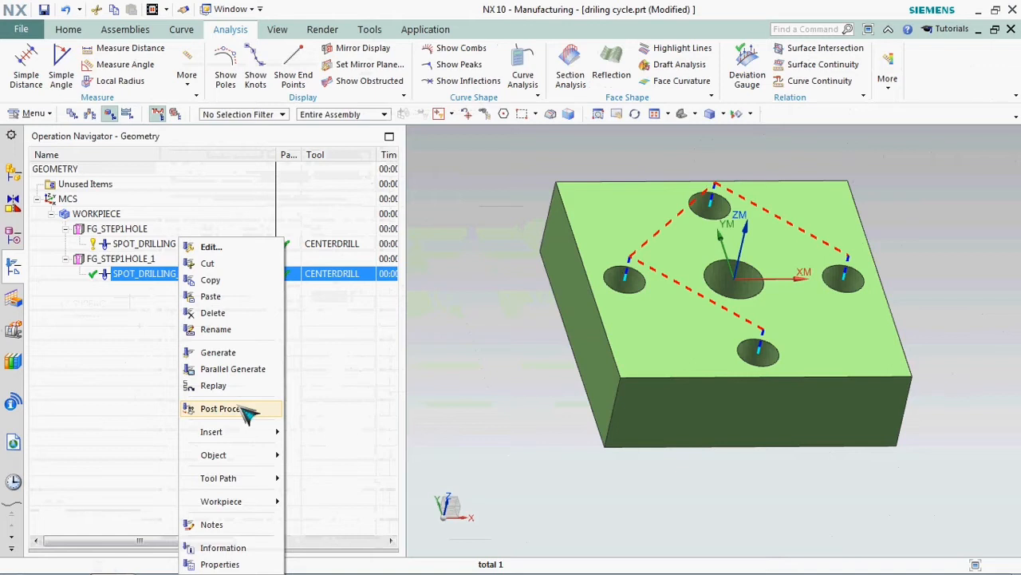
{"action": "left_click", "coordinate": [225, 409]}
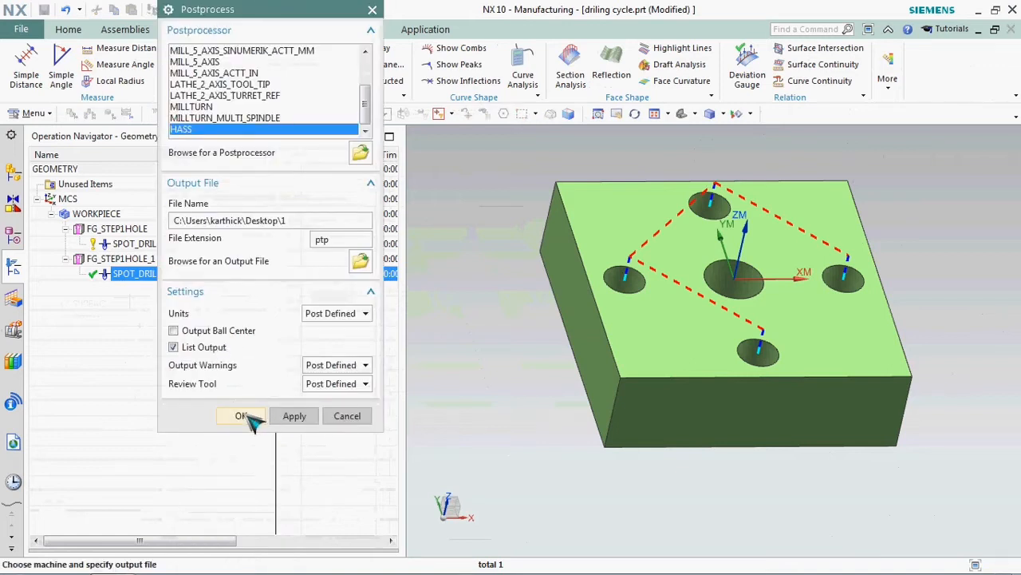
Post-process with HASS, inspect the G81 cycle and Z-.473 depth, then close the listing
{"action": "left_click", "coordinate": [242, 415]}
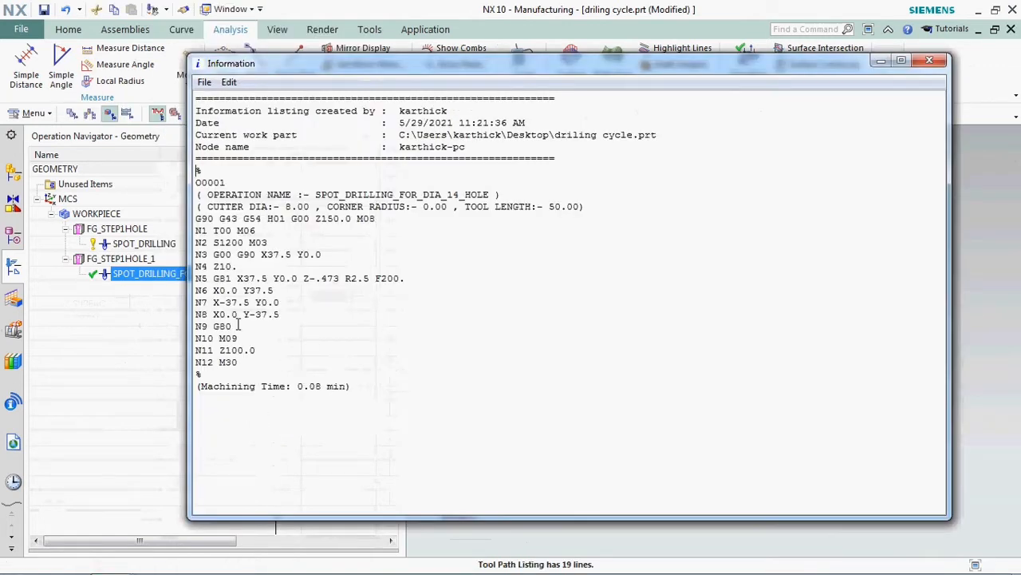
{"action": "double_click", "coordinate": [222, 278]}
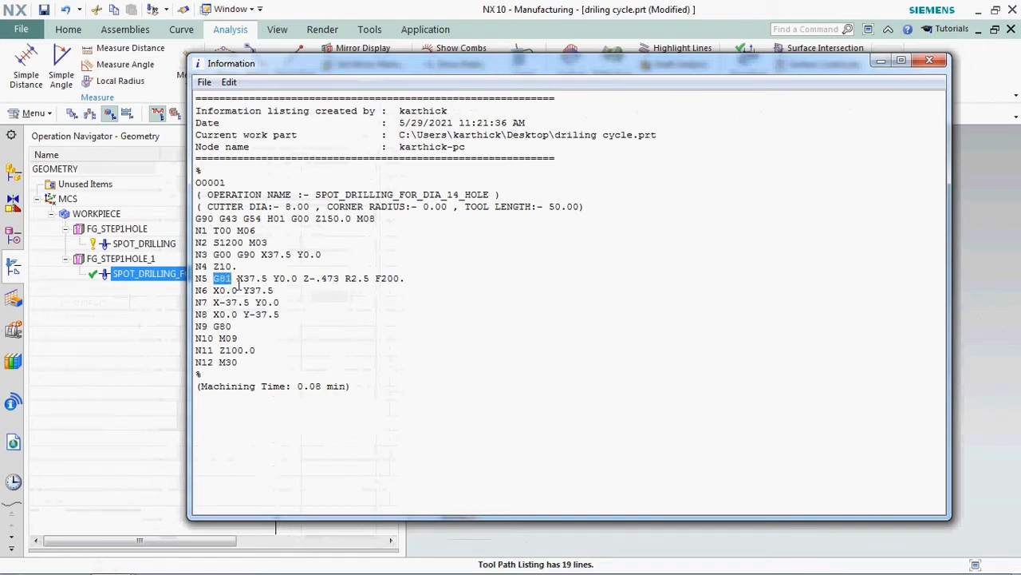
{"action": "left_click_drag", "start_coordinate": [231, 278], "coordinate": [387, 278]}
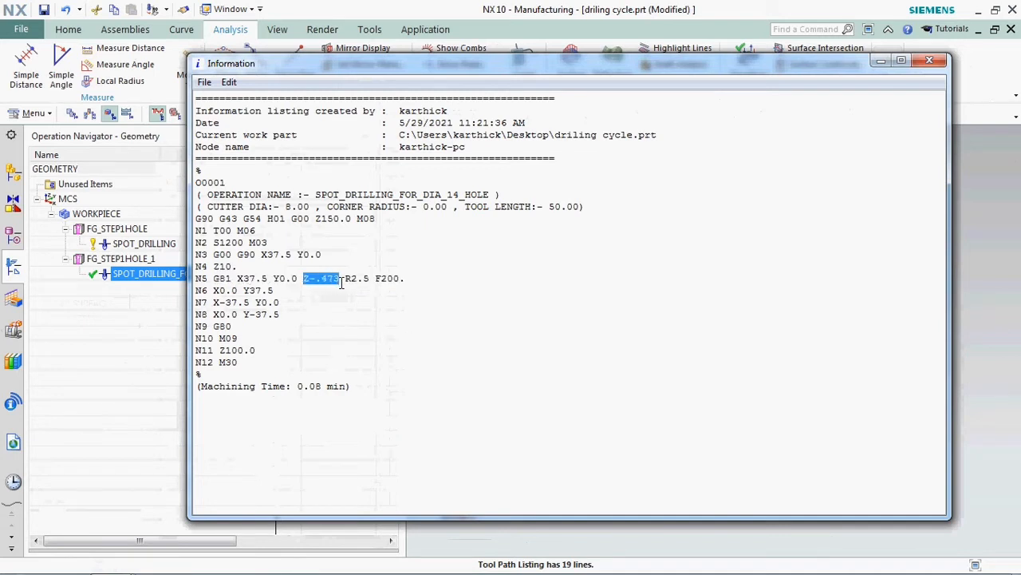
{"action": "mouse_move", "coordinate": [347, 333]}
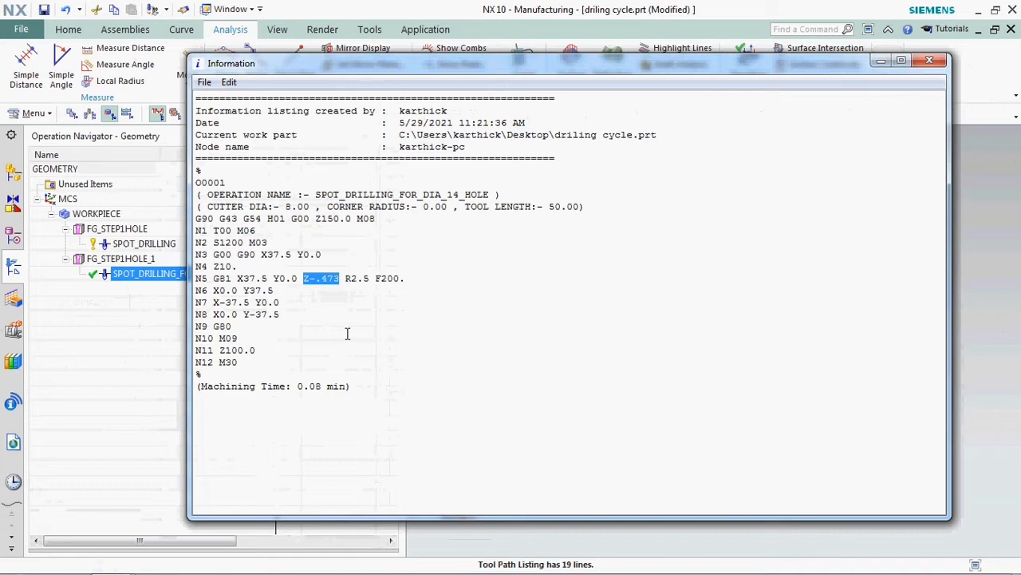
{"action": "mouse_move", "coordinate": [654, 206]}
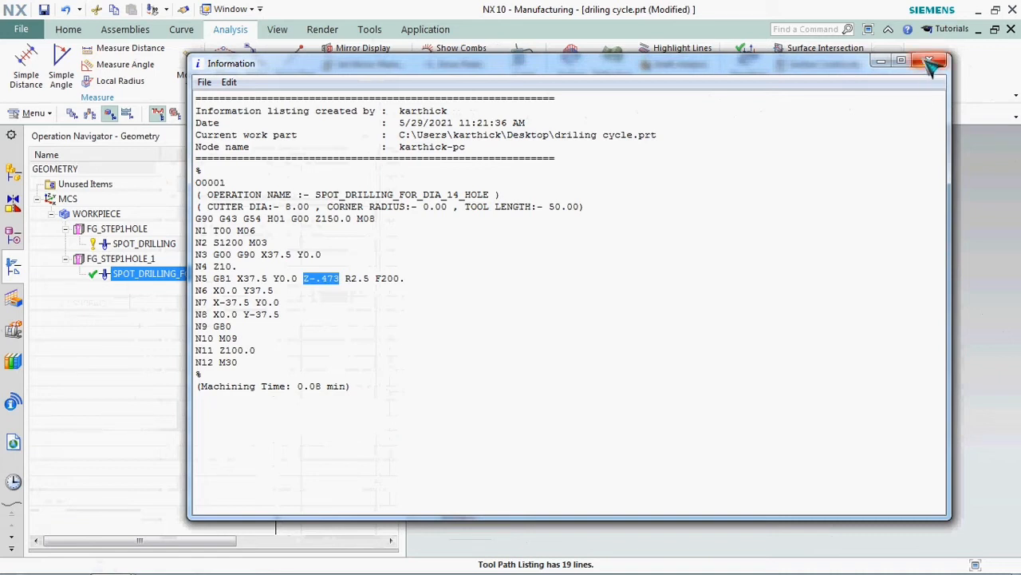
{"action": "left_click", "coordinate": [930, 63]}
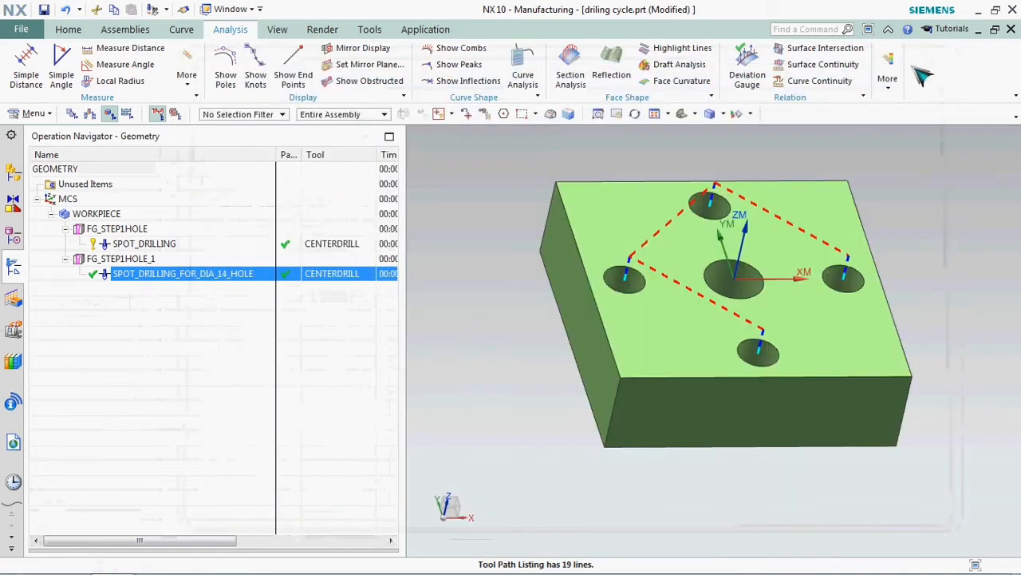
Edit the spot drilling operation so the hole depth is user defined at 2 mm
{"action": "left_click", "coordinate": [183, 273]}
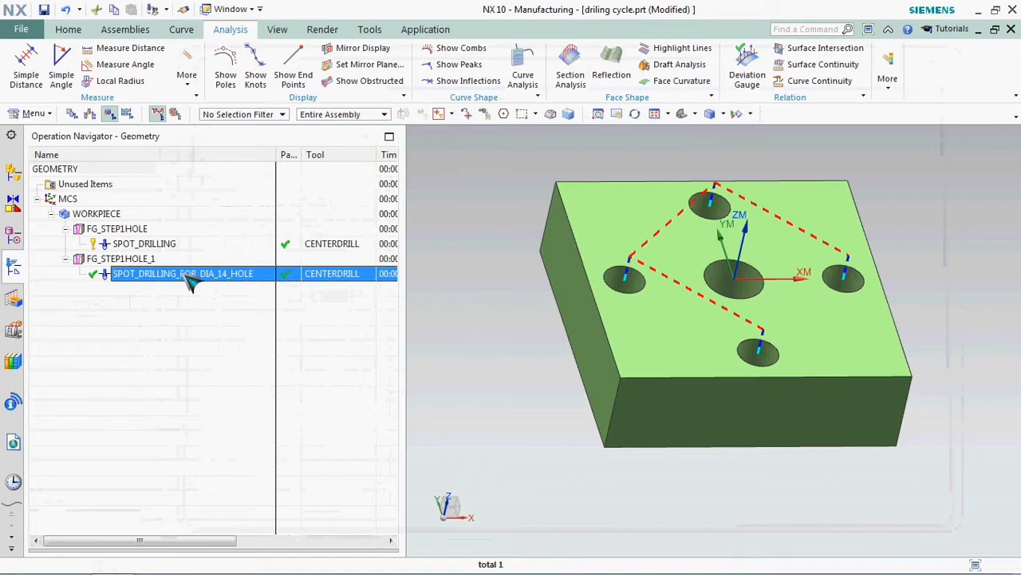
{"action": "right_click", "coordinate": [184, 273]}
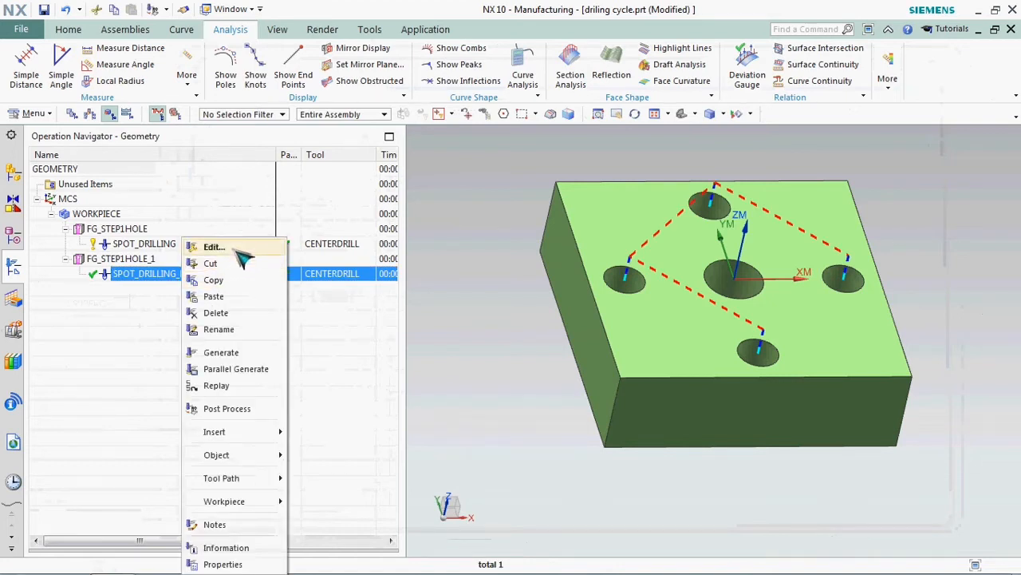
{"action": "left_click", "coordinate": [213, 247]}
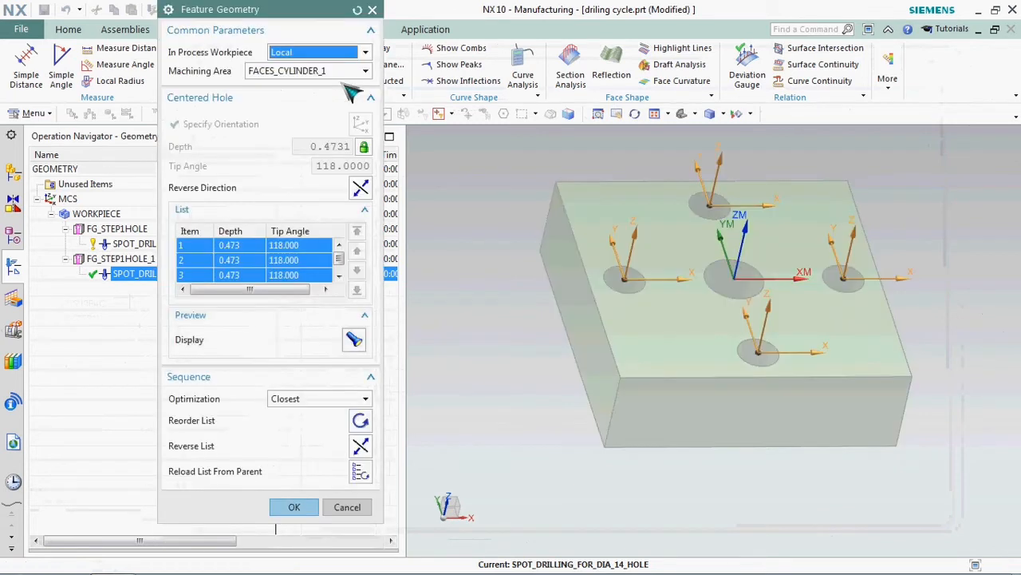
{"action": "left_click", "coordinate": [364, 166]}
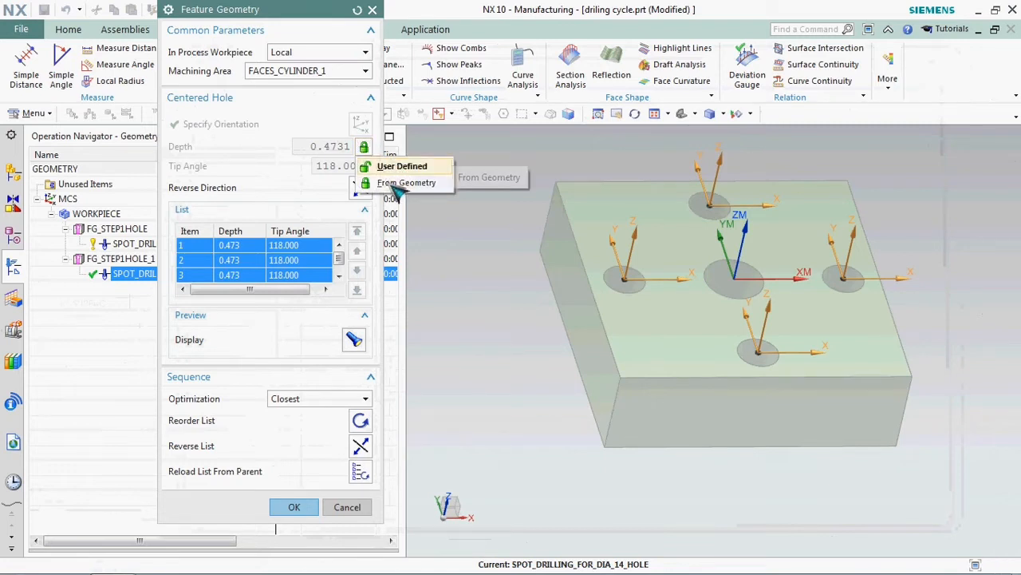
{"action": "mouse_move", "coordinate": [407, 182]}
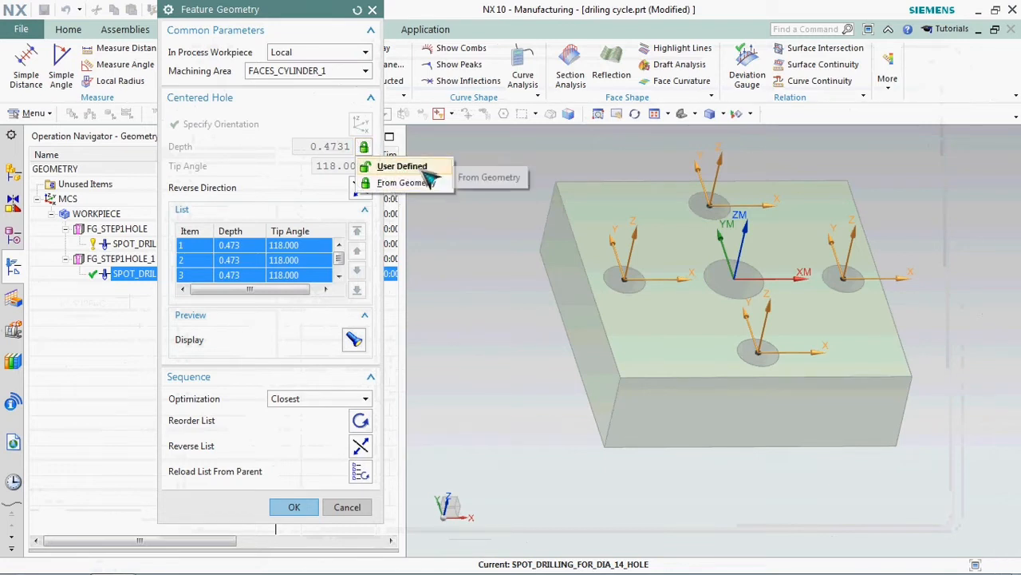
{"action": "left_click", "coordinate": [408, 183]}
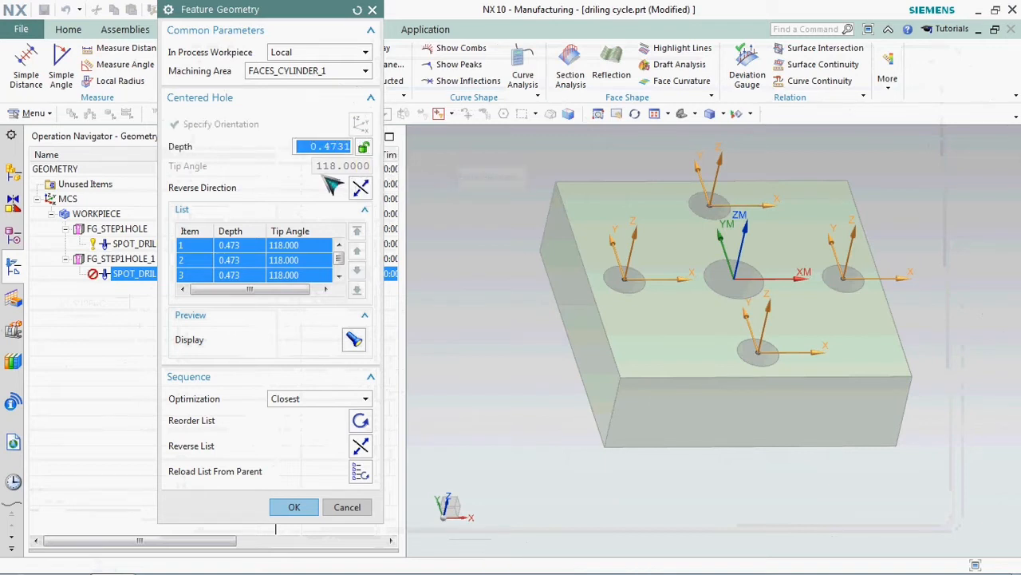
{"action": "type", "text": "2."}
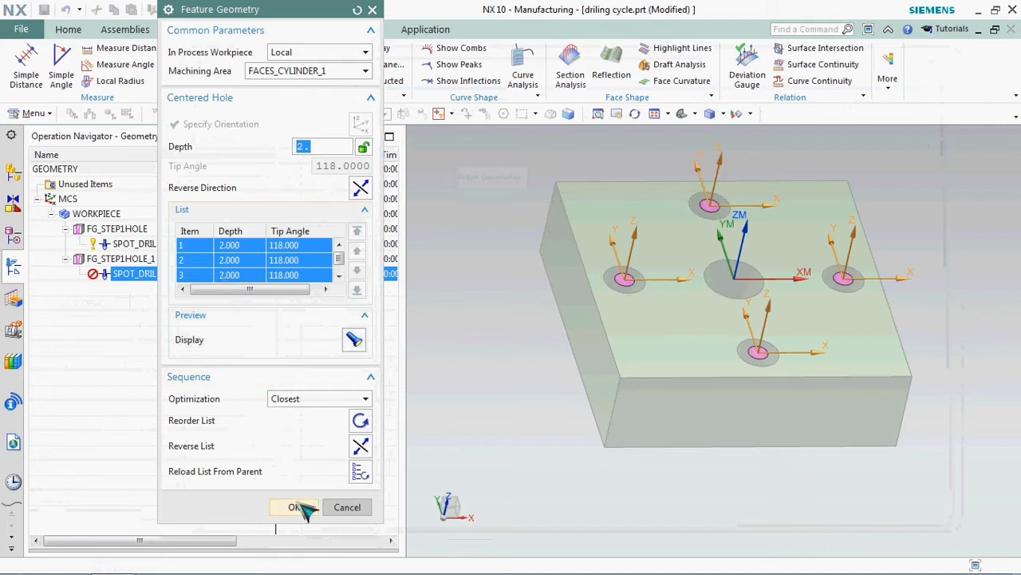
{"action": "left_click", "coordinate": [294, 507]}
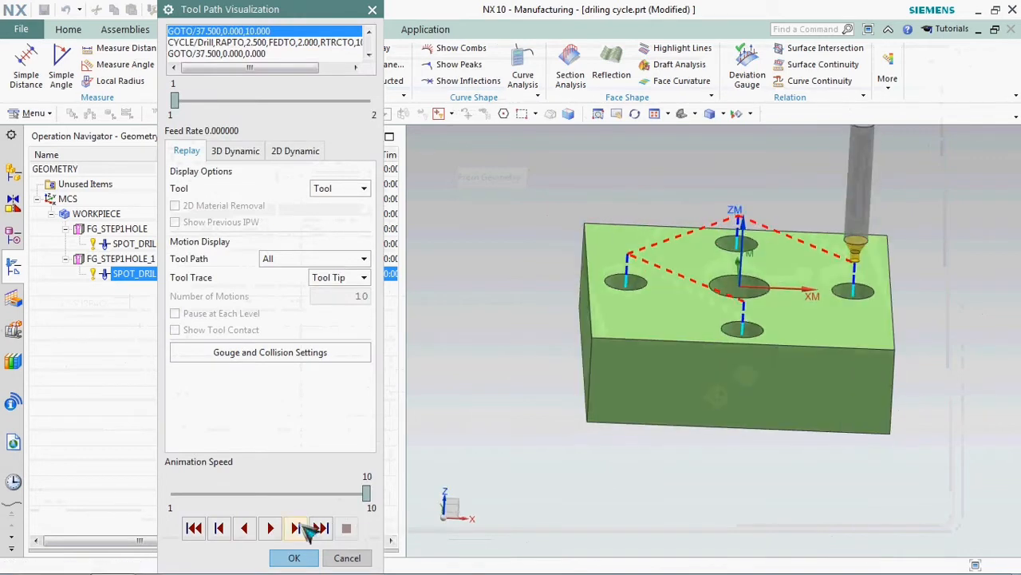
Finish the tool path review and regenerate SPOT_DRILLING_FOR_DIA_14_HOLE with the 2 mm depth
{"action": "left_click", "coordinate": [296, 528]}
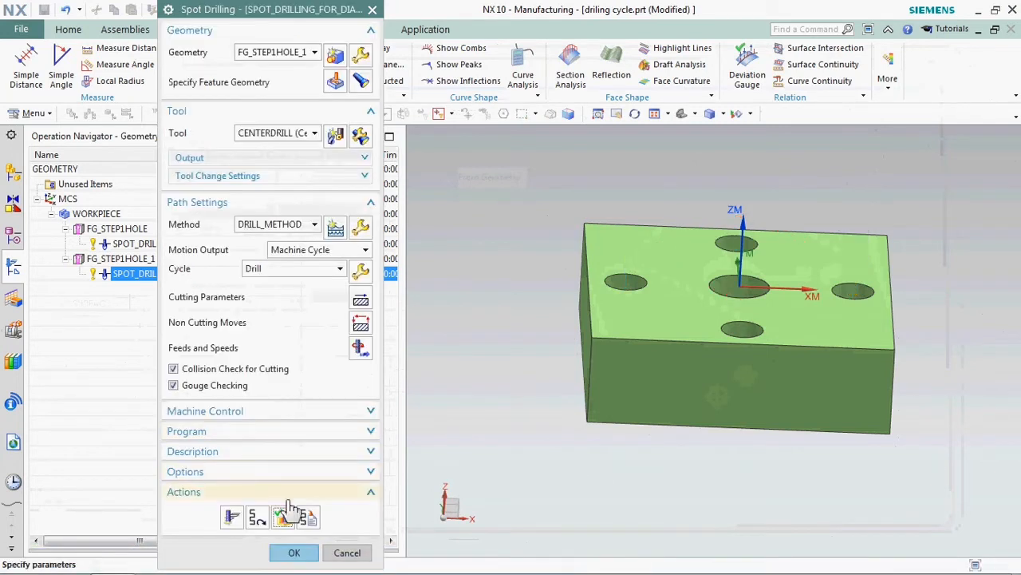
{"action": "right_click", "coordinate": [159, 273]}
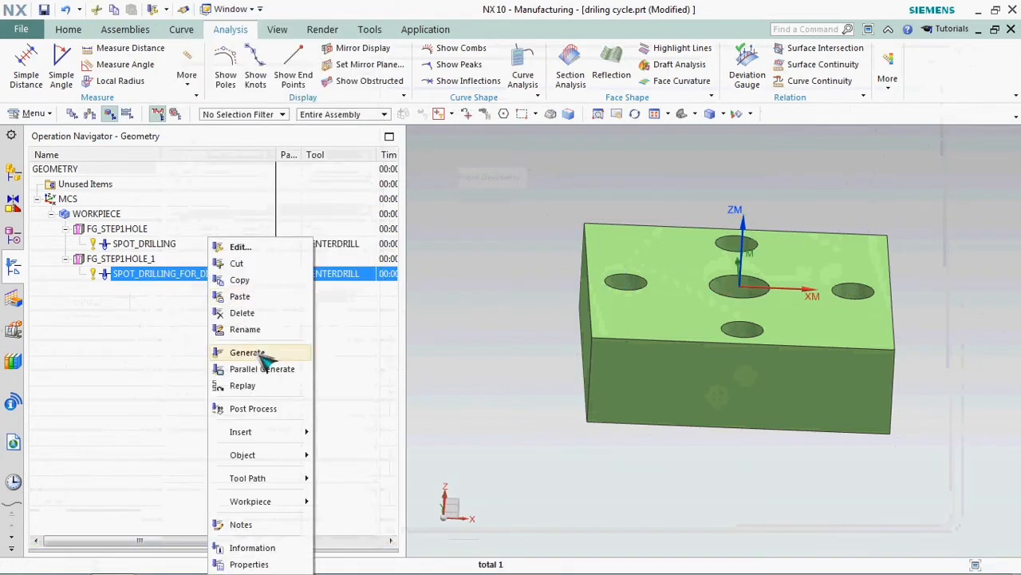
{"action": "left_click", "coordinate": [246, 352]}
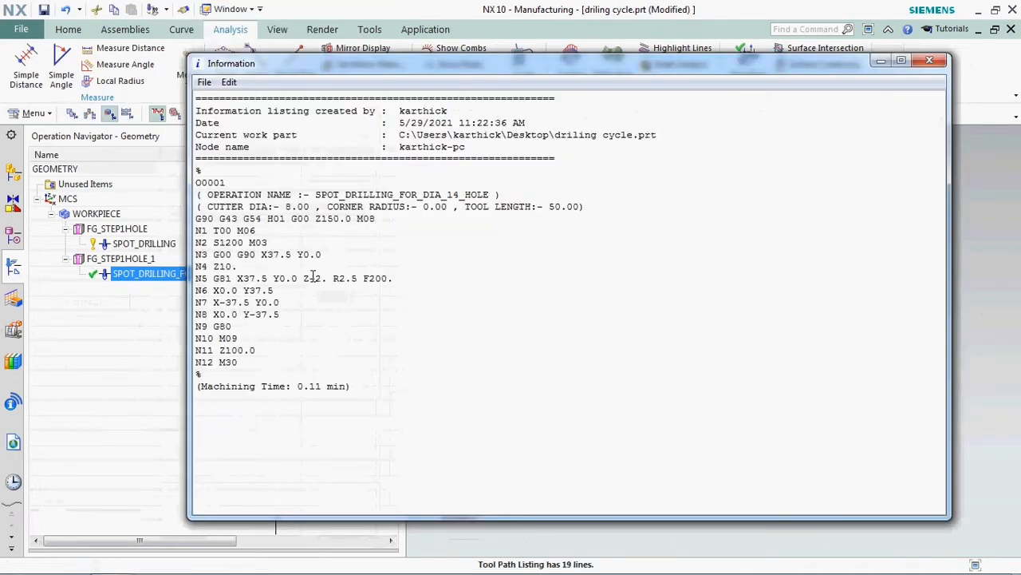
Inspect the Z-2. depth and R2.5 retract values in the G-code, then close the listing
{"action": "double_click", "coordinate": [313, 278]}
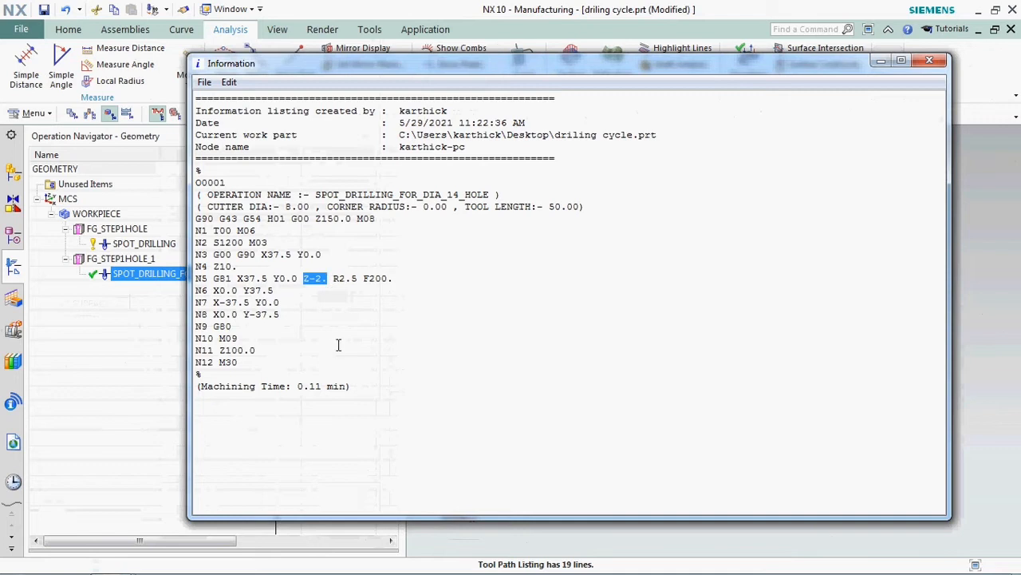
{"action": "mouse_move", "coordinate": [336, 346]}
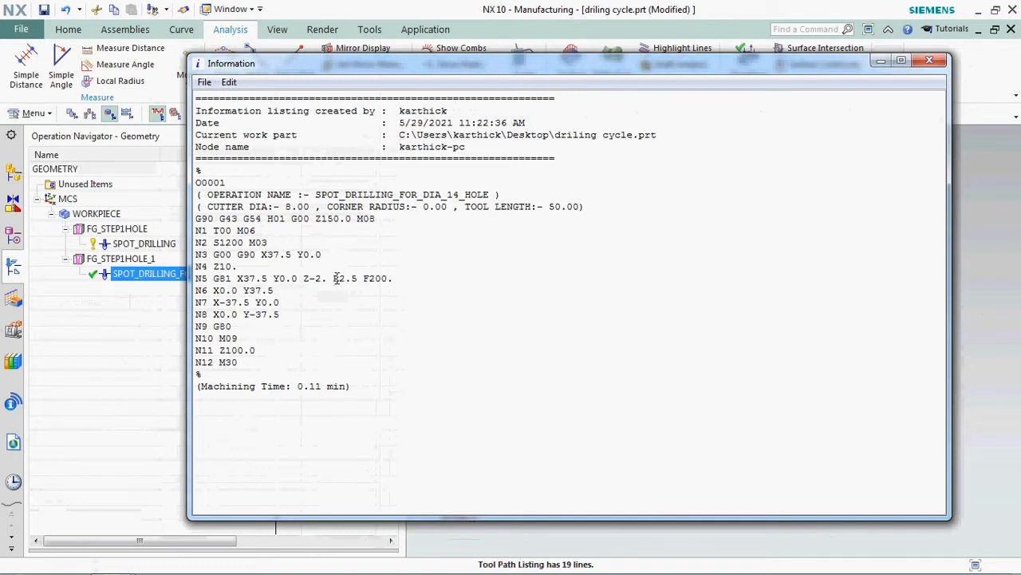
{"action": "double_click", "coordinate": [344, 277]}
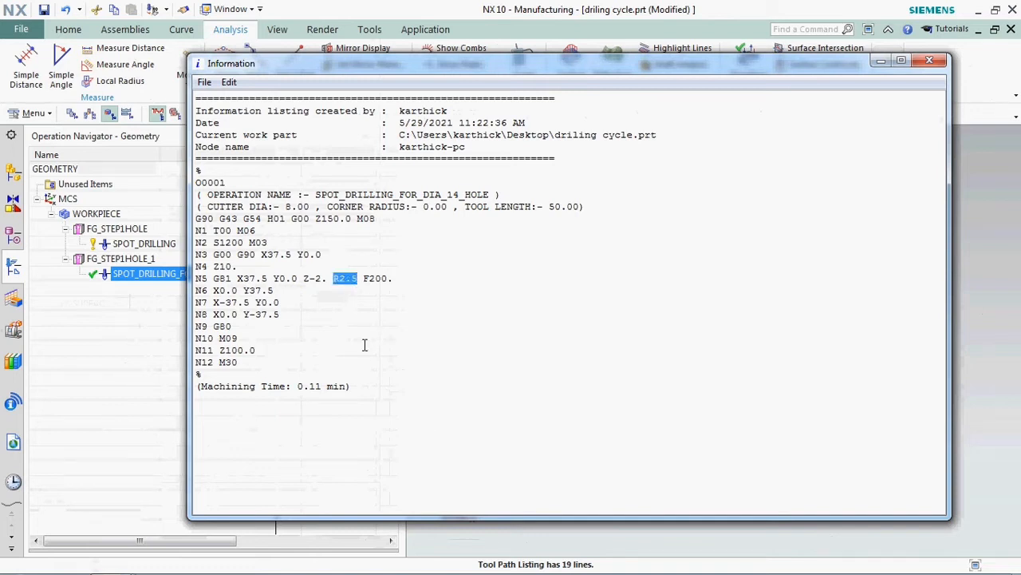
{"action": "mouse_move", "coordinate": [391, 395]}
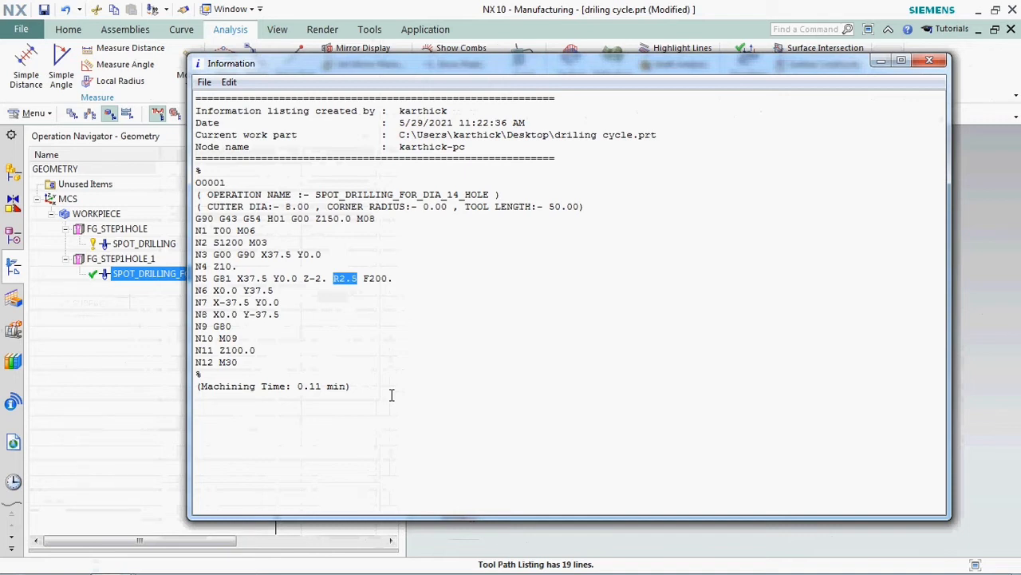
{"action": "mouse_move", "coordinate": [969, 76]}
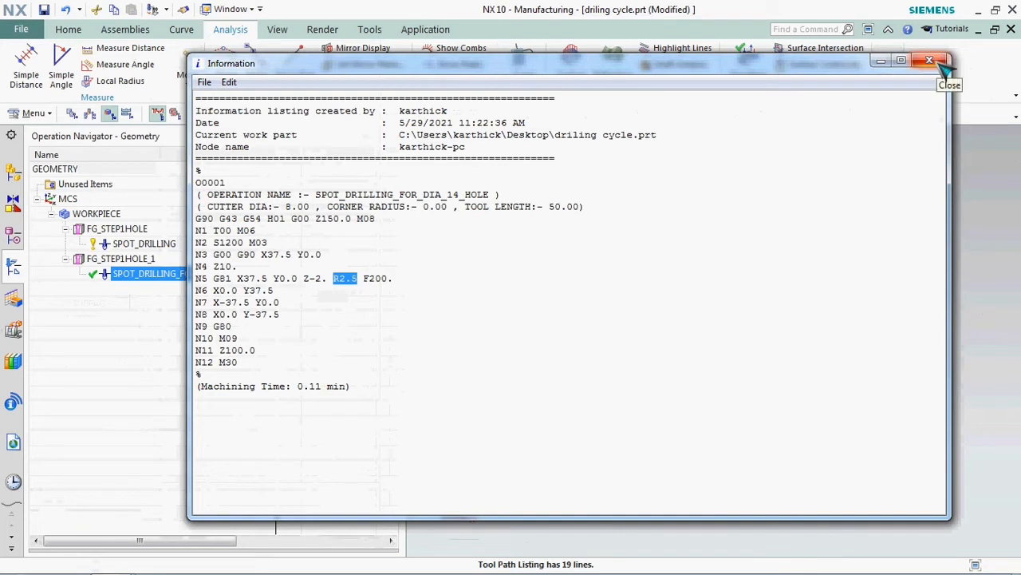
{"action": "left_click", "coordinate": [929, 60]}
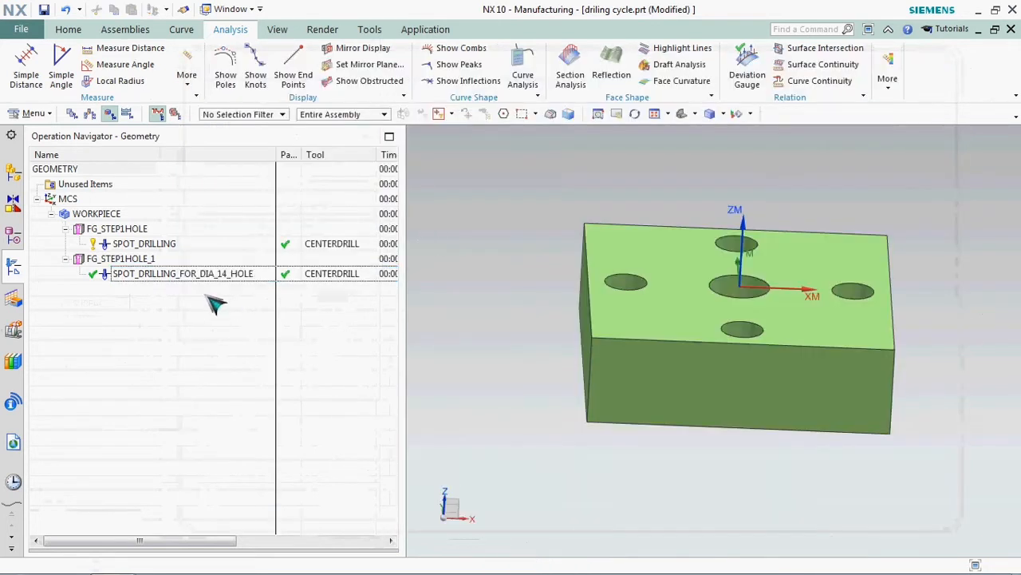
{"action": "left_click", "coordinate": [182, 273]}
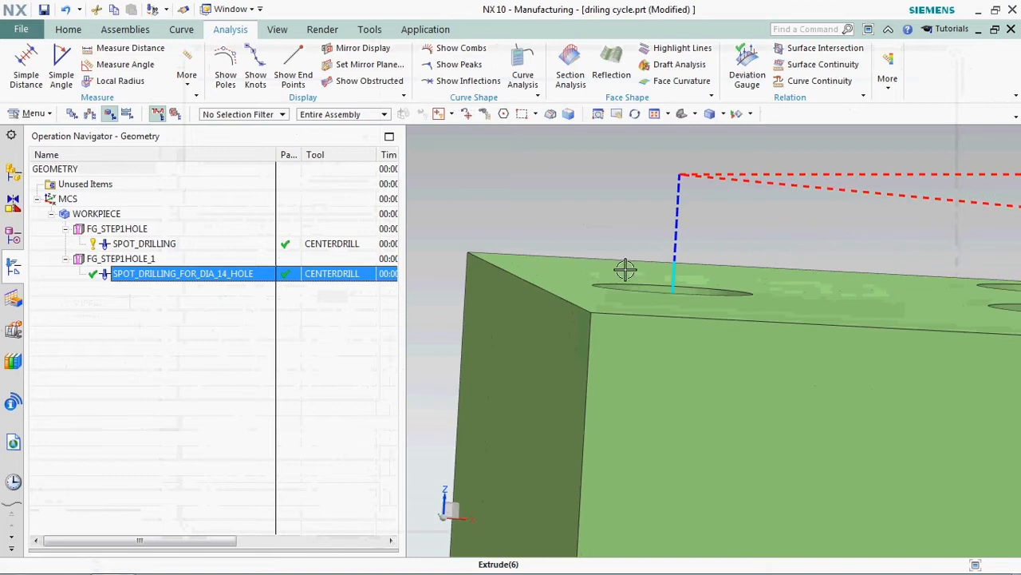
{"action": "right_click", "coordinate": [183, 273]}
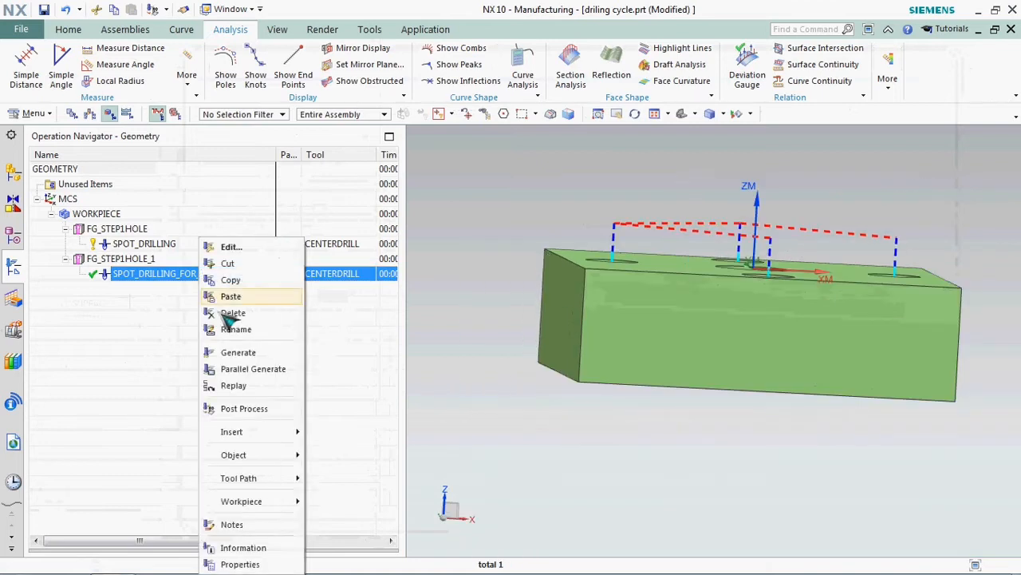
{"action": "left_click", "coordinate": [234, 384]}
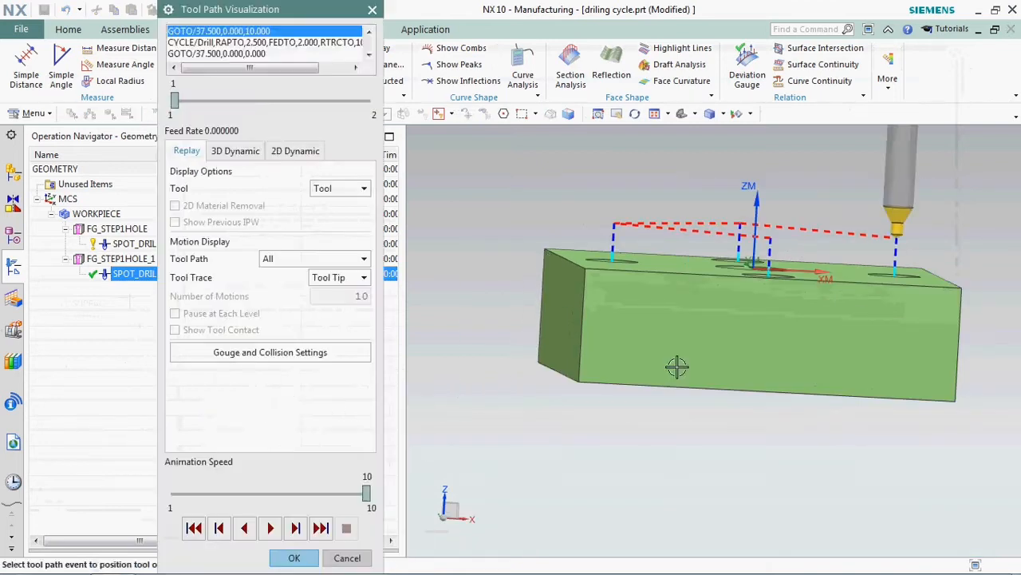
{"action": "left_click", "coordinate": [295, 528]}
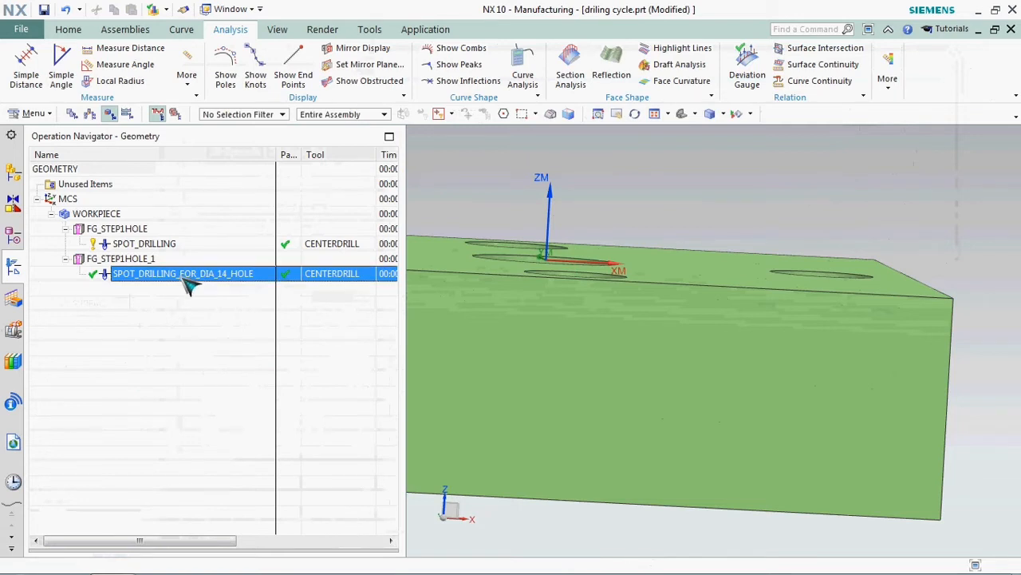
Change the operation's Top Offset Distance in Cutting Parameters from 2.5 to 5
{"action": "double_click", "coordinate": [182, 273]}
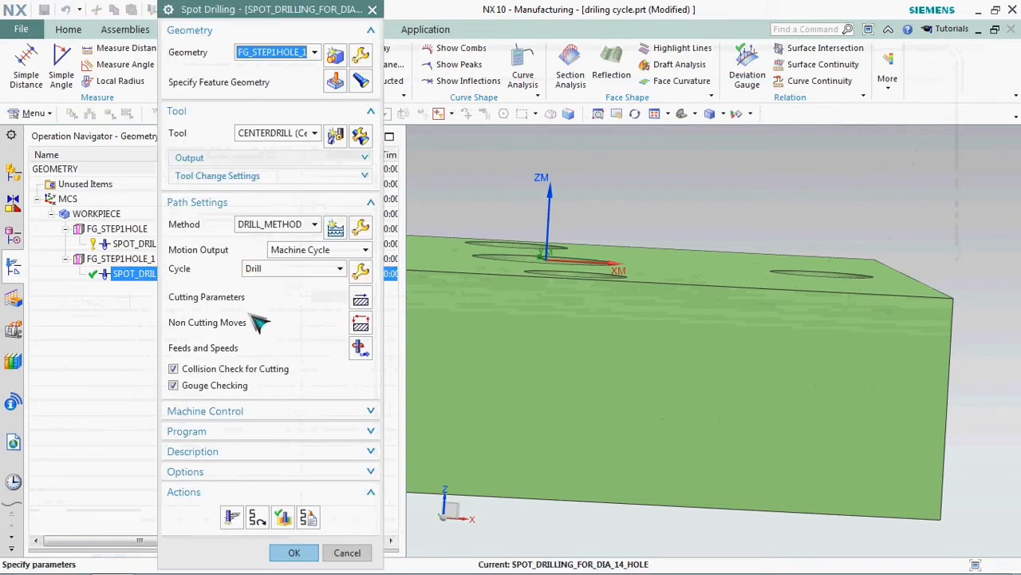
{"action": "mouse_move", "coordinate": [200, 311]}
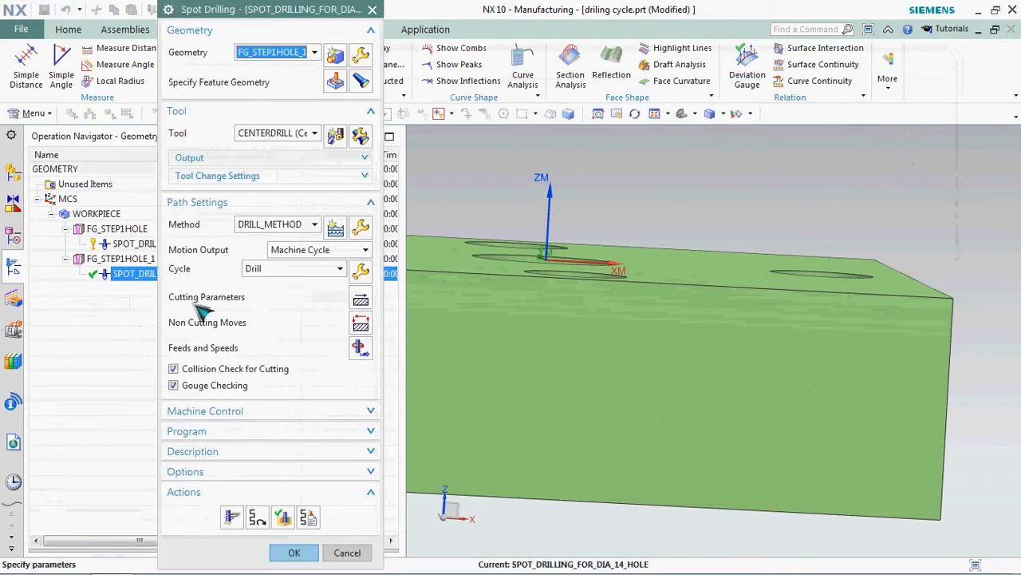
{"action": "mouse_move", "coordinate": [251, 319]}
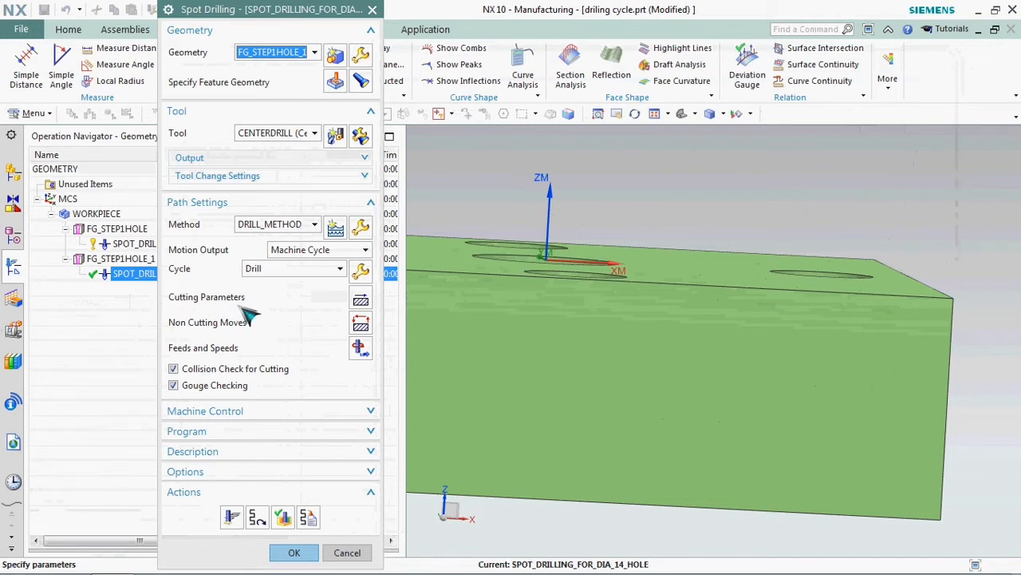
{"action": "mouse_move", "coordinate": [361, 301]}
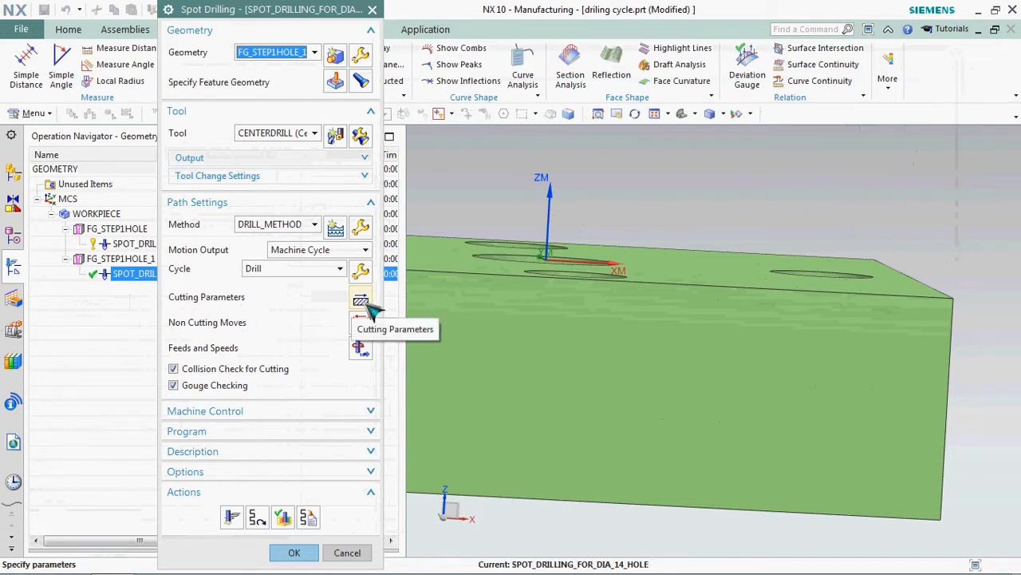
{"action": "left_click", "coordinate": [361, 296]}
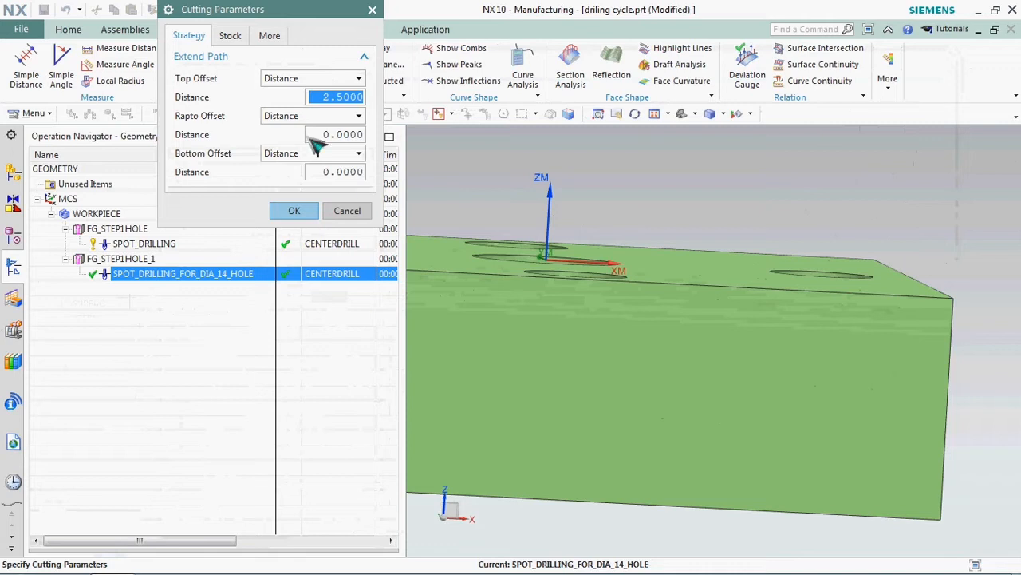
{"action": "mouse_move", "coordinate": [226, 90]}
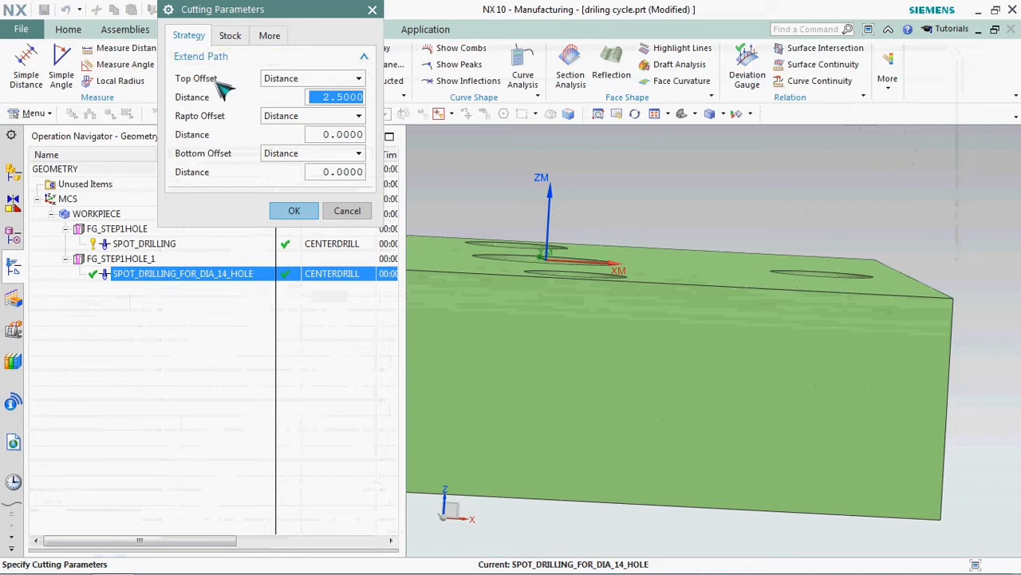
{"action": "mouse_move", "coordinate": [255, 70]}
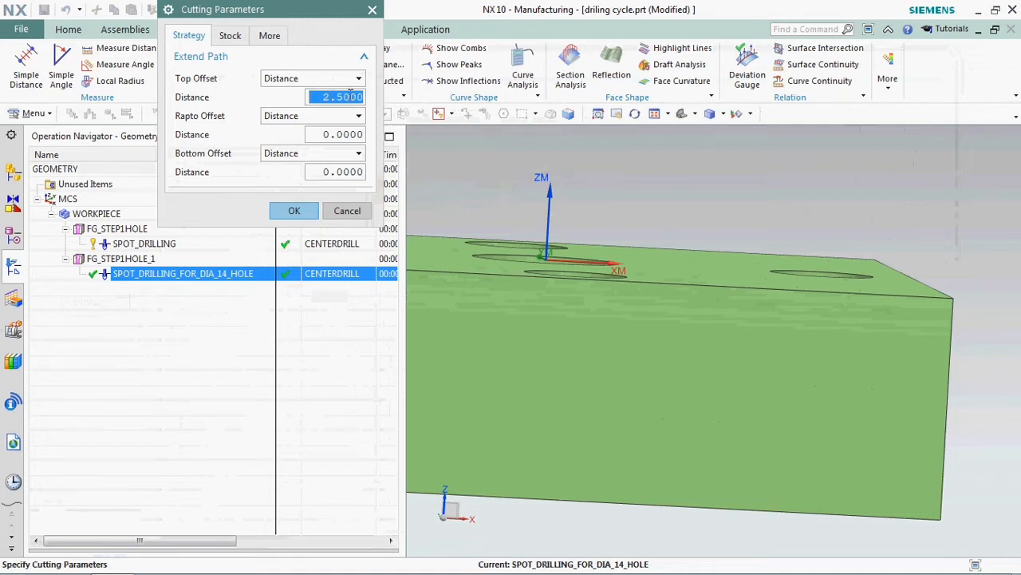
{"action": "type", "text": "5"}
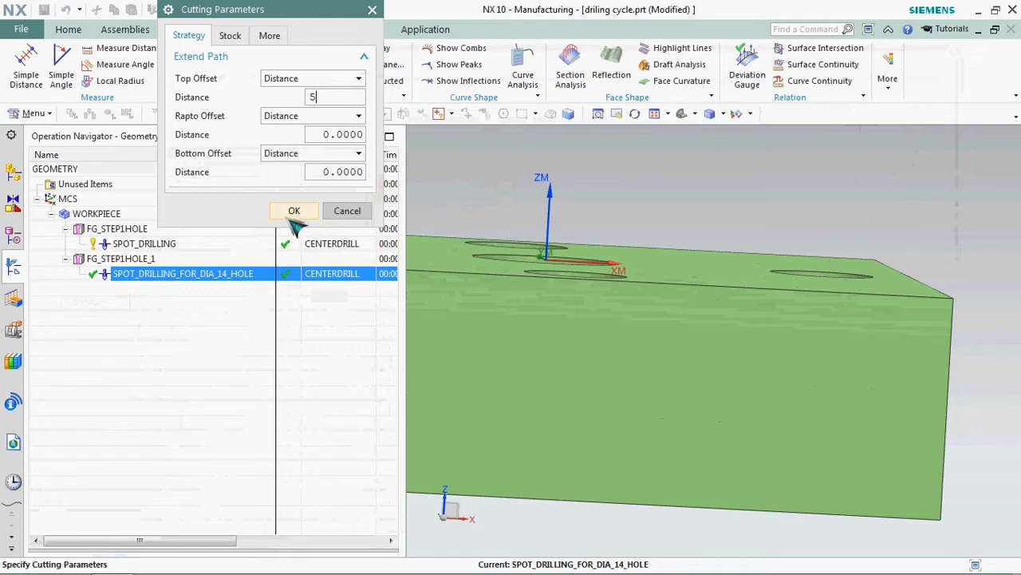
{"action": "left_click", "coordinate": [293, 210]}
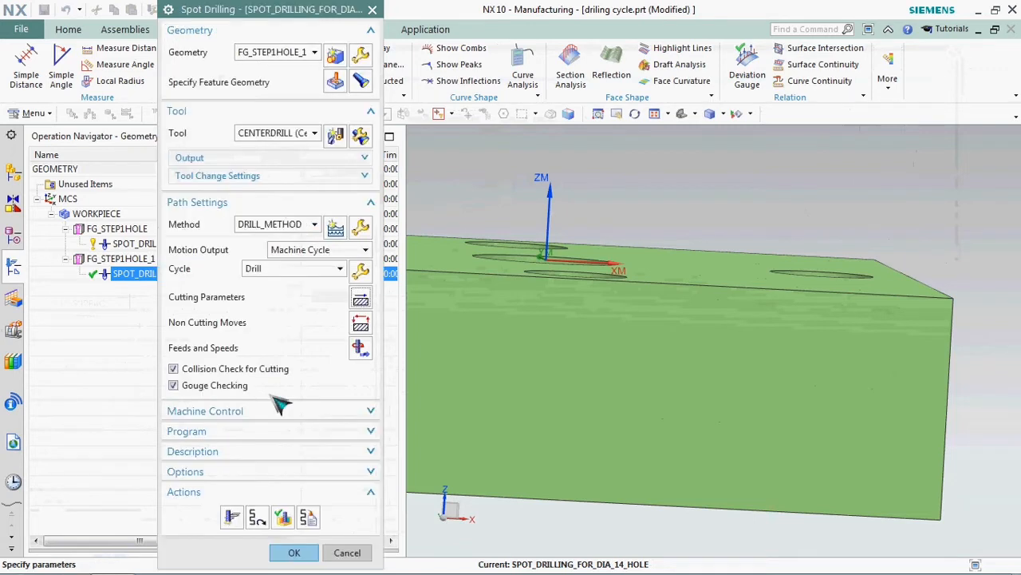
Verify and play through the spot drilling tool path with the 5 mm offset, then close playback
{"action": "left_click", "coordinate": [294, 552]}
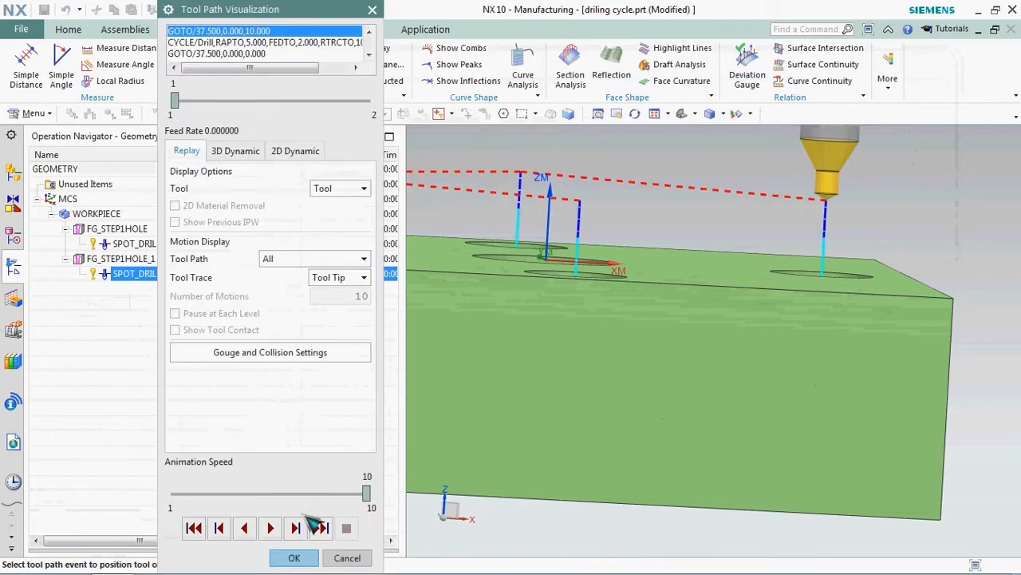
{"action": "left_click", "coordinate": [295, 528]}
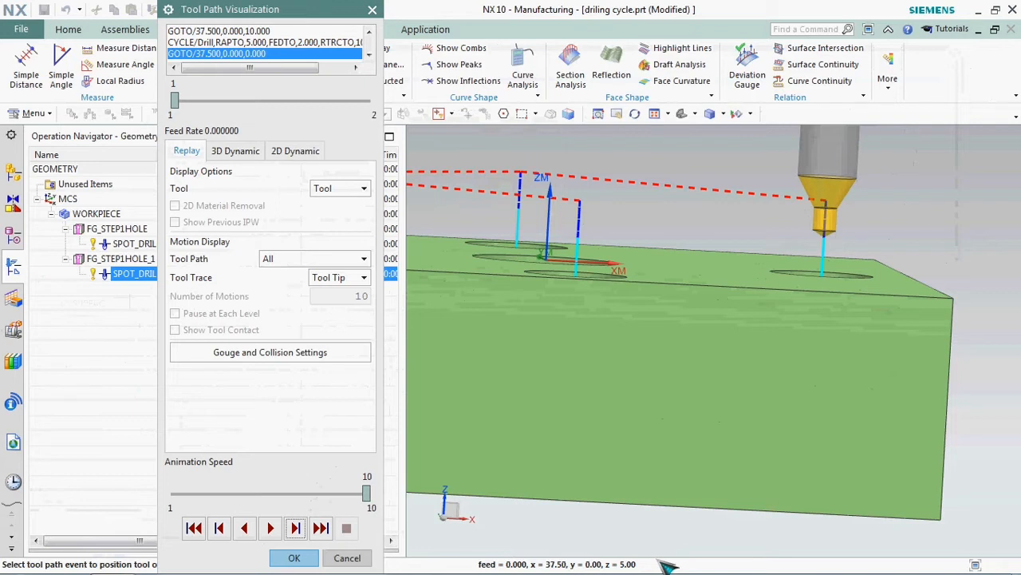
{"action": "mouse_move", "coordinate": [326, 476]}
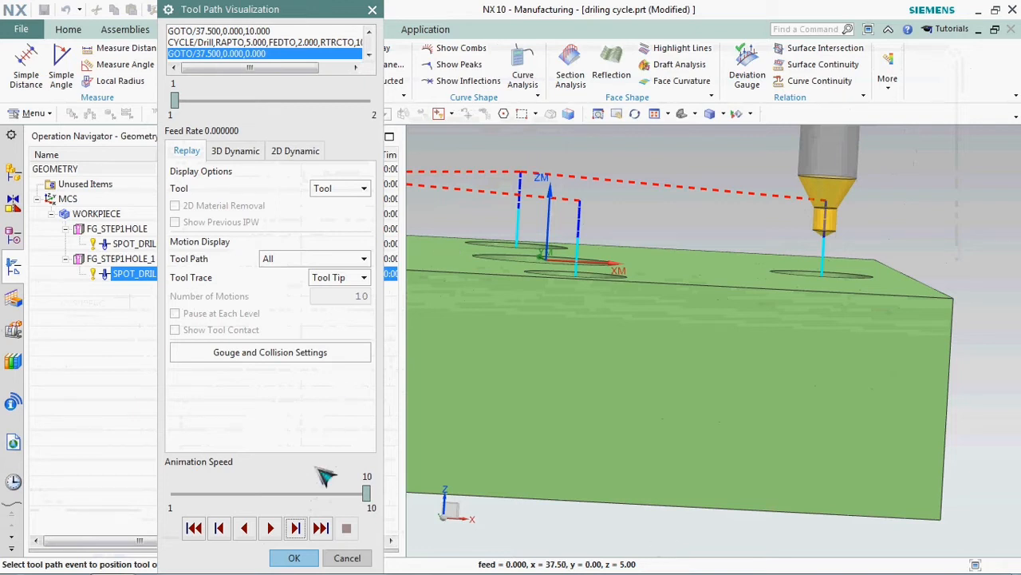
{"action": "left_click", "coordinate": [294, 557]}
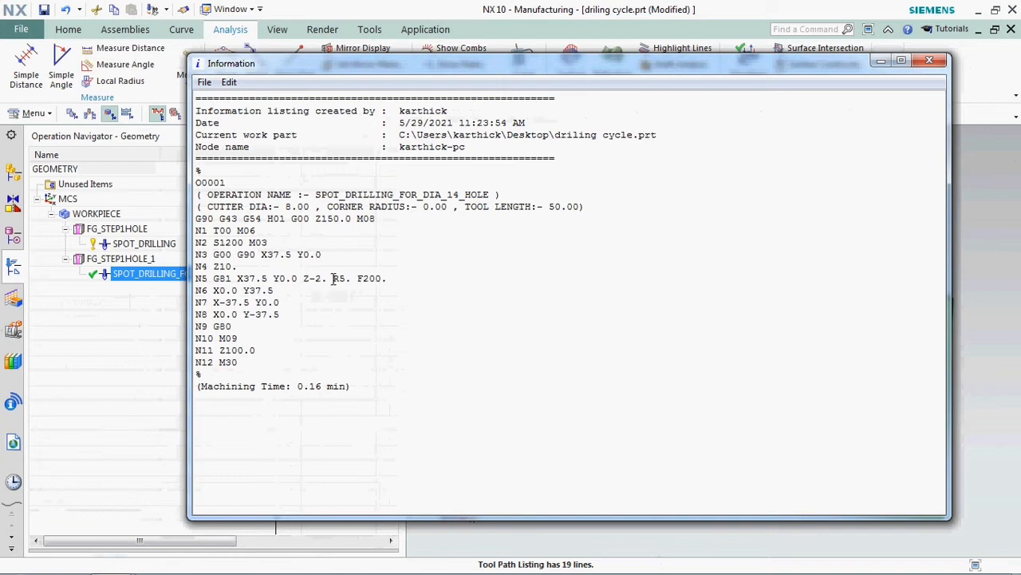
Highlight R5. in the G-code, close the listing, and orbit to the block's top face
{"action": "double_click", "coordinate": [339, 278]}
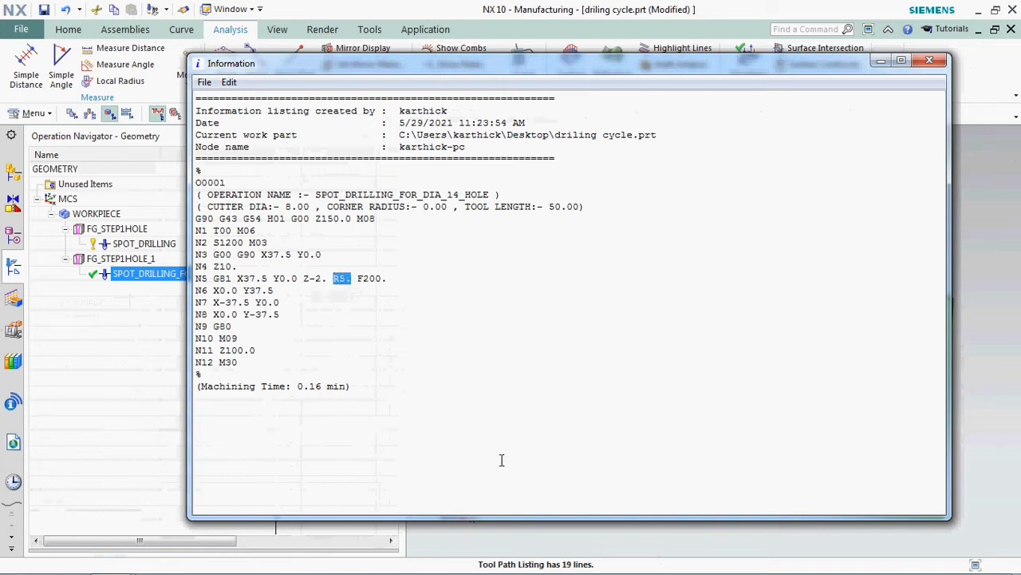
{"action": "mouse_move", "coordinate": [517, 462]}
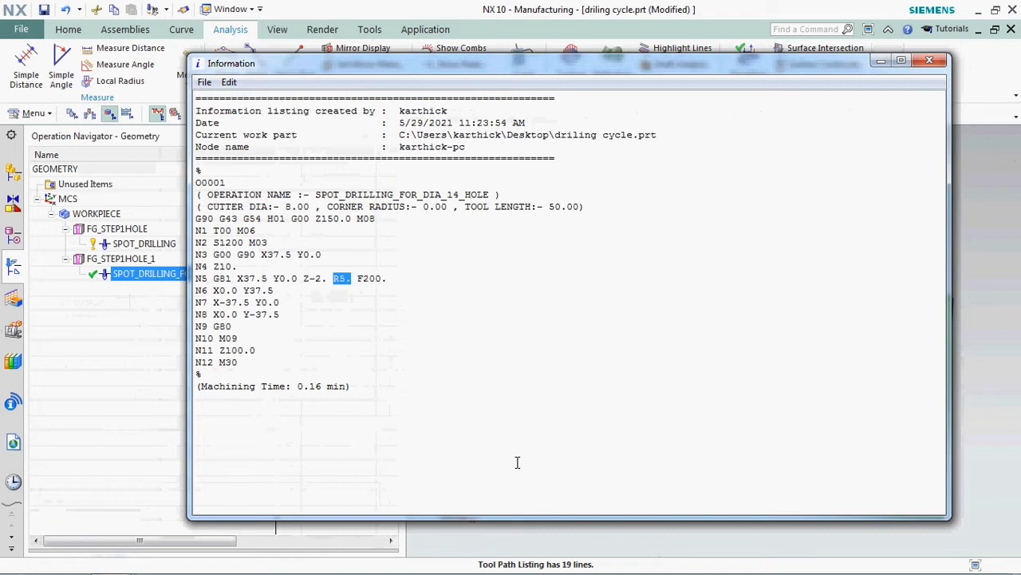
{"action": "left_click", "coordinate": [928, 60]}
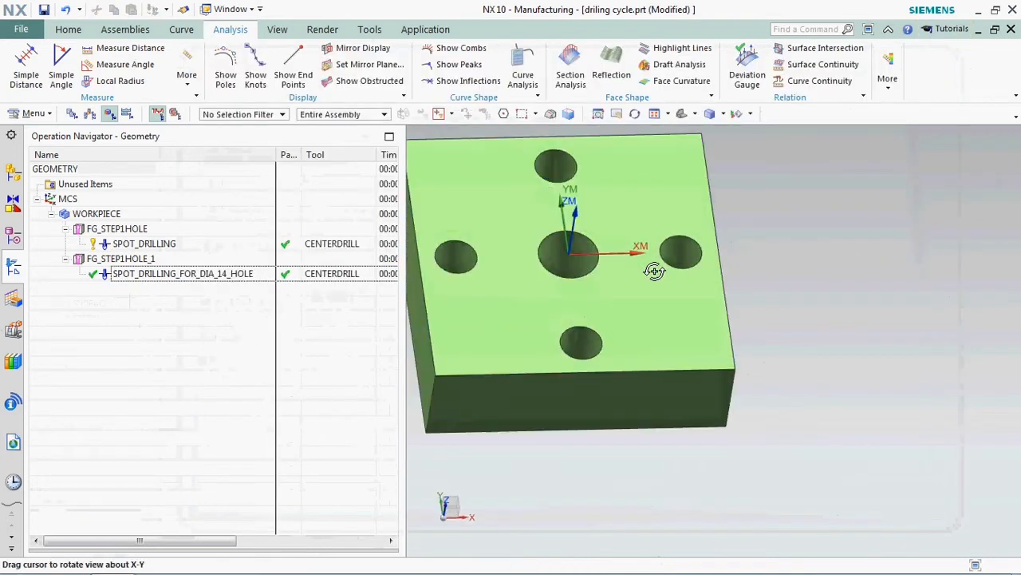
{"action": "left_click_drag", "start_coordinate": [654, 272], "coordinate": [622, 274]}
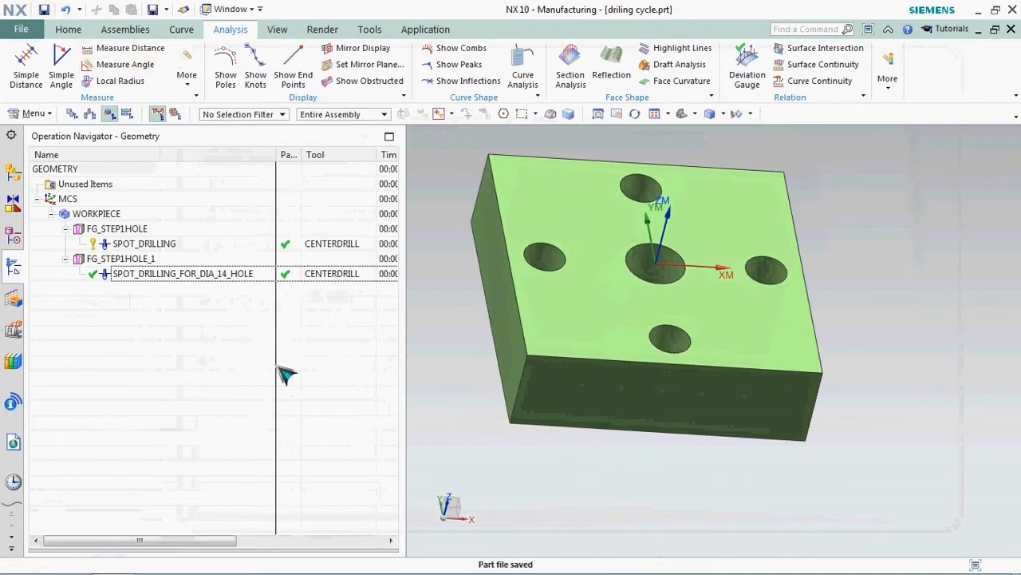
Select both spot drilling operations together and bring up their Tool Path options
{"action": "left_click", "coordinate": [182, 273]}
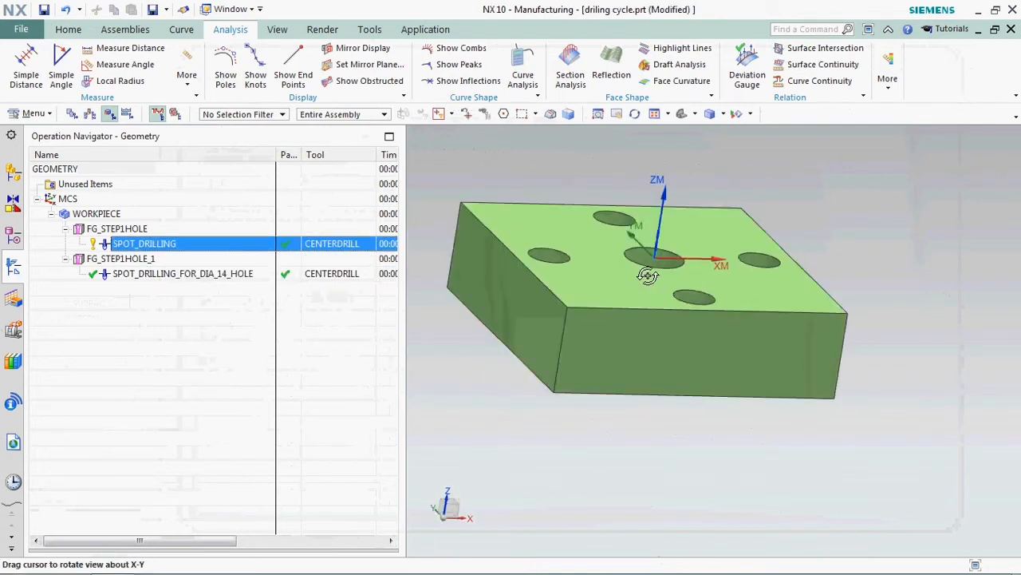
{"action": "left_click", "coordinate": [182, 273]}
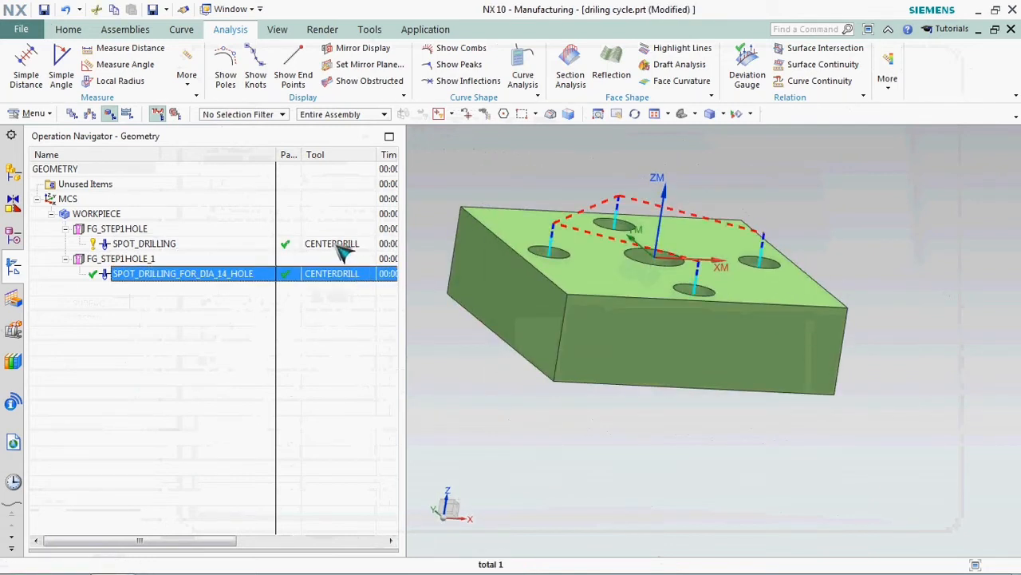
{"action": "right_click", "coordinate": [145, 244]}
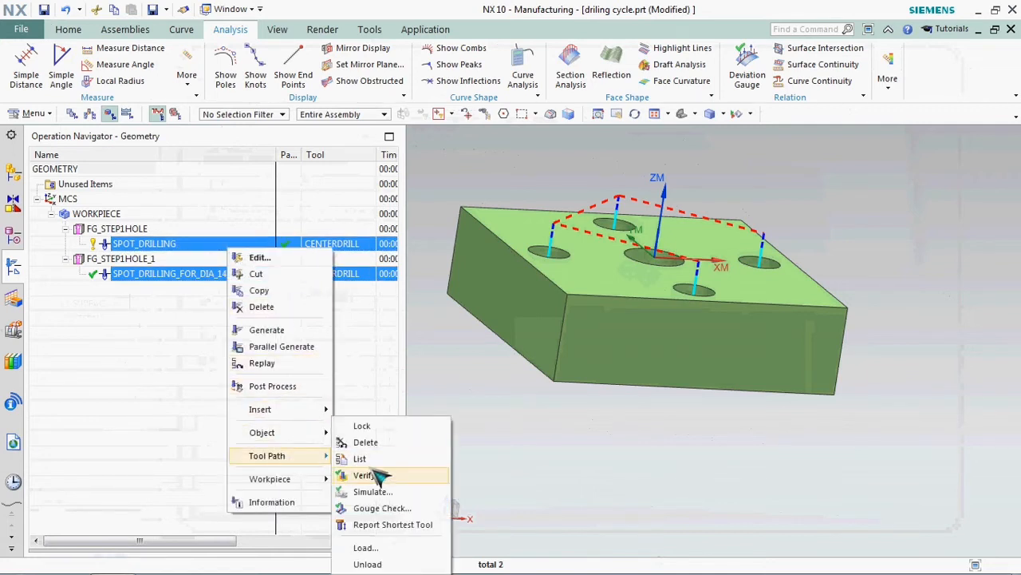
Run a 3D dynamic simulation of both spot drills through every hole, then close it
{"action": "left_click", "coordinate": [364, 475]}
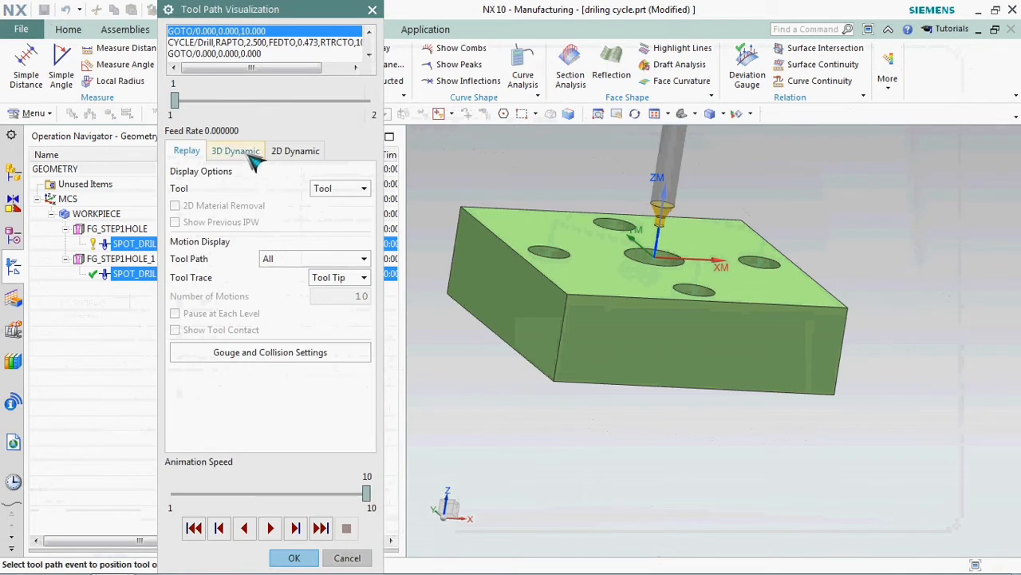
{"action": "left_click", "coordinate": [235, 151]}
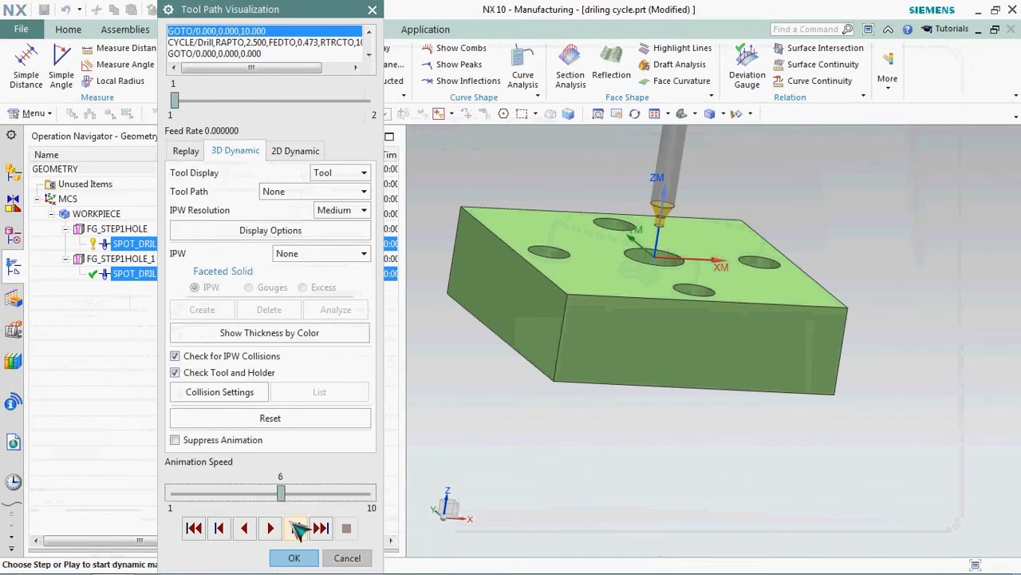
{"action": "left_click", "coordinate": [296, 527]}
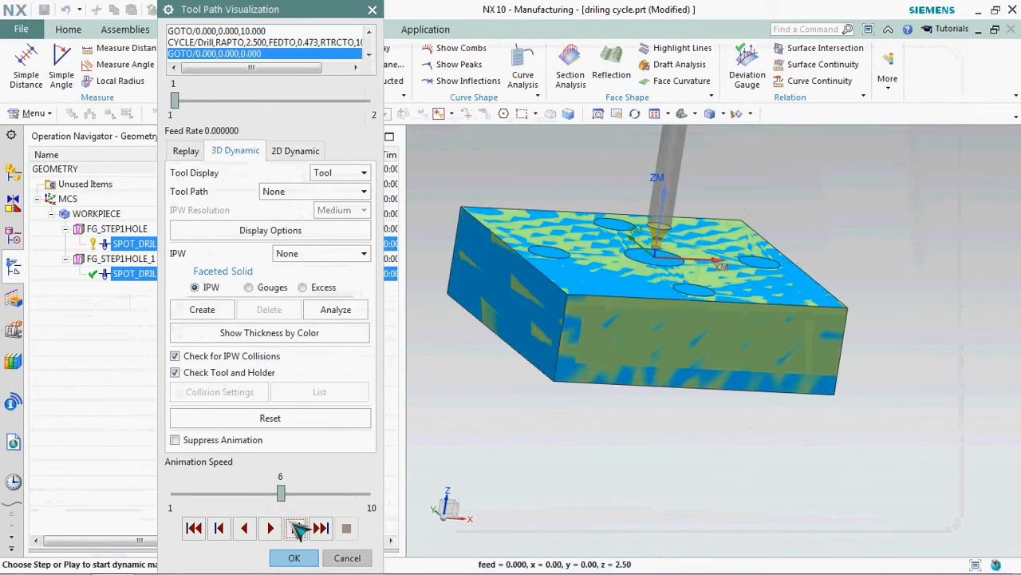
{"action": "left_click", "coordinate": [296, 528]}
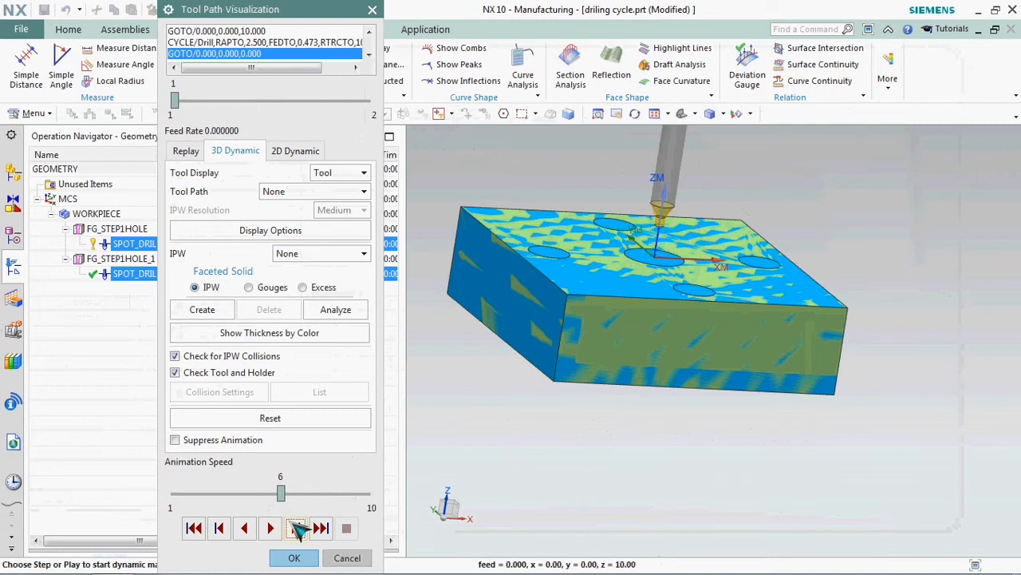
{"action": "left_click", "coordinate": [321, 528]}
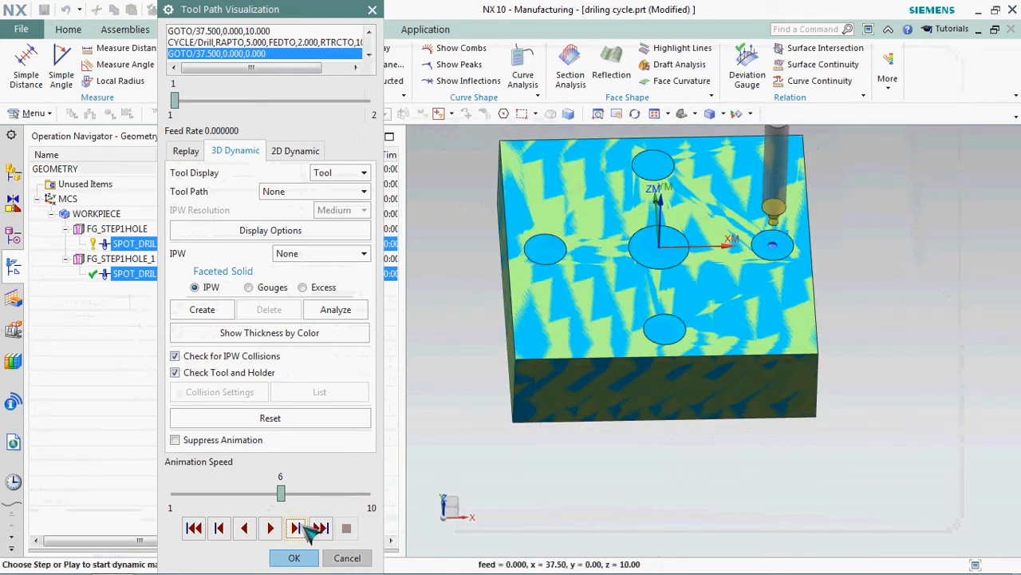
{"action": "left_click", "coordinate": [296, 527]}
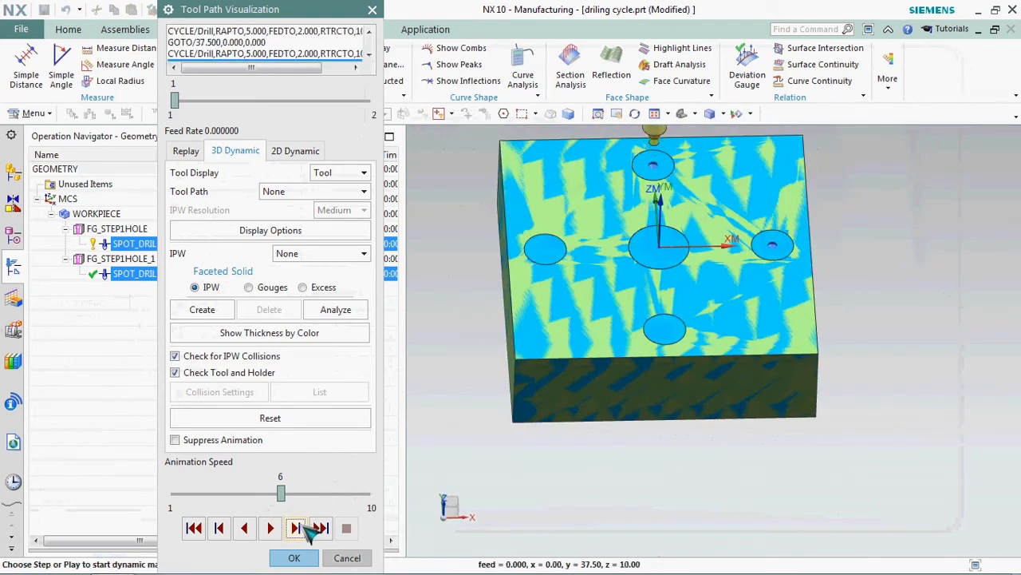
{"action": "left_click", "coordinate": [296, 528]}
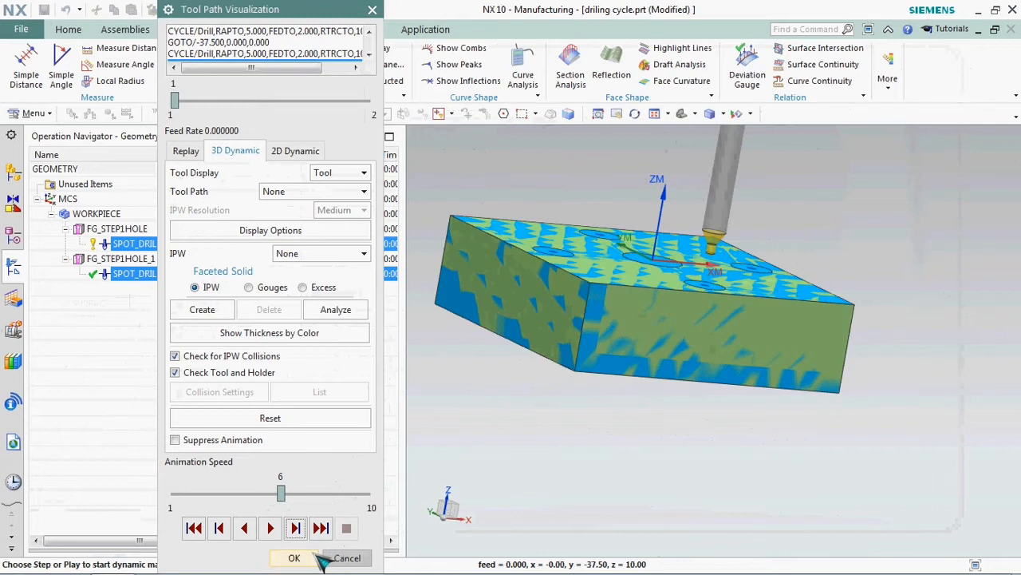
{"action": "left_click", "coordinate": [294, 557]}
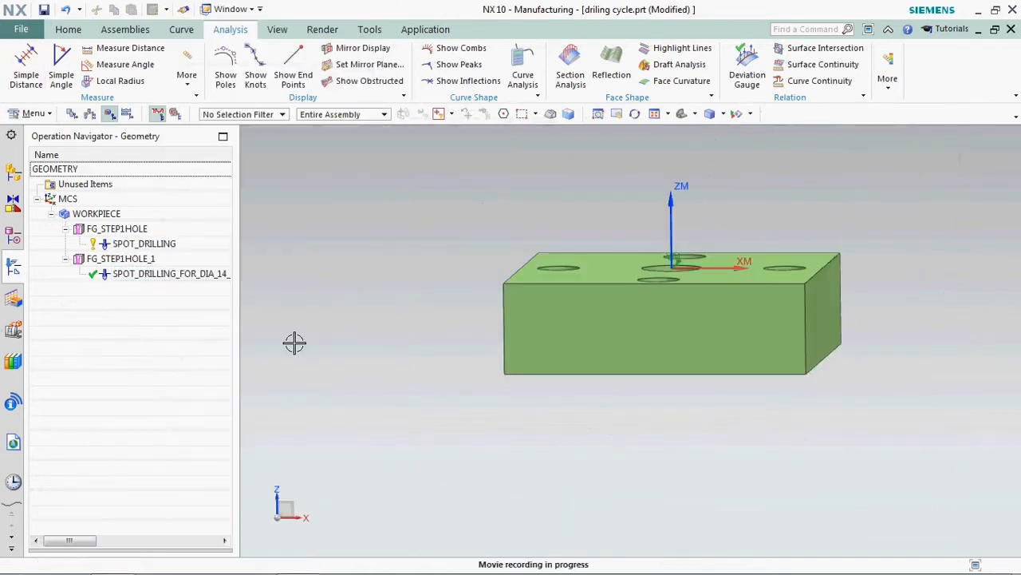
{"action": "mouse_move", "coordinate": [602, 287]}
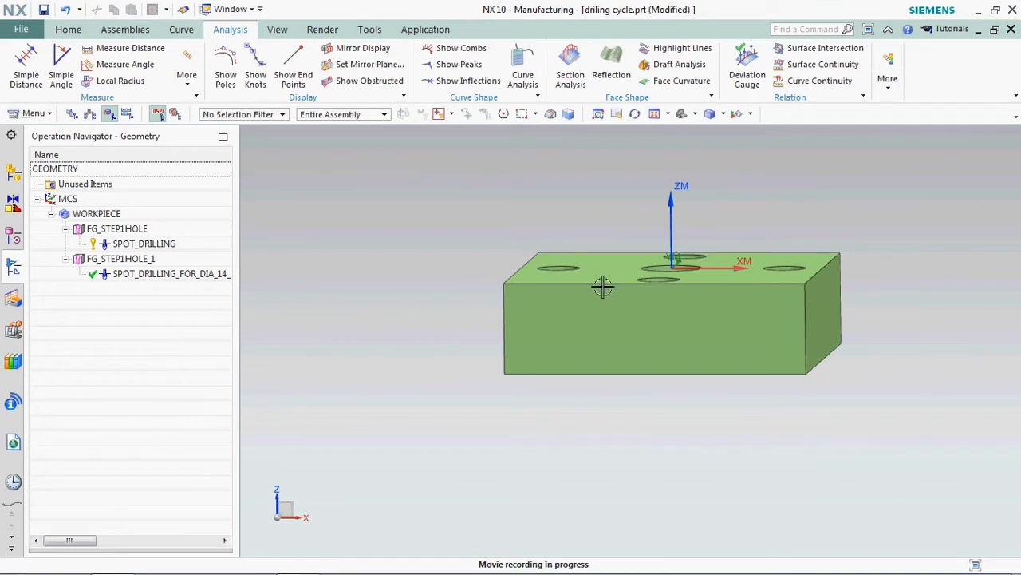
Rotate the plate to its holes and measure the left hole with Simple Diameter
{"action": "left_click_drag", "start_coordinate": [603, 287], "coordinate": [615, 345]}
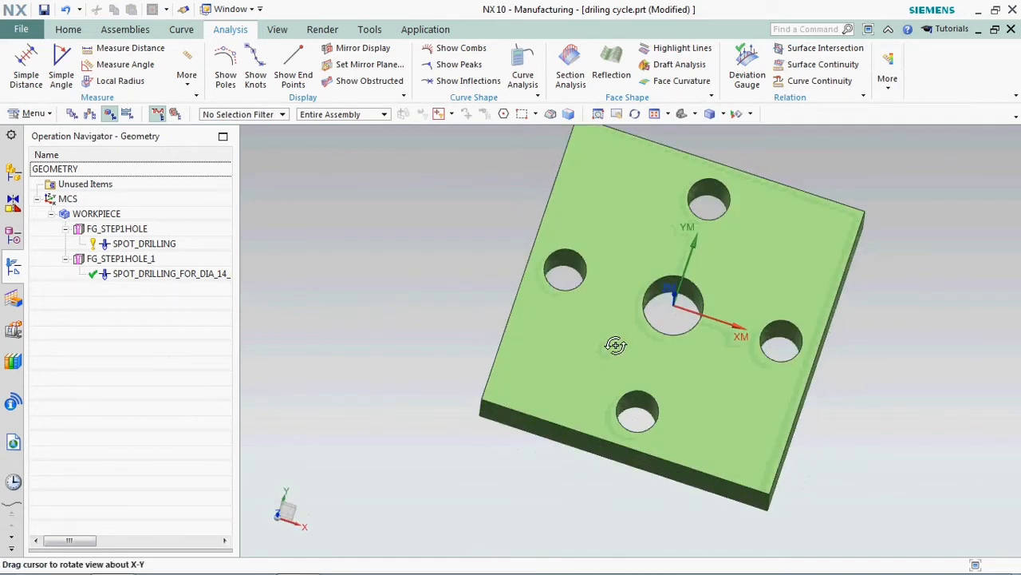
{"action": "left_click", "coordinate": [186, 64]}
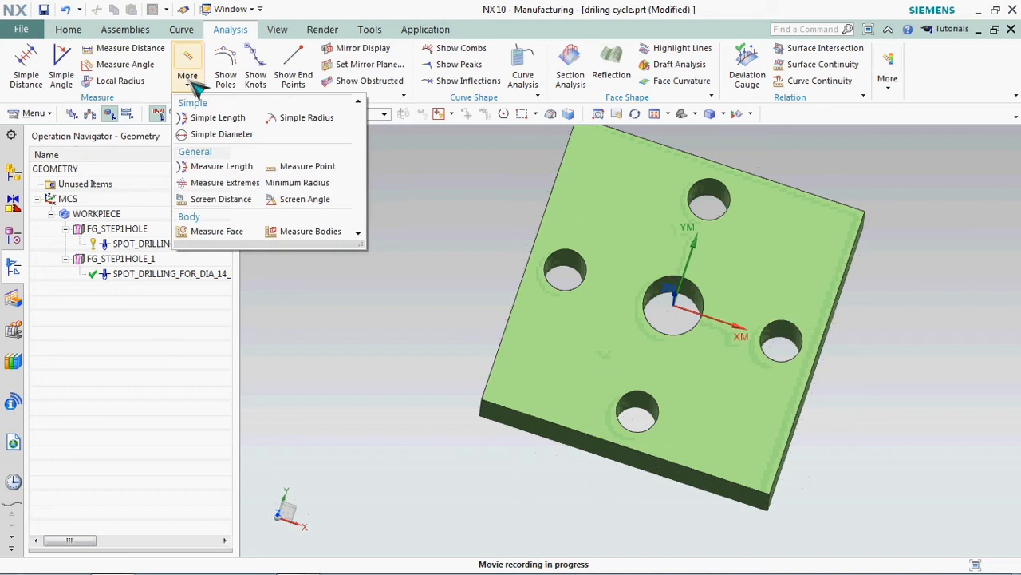
{"action": "left_click", "coordinate": [222, 133]}
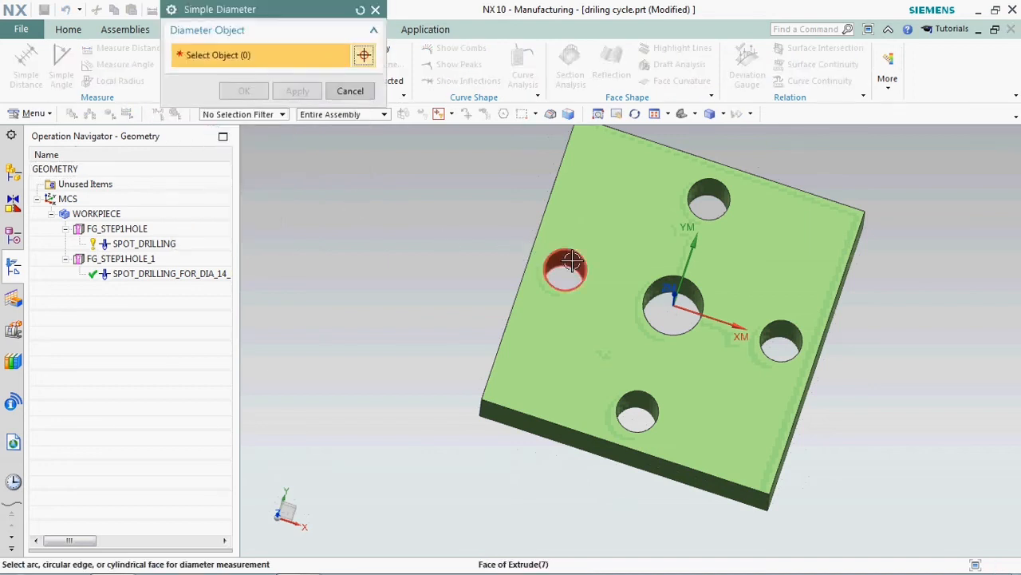
{"action": "left_click", "coordinate": [567, 267]}
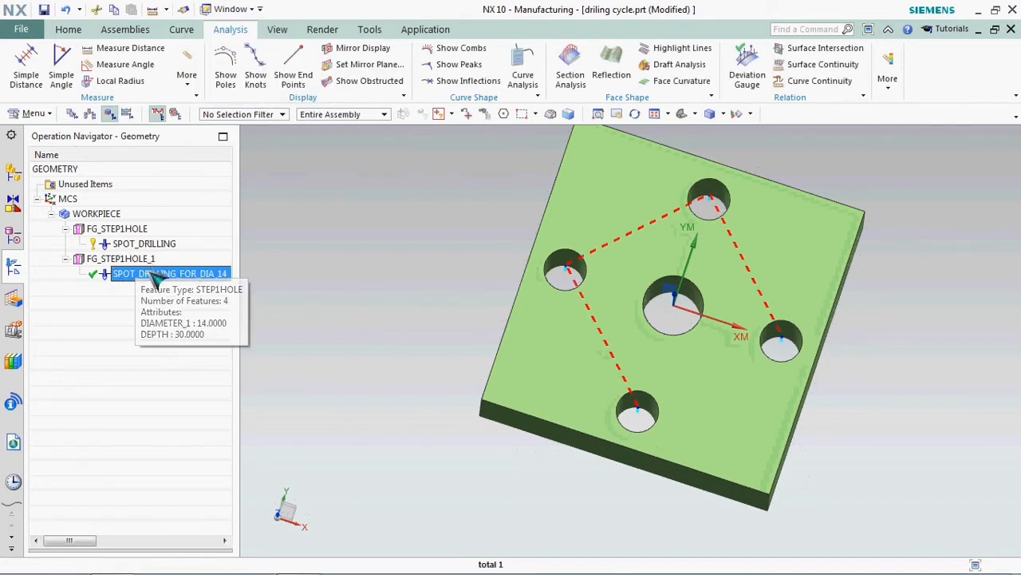
{"action": "right_click", "coordinate": [167, 273]}
{"action": "type", "text": "DRILLING_DIA_14"}
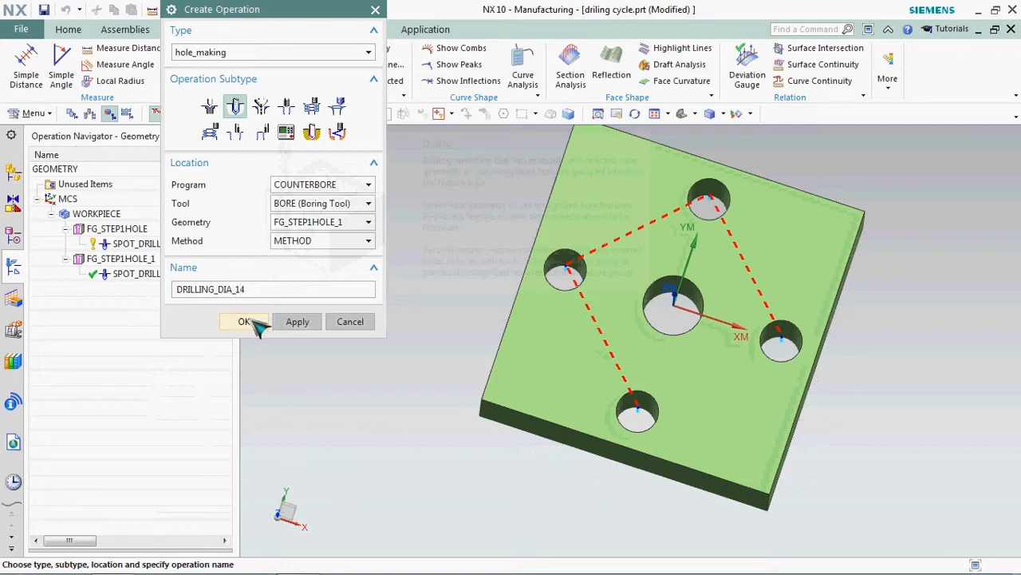
Create DRILLING_DIA_14 under FG_STEP1HOLE_1 and assign the STD_DRILL_DIA_14 drill
{"action": "left_click", "coordinate": [245, 321]}
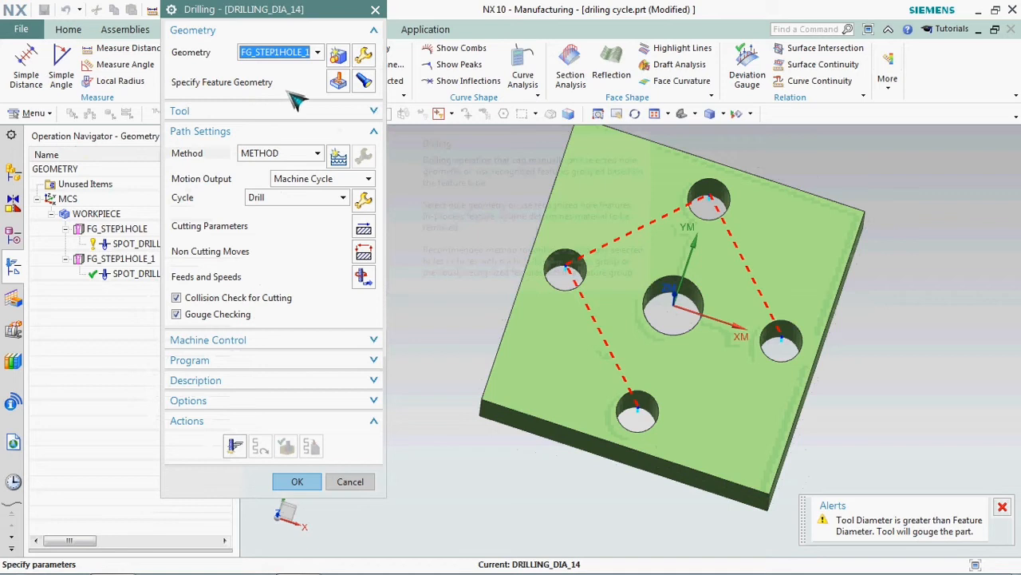
{"action": "mouse_move", "coordinate": [338, 82]}
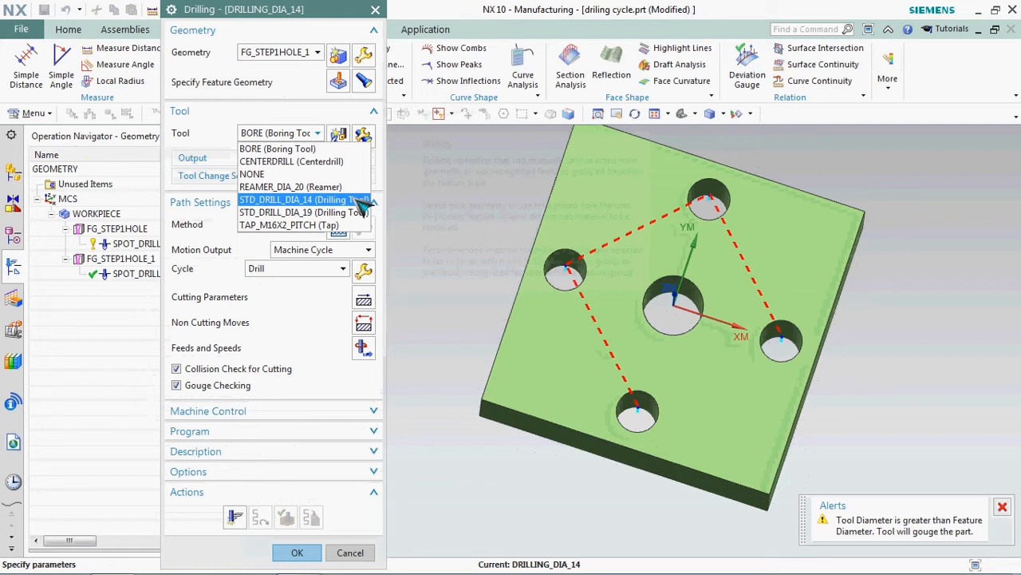
{"action": "left_click", "coordinate": [303, 199]}
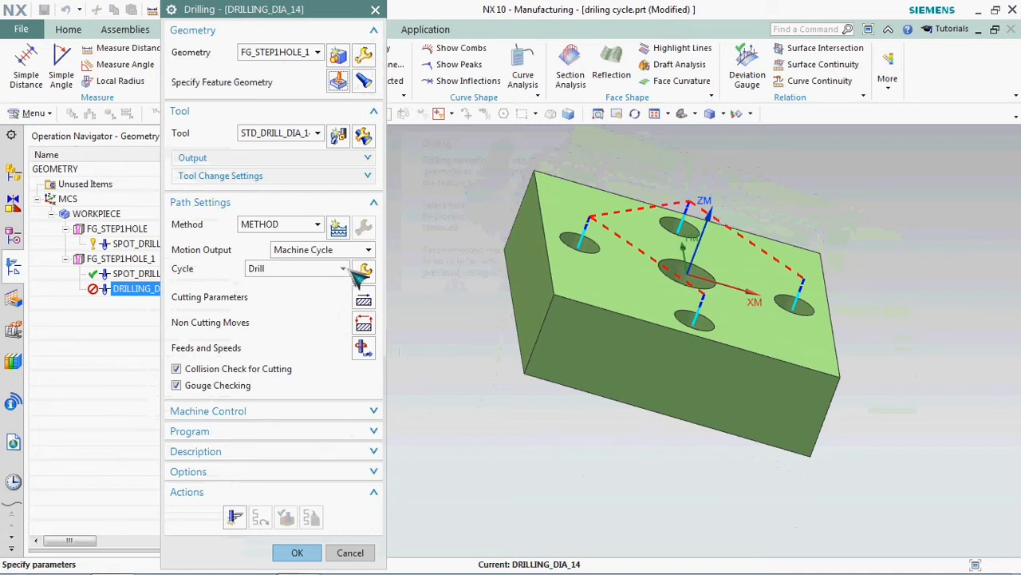
Change DRILLING_DIA_14's cycle to Drill,Deep and accept its cycle parameters
{"action": "left_click", "coordinate": [344, 268]}
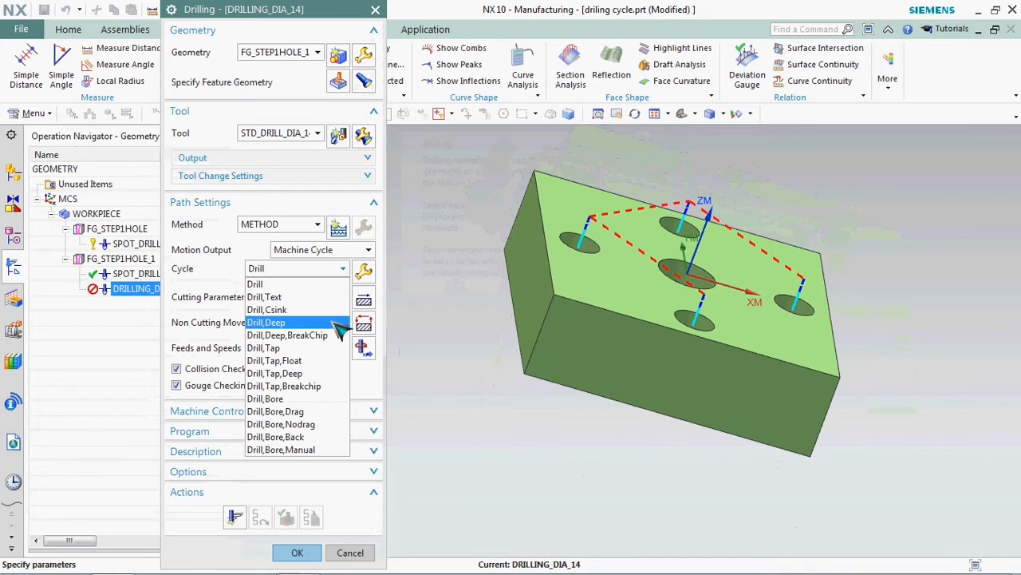
{"action": "left_click", "coordinate": [267, 321]}
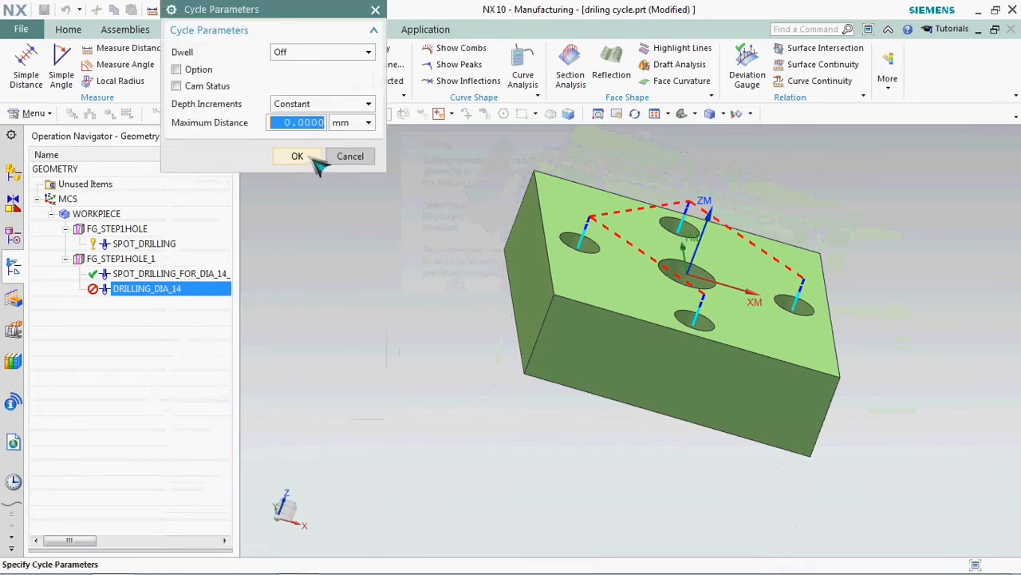
{"action": "left_click", "coordinate": [297, 155]}
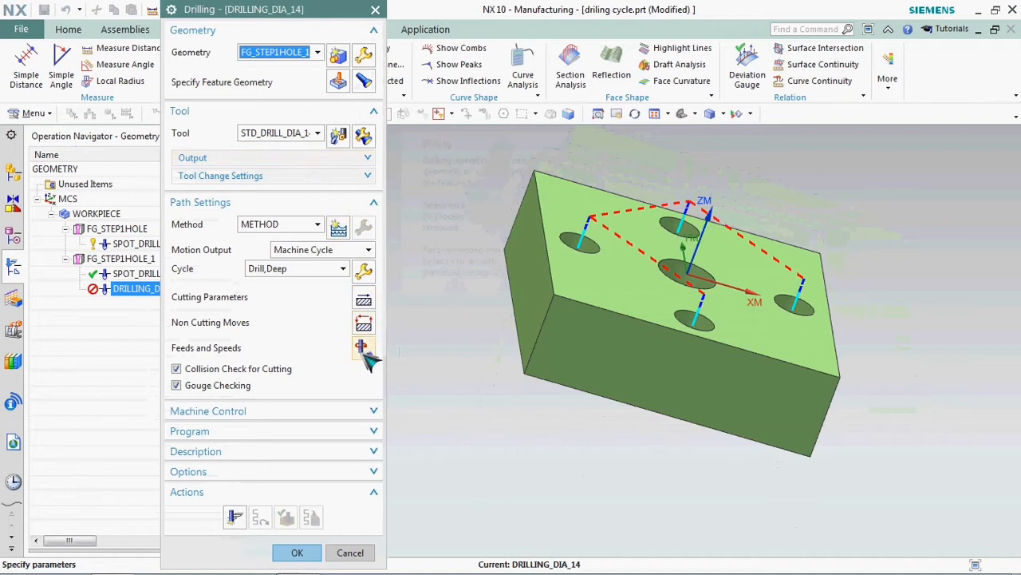
{"action": "left_click", "coordinate": [363, 347]}
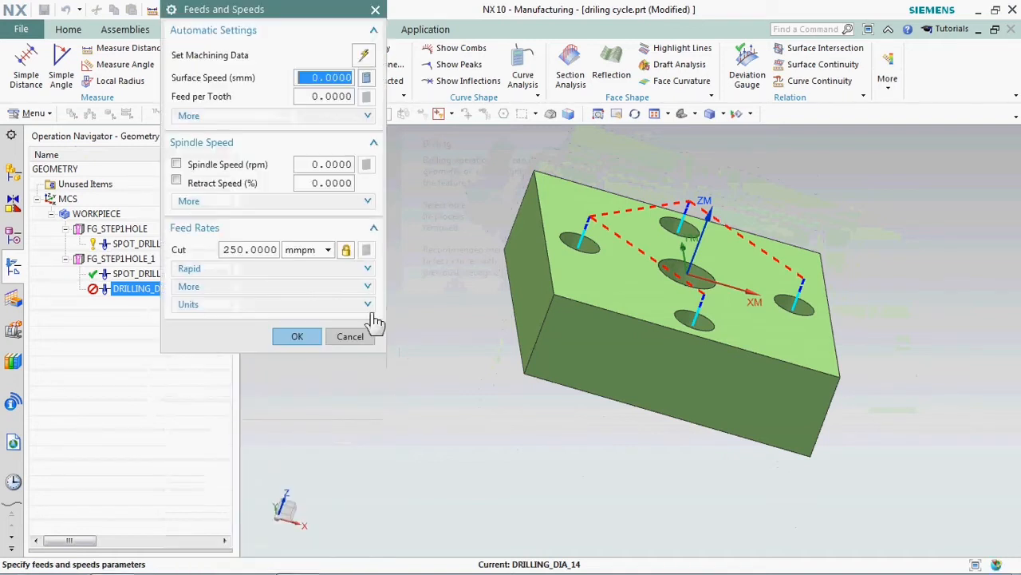
Set surface speed 20 and feed per tooth 0.05, then generate the drilling tool path
{"action": "type", "text": "2"}
{"action": "left_click", "coordinate": [324, 96]}
{"action": "type", "text": "0.0500"}
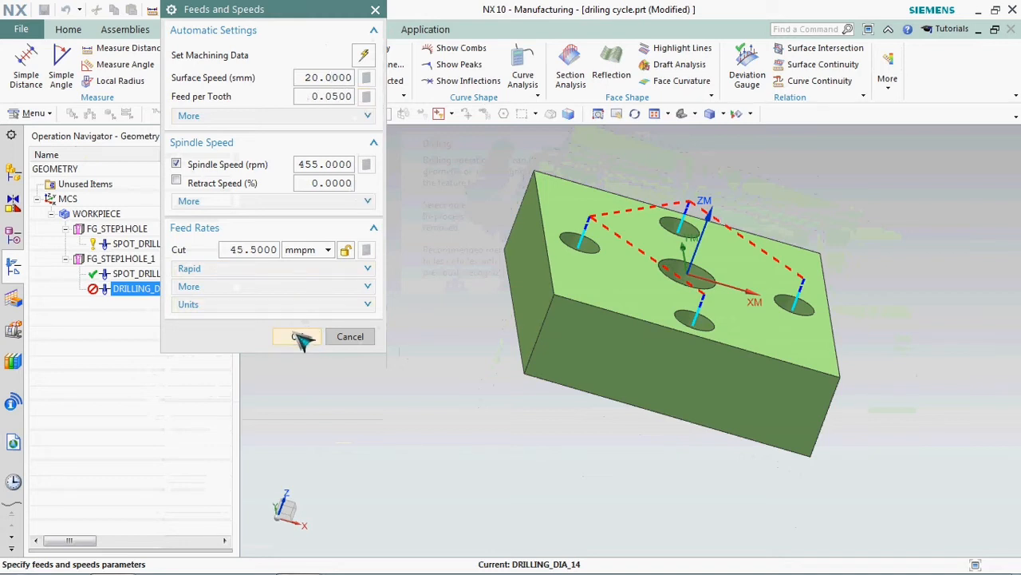
{"action": "left_click", "coordinate": [297, 336]}
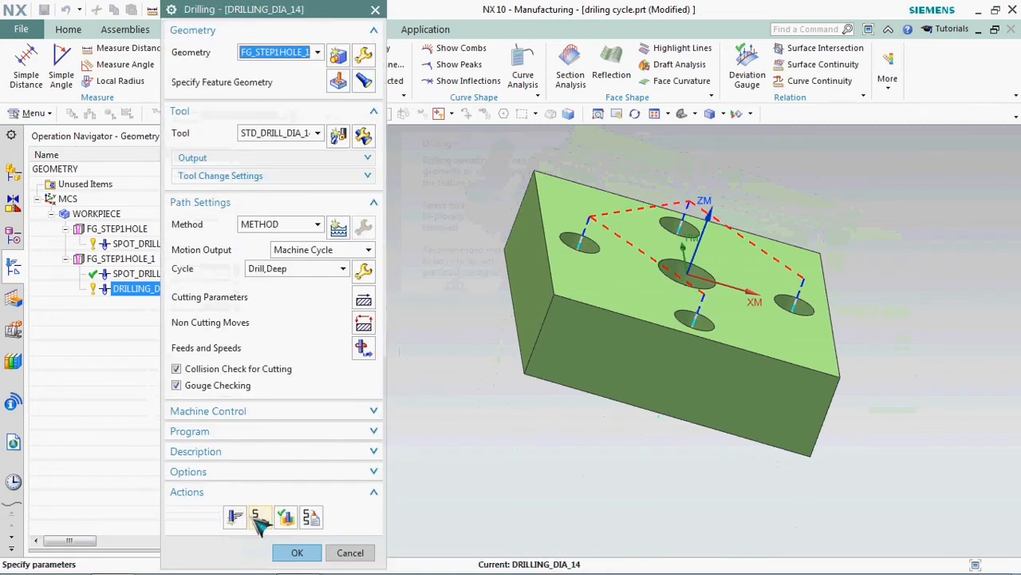
{"action": "left_click", "coordinate": [297, 552]}
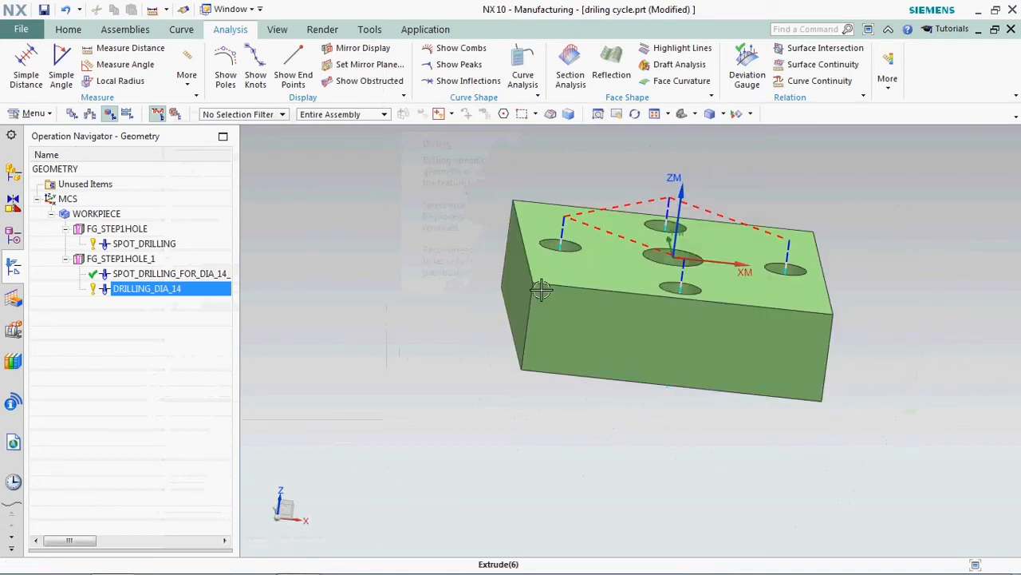
Verify DRILLING_DIA_14, stepping the deep drilling through all four holes, then close
{"action": "right_click", "coordinate": [146, 288]}
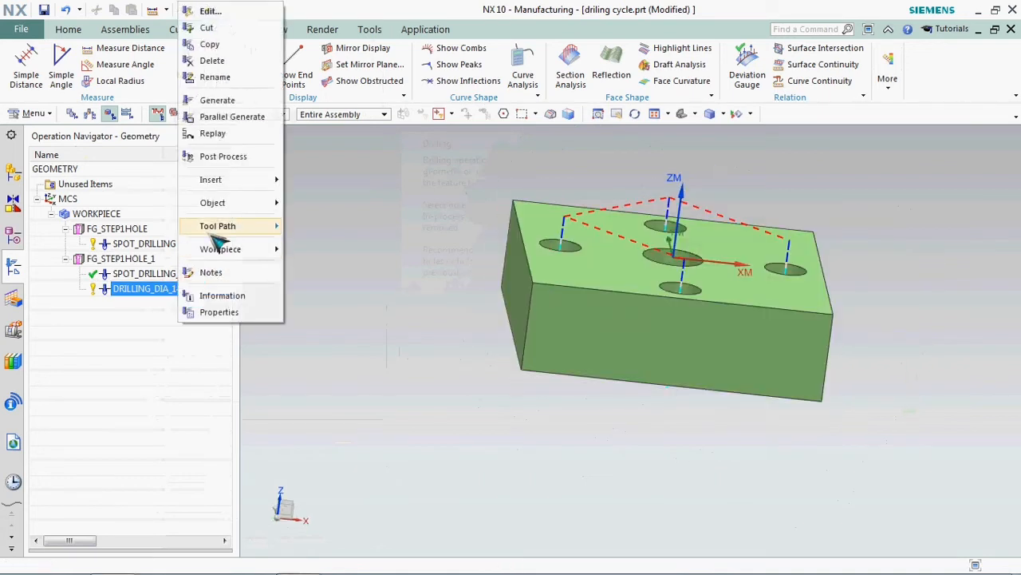
{"action": "left_click", "coordinate": [217, 226]}
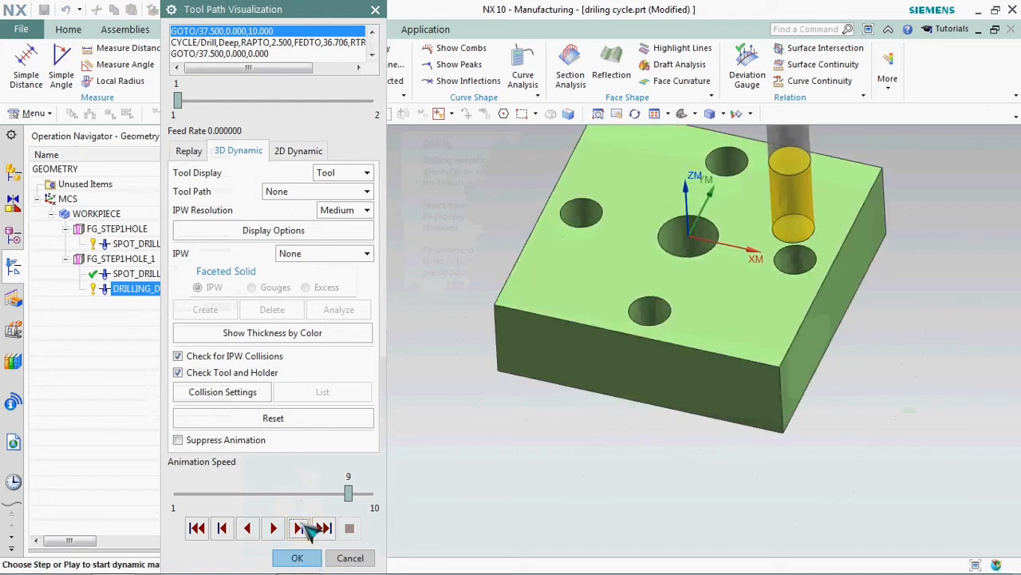
{"action": "left_click", "coordinate": [297, 527]}
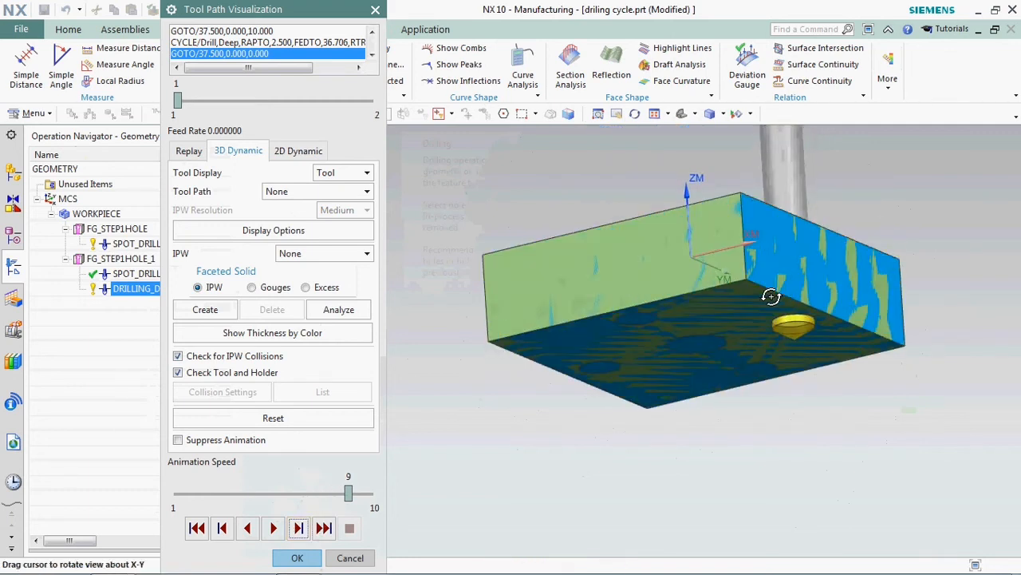
{"action": "left_click", "coordinate": [298, 527]}
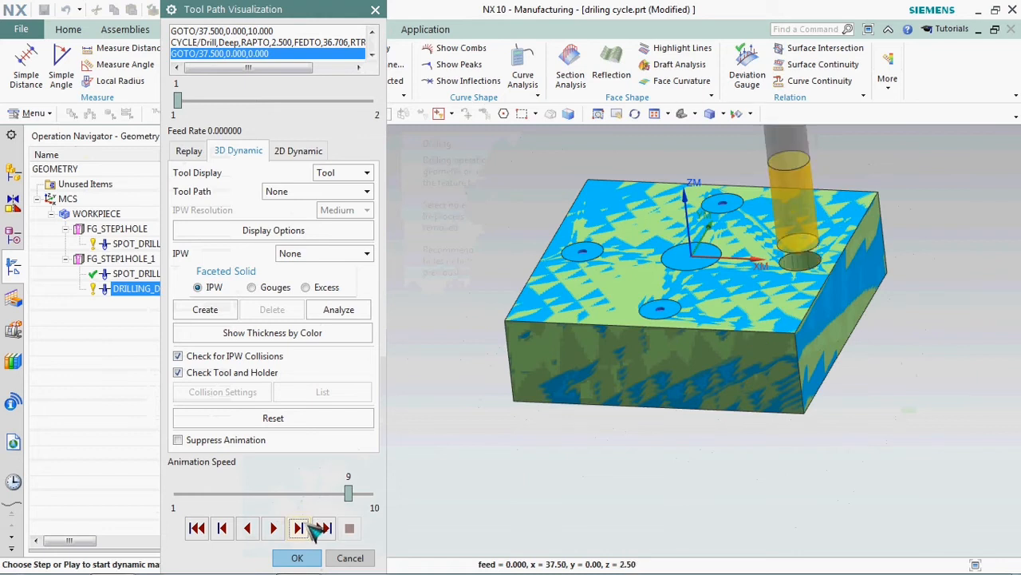
{"action": "left_click", "coordinate": [298, 527]}
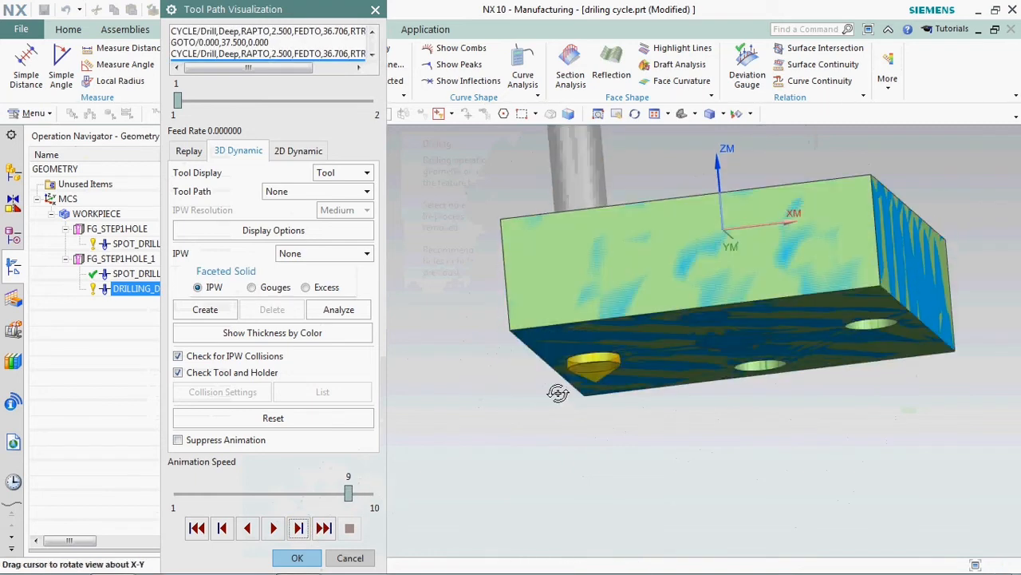
{"action": "left_click", "coordinate": [298, 528]}
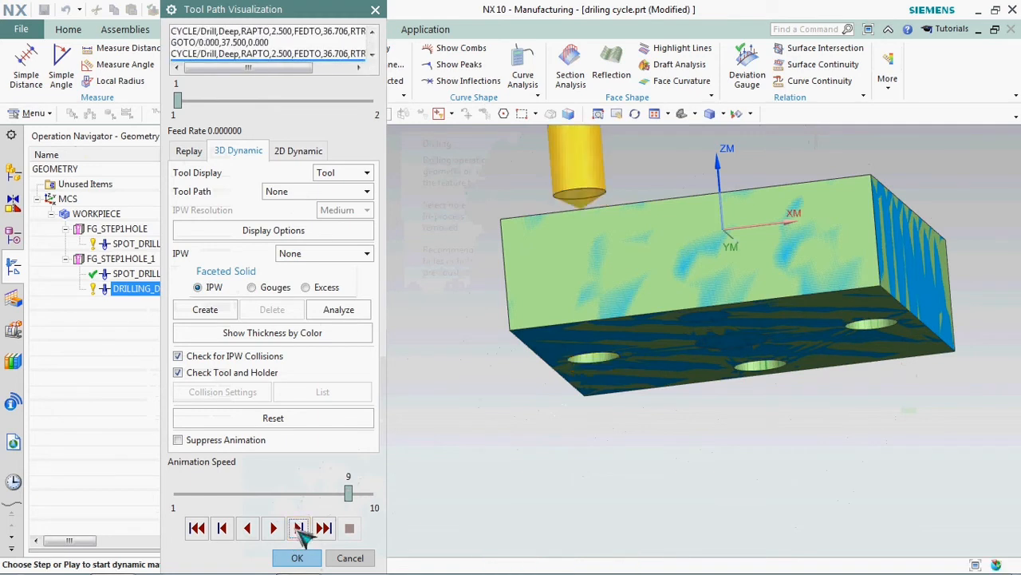
{"action": "left_click", "coordinate": [297, 528]}
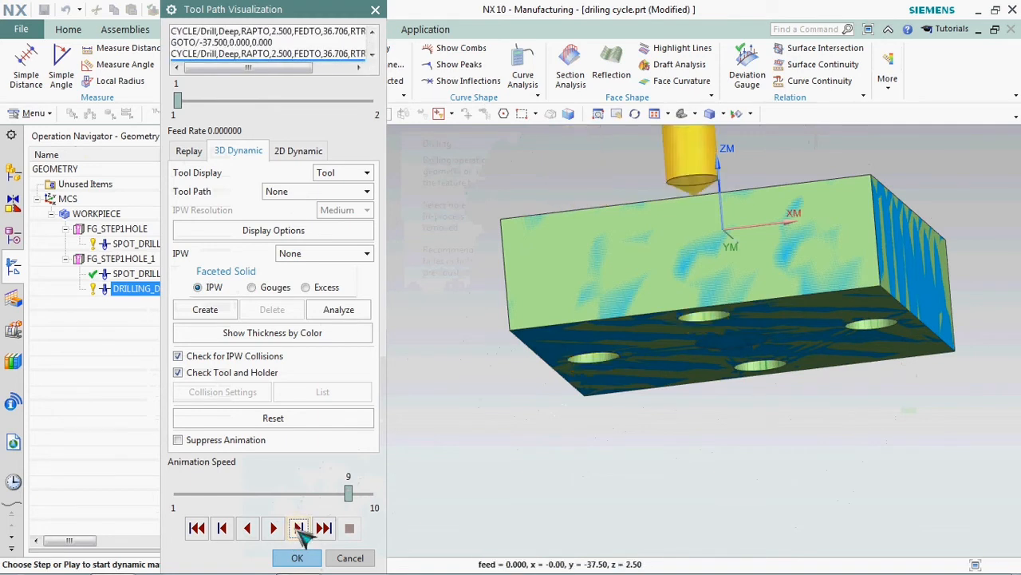
{"action": "left_click", "coordinate": [297, 557]}
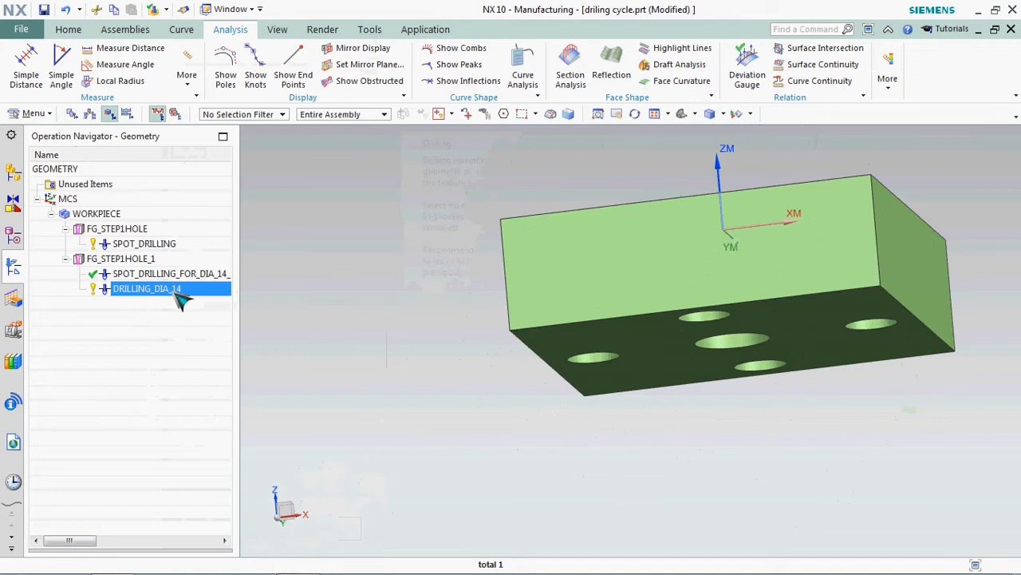
Post-process DRILLING_DIA_14 with HASS and review the G83 retract and peck values
{"action": "right_click", "coordinate": [146, 288]}
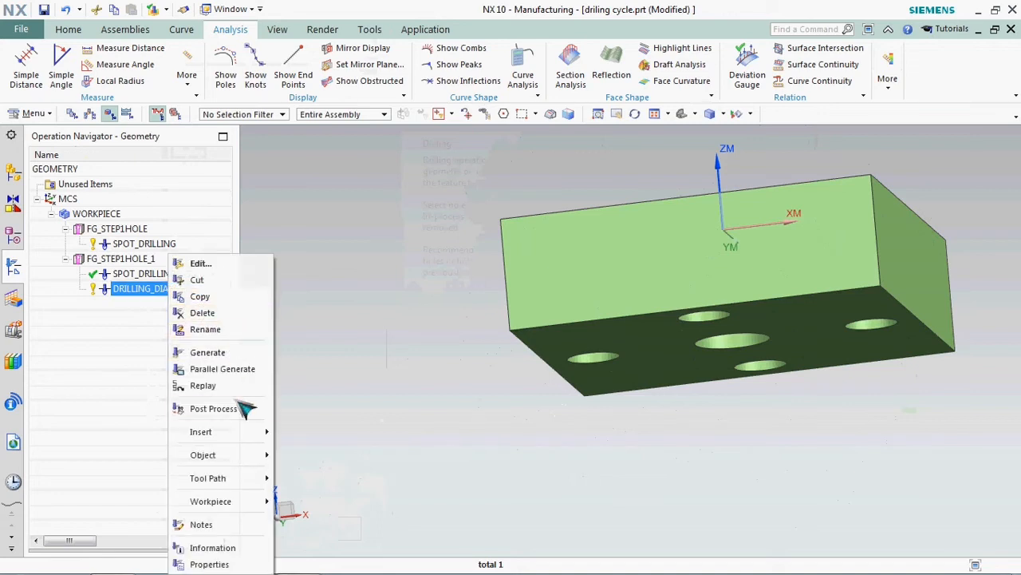
{"action": "left_click", "coordinate": [213, 408]}
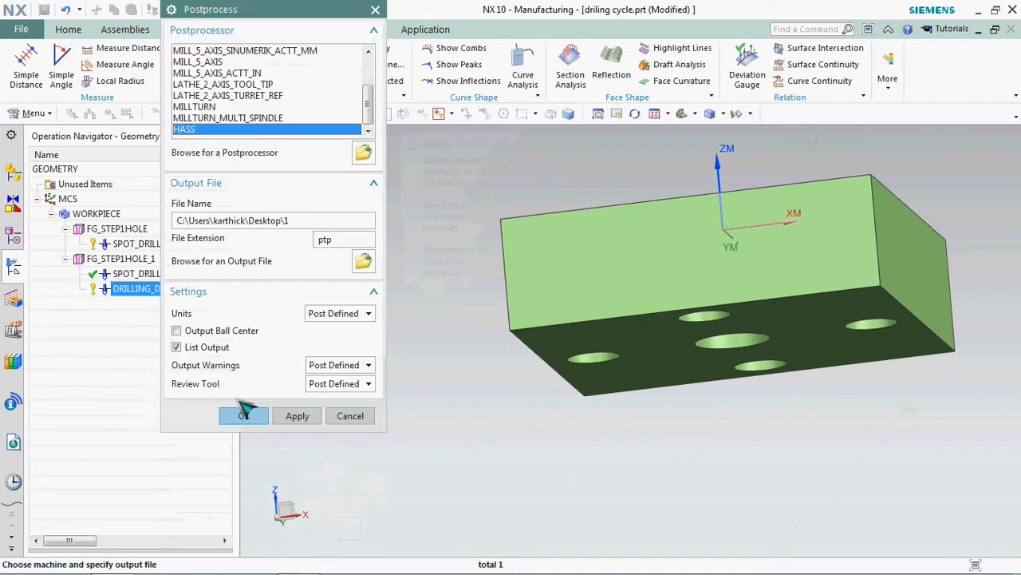
{"action": "left_click", "coordinate": [244, 415]}
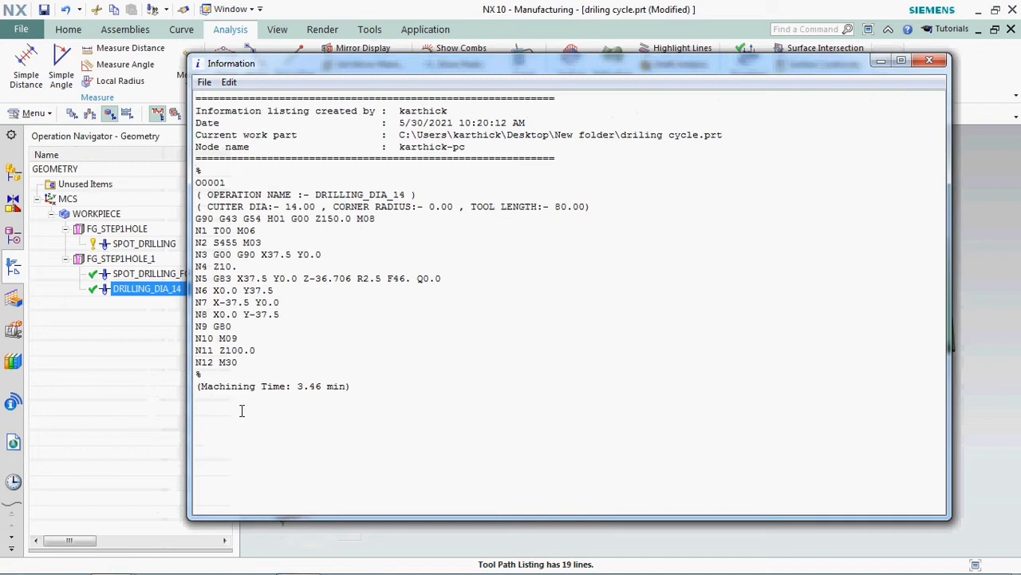
{"action": "mouse_move", "coordinate": [219, 278]}
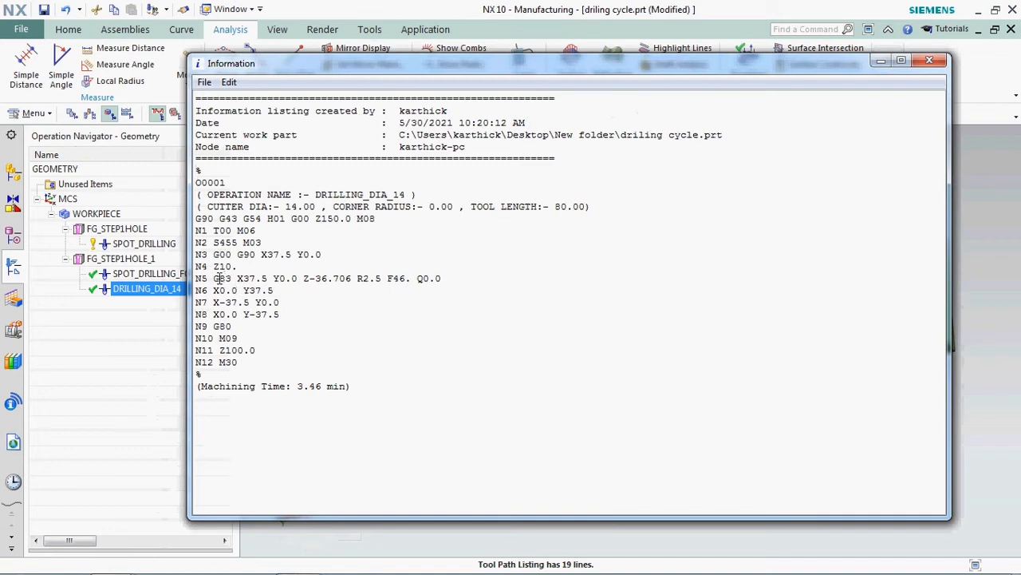
{"action": "double_click", "coordinate": [222, 278]}
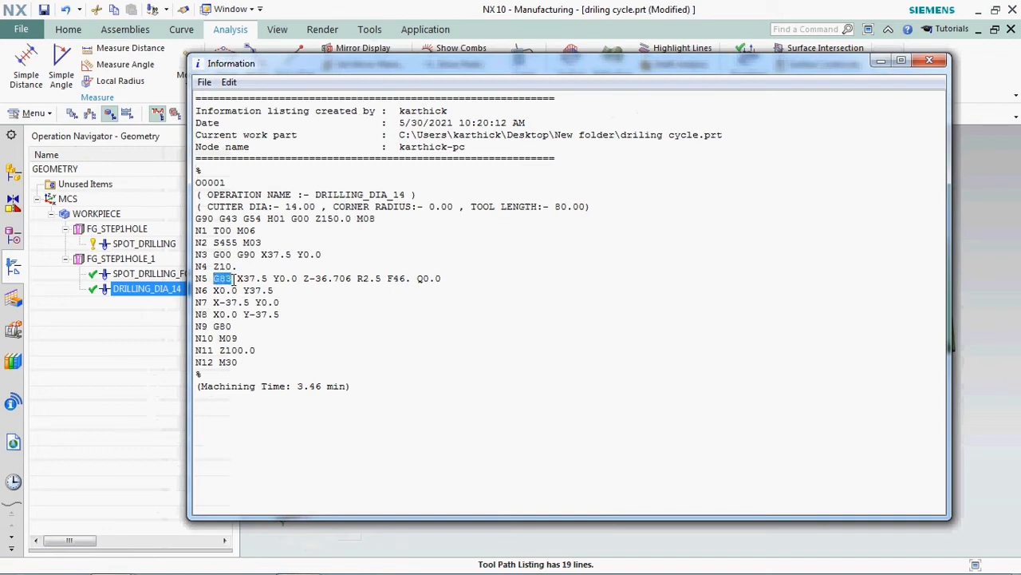
{"action": "mouse_move", "coordinate": [310, 278]}
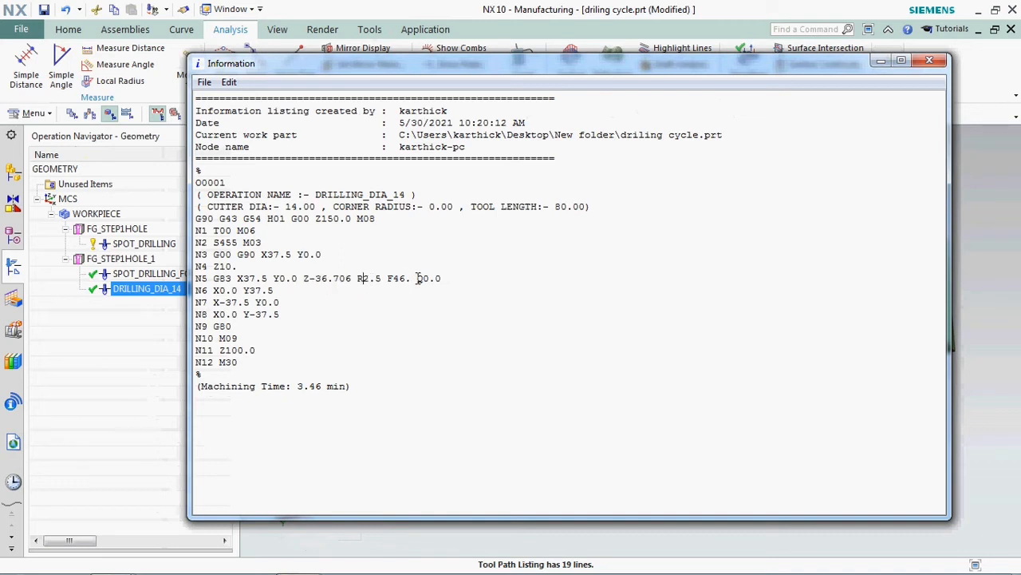
{"action": "double_click", "coordinate": [428, 278]}
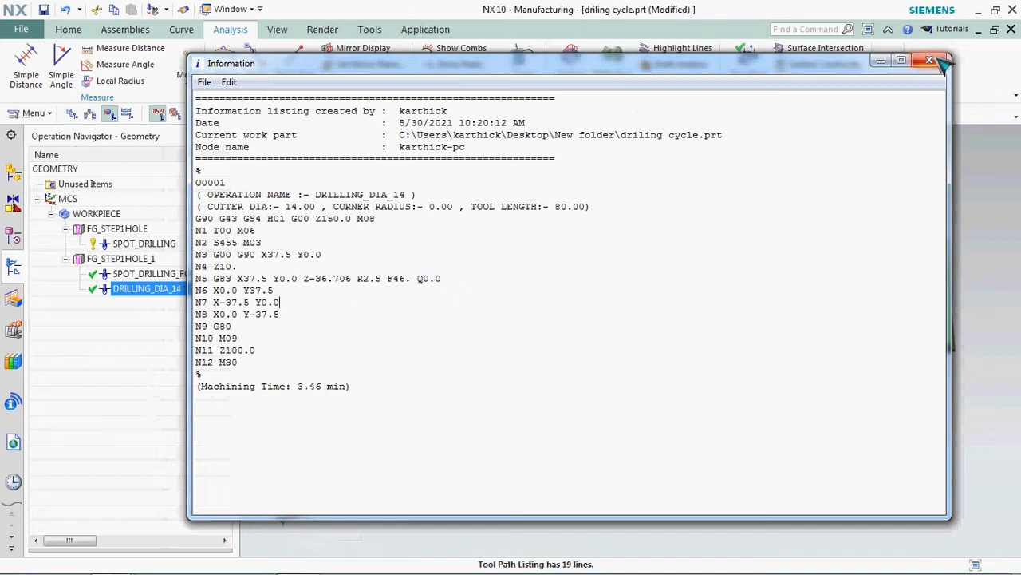
{"action": "left_click", "coordinate": [930, 60]}
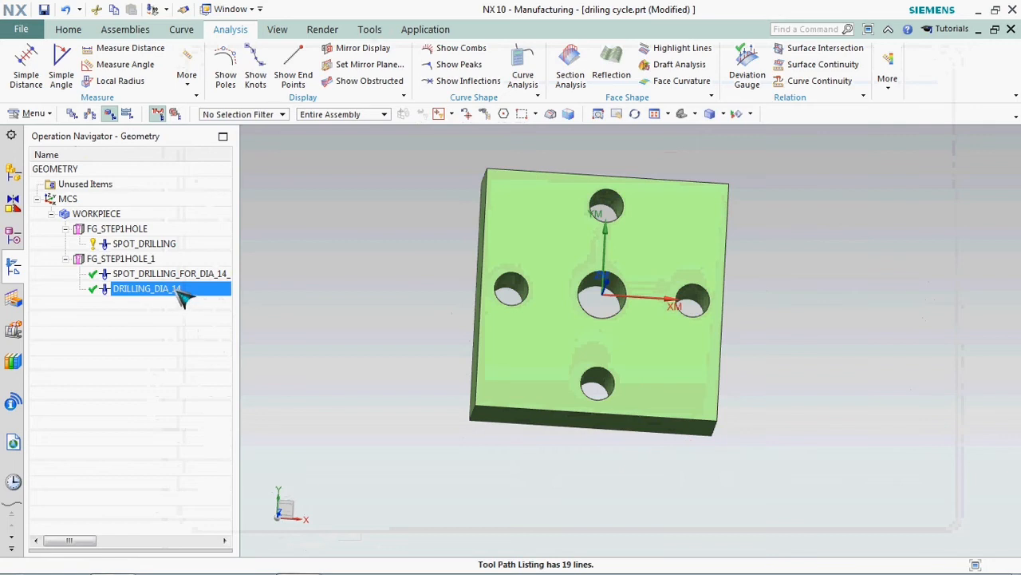
Give DRILLING_DIA_14's deep cycle a 5 mm maximum peck distance and regenerate
{"action": "double_click", "coordinate": [147, 288]}
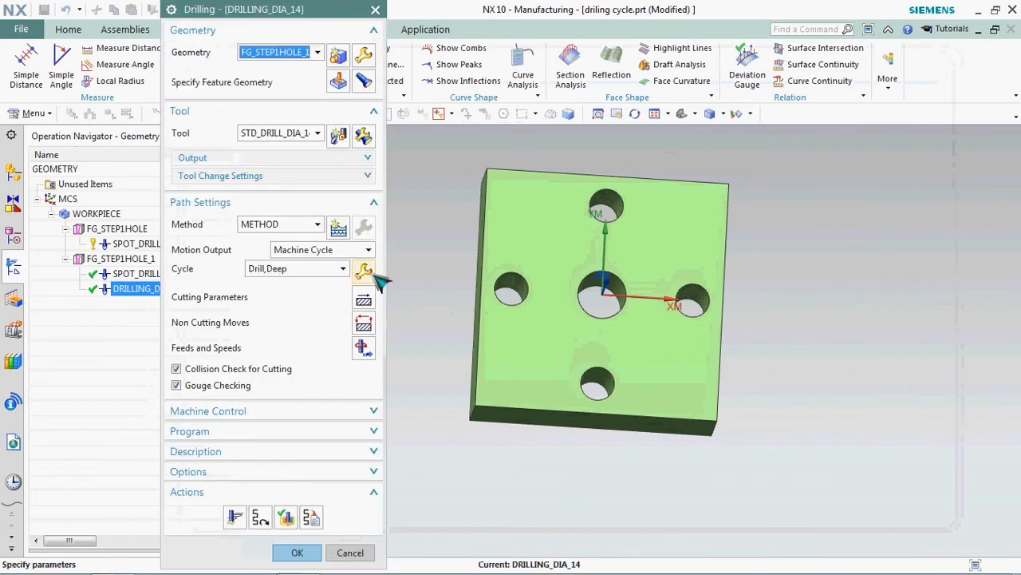
{"action": "left_click", "coordinate": [364, 268]}
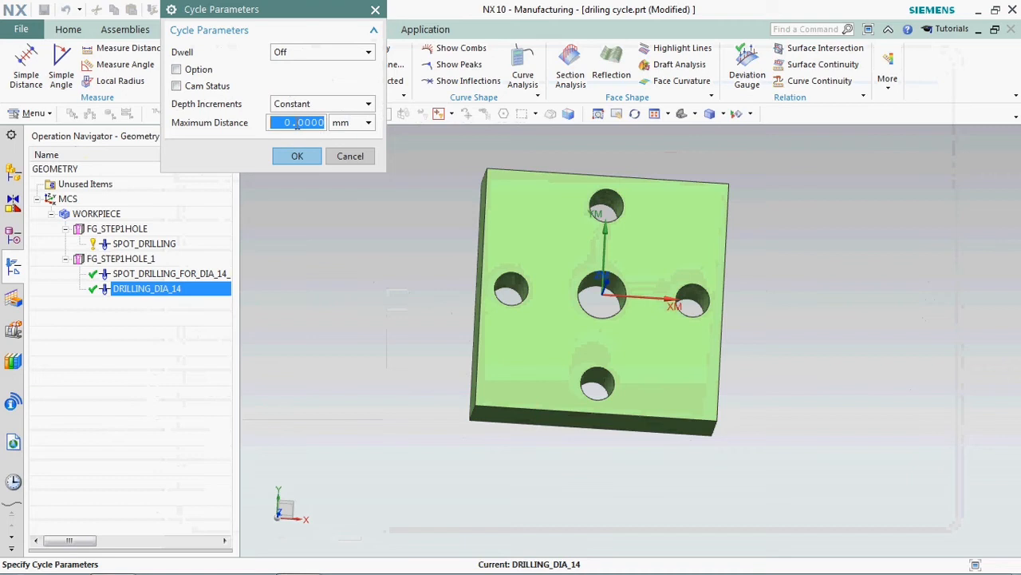
{"action": "type", "text": "5"}
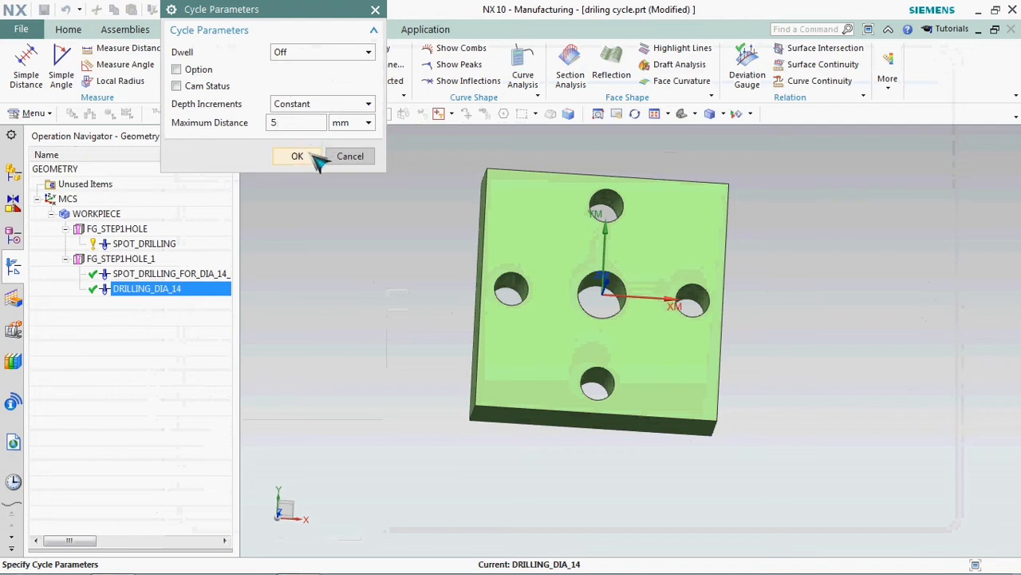
{"action": "left_click", "coordinate": [297, 155]}
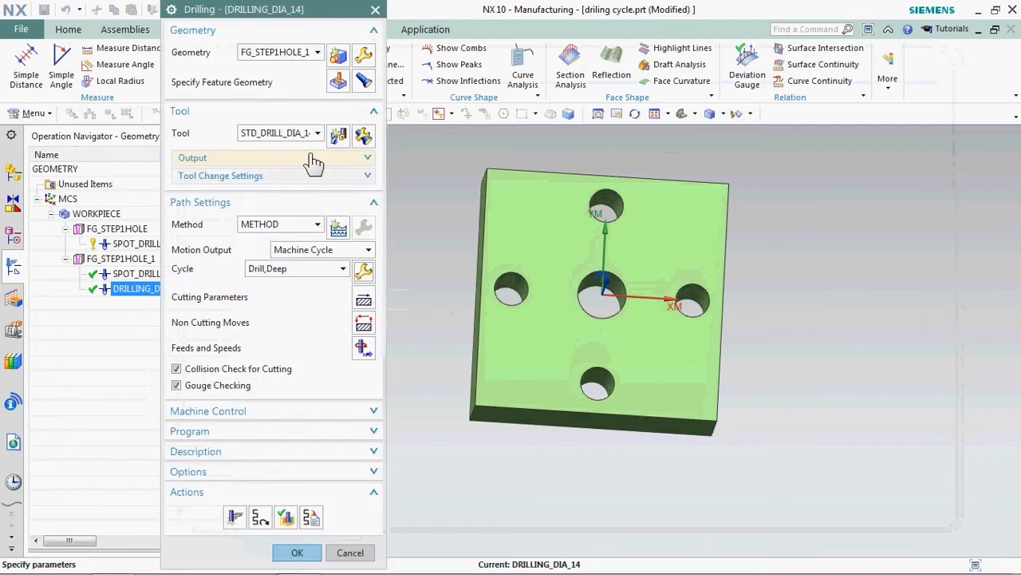
{"action": "left_click", "coordinate": [234, 517]}
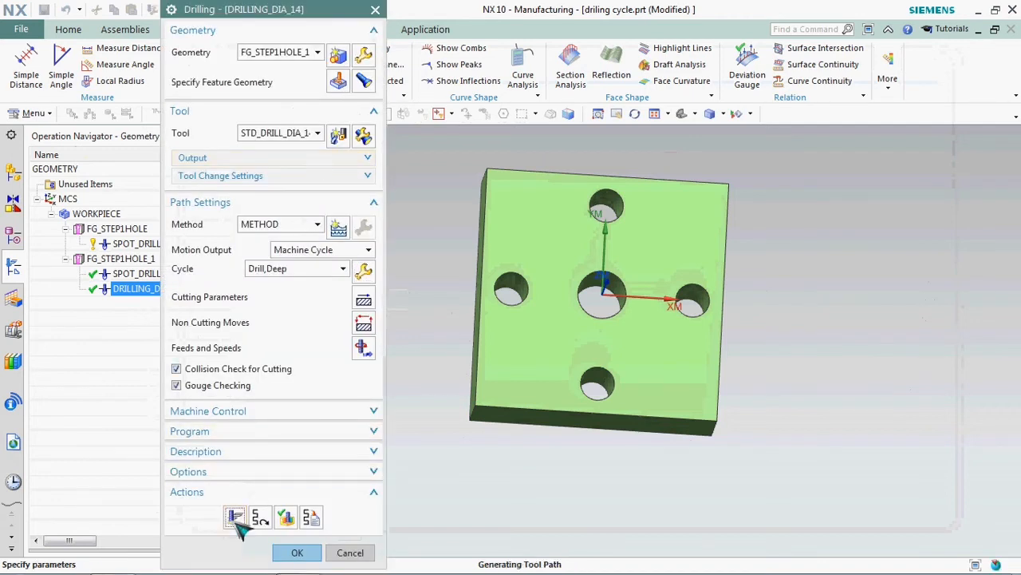
{"action": "left_click", "coordinate": [236, 517]}
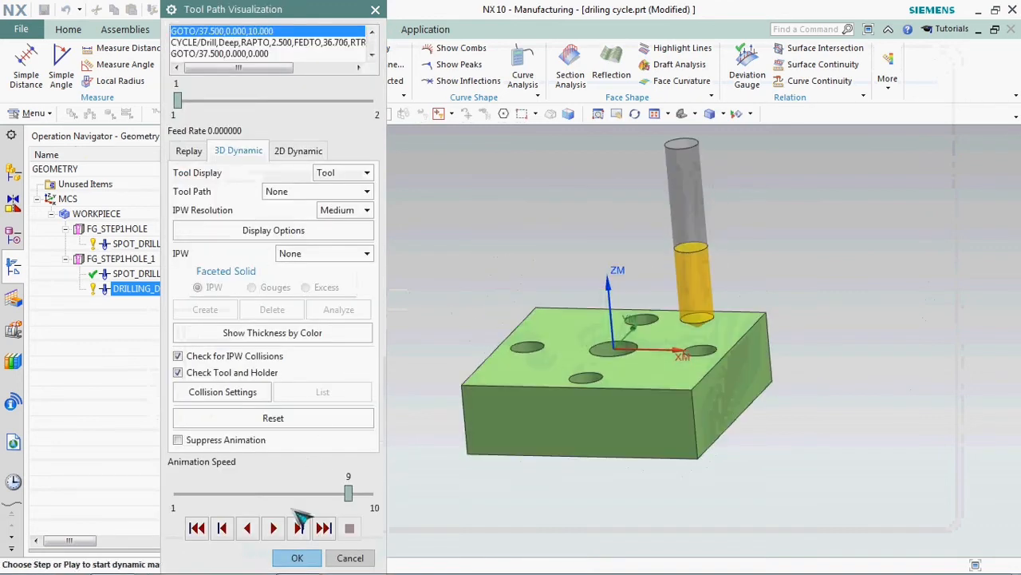
Play the 3D peck drilling simulation, zooming and orbiting to watch the drill enter holes
{"action": "left_click", "coordinate": [298, 528]}
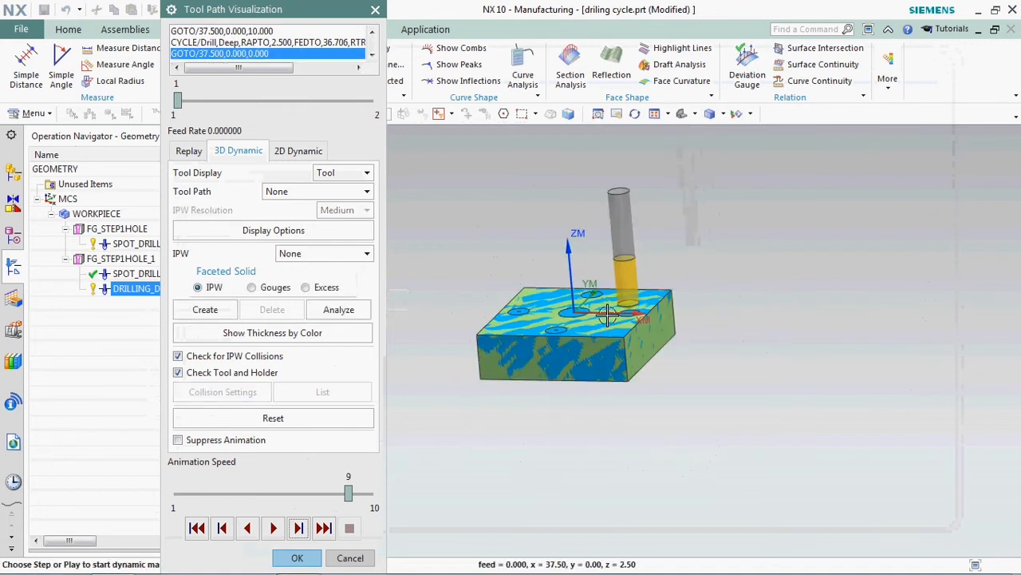
{"action": "left_click_drag", "start_coordinate": [607, 315], "coordinate": [722, 381]}
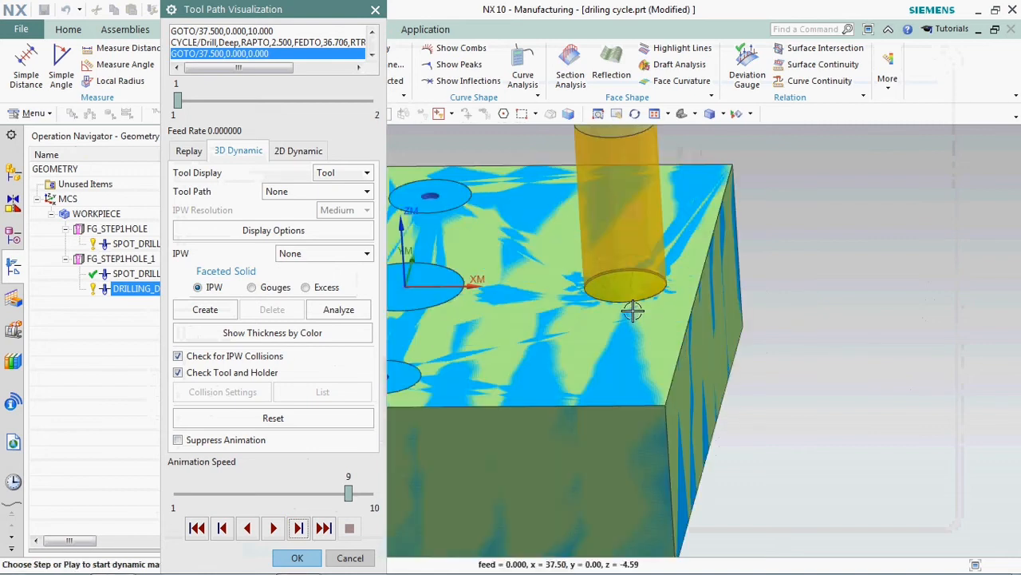
{"action": "left_click", "coordinate": [298, 527]}
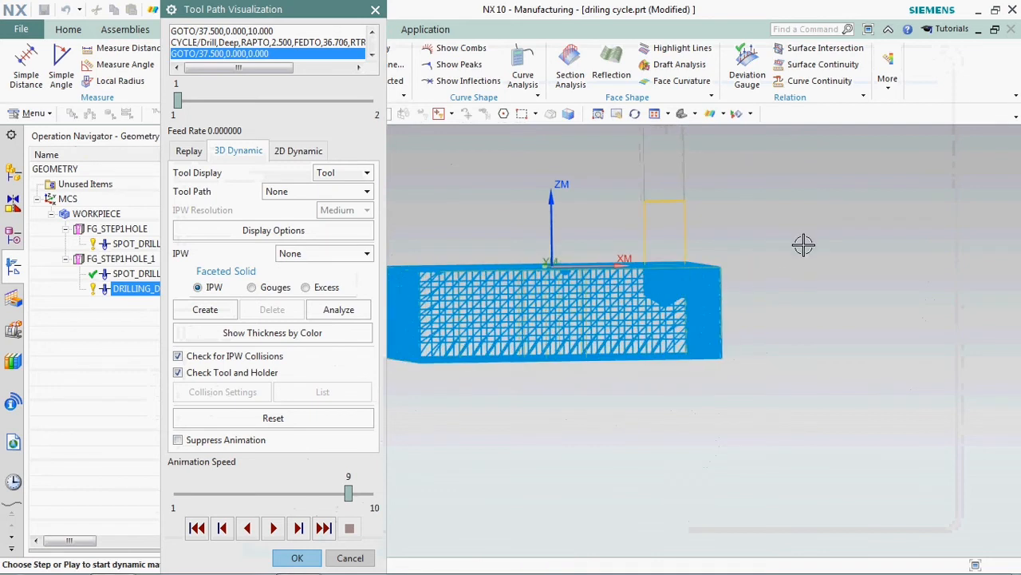
{"action": "left_click_drag", "start_coordinate": [804, 245], "coordinate": [738, 311]}
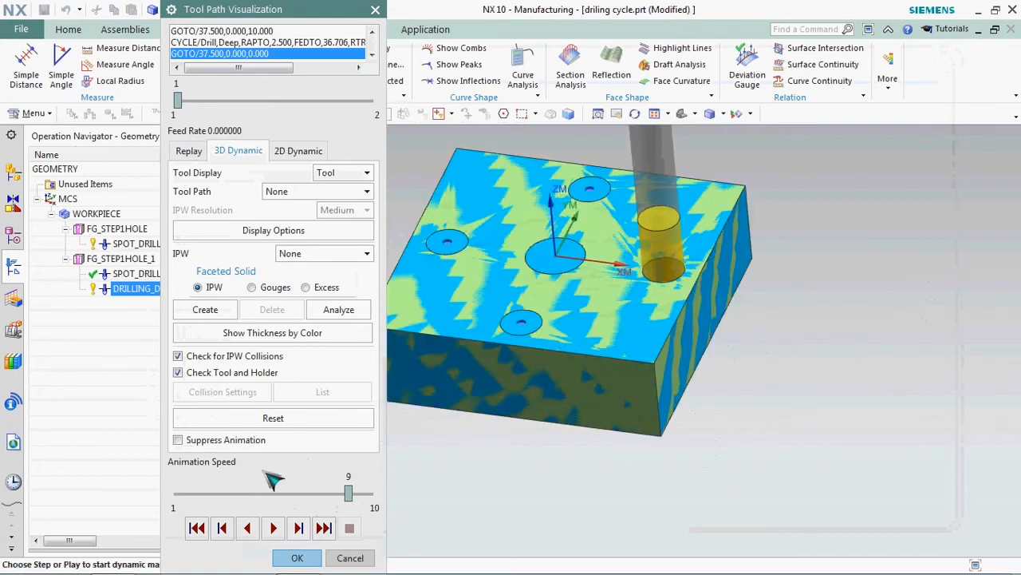
{"action": "left_click", "coordinate": [298, 527]}
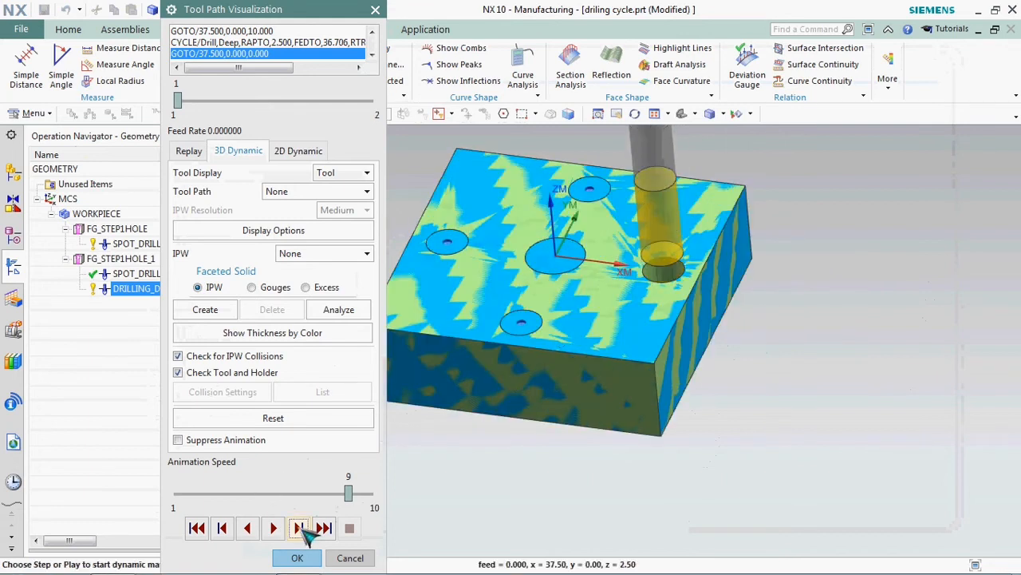
{"action": "left_click", "coordinate": [297, 528]}
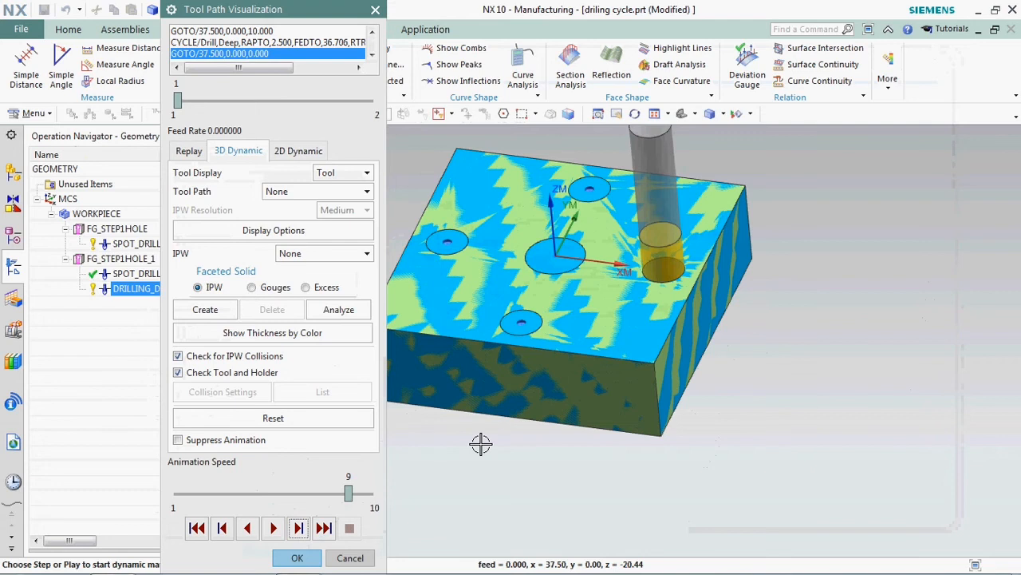
Lower the animation speed to 3 and replay the drilling from an orbited view
{"action": "left_click_drag", "start_coordinate": [348, 494], "coordinate": [220, 490]}
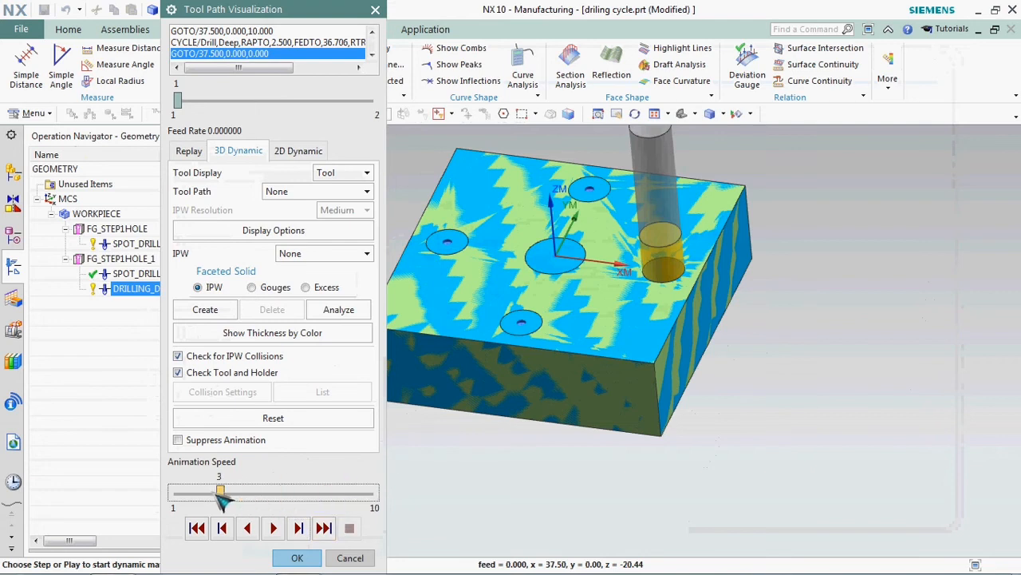
{"action": "left_click", "coordinate": [273, 527]}
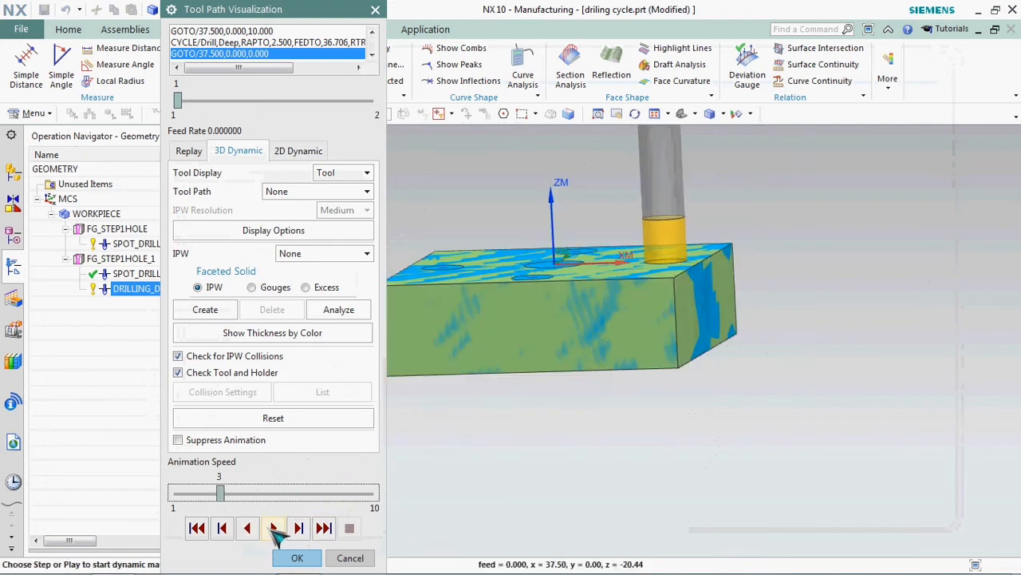
{"action": "left_click", "coordinate": [274, 528]}
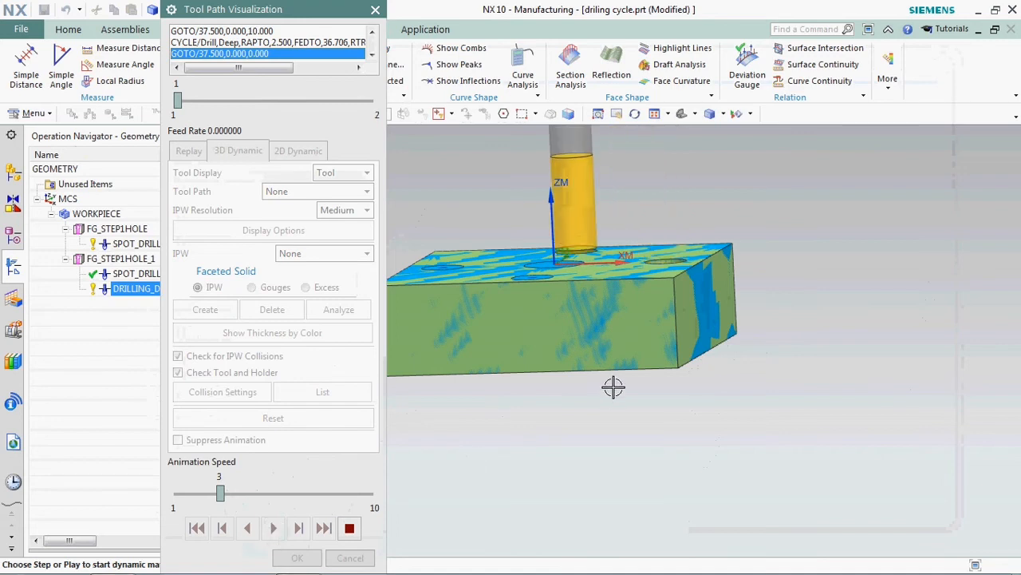
{"action": "left_click_drag", "start_coordinate": [614, 387], "coordinate": [650, 359]}
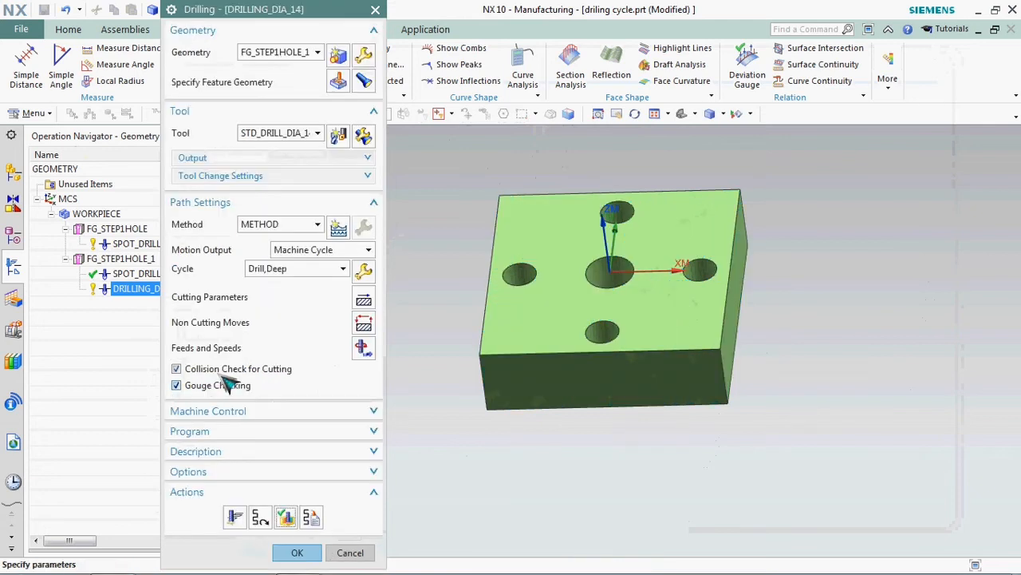
Accept the edited drilling, post it, and review the G83 Q4.588 peck value
{"action": "left_click", "coordinate": [297, 552]}
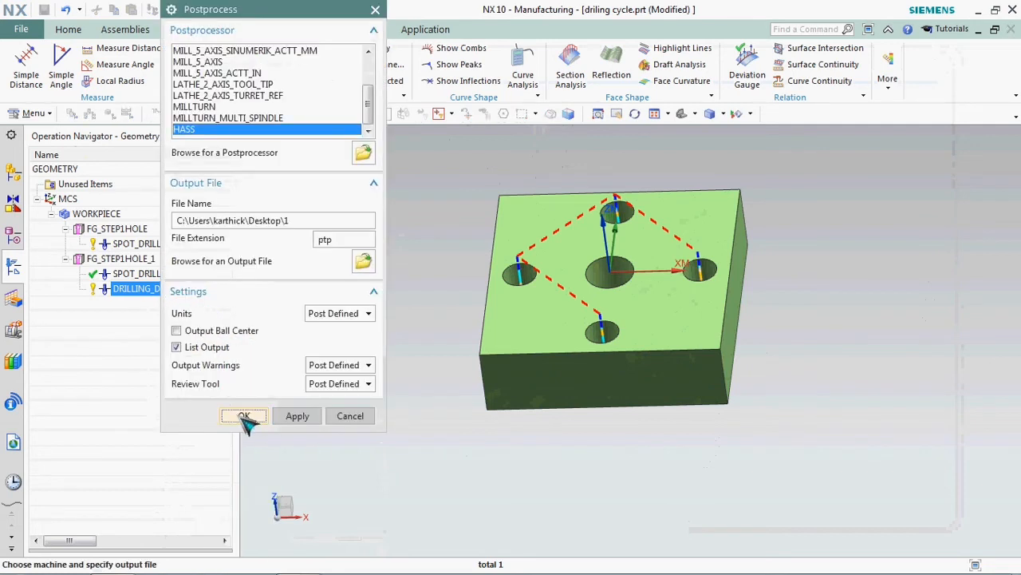
{"action": "left_click", "coordinate": [244, 415]}
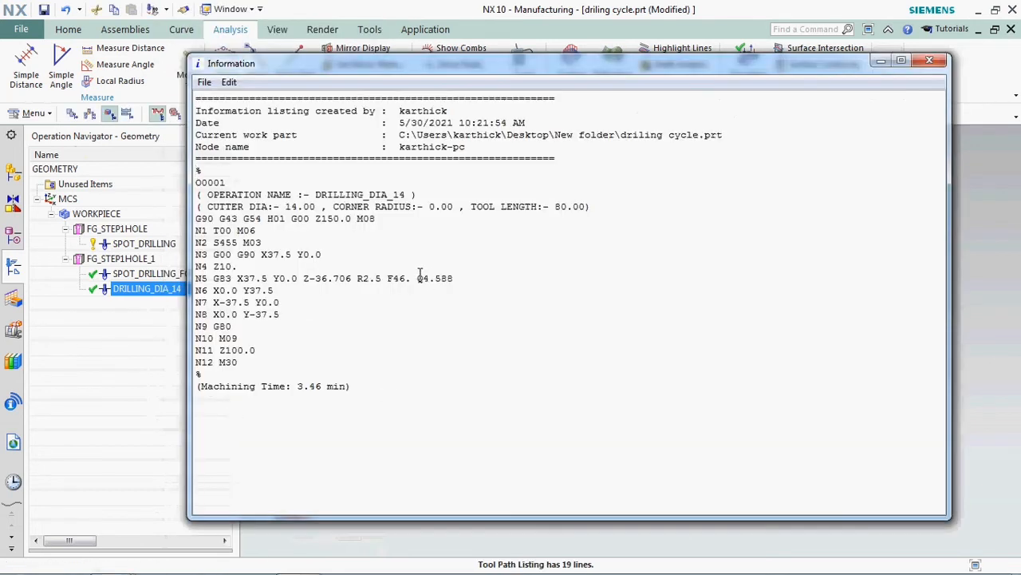
{"action": "left_click_drag", "start_coordinate": [416, 277], "coordinate": [461, 278]}
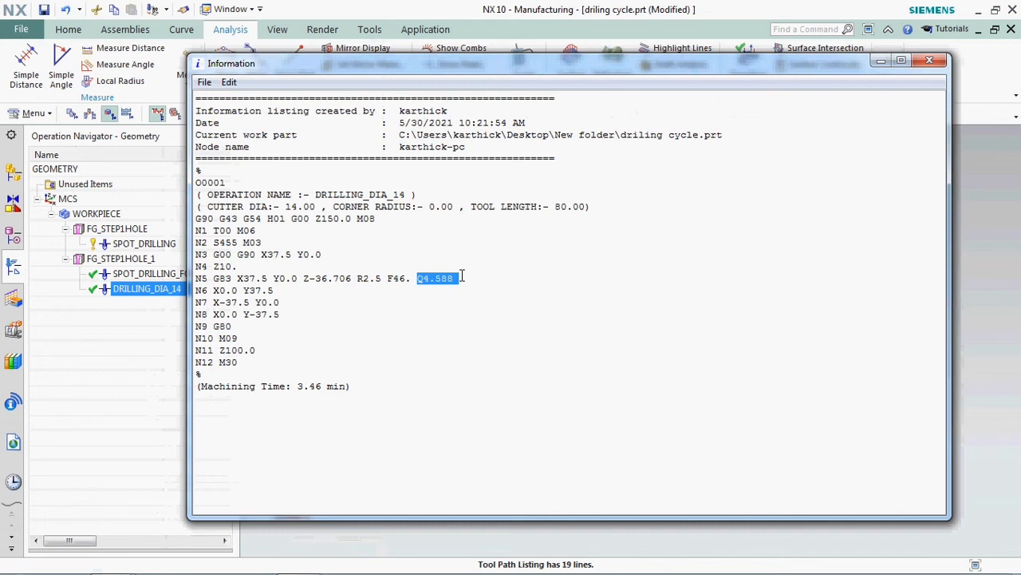
{"action": "mouse_move", "coordinate": [453, 268]}
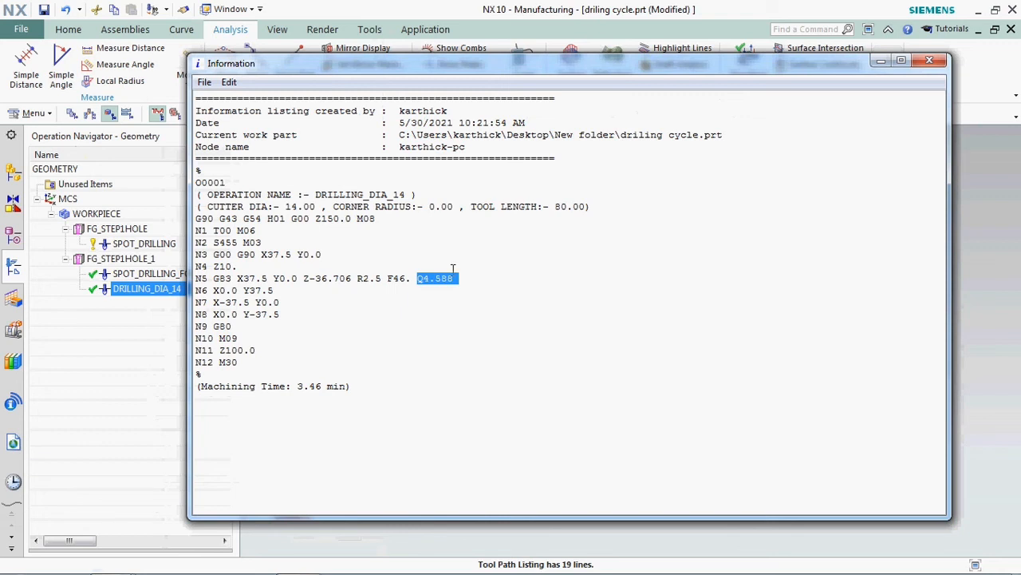
{"action": "mouse_move", "coordinate": [415, 319]}
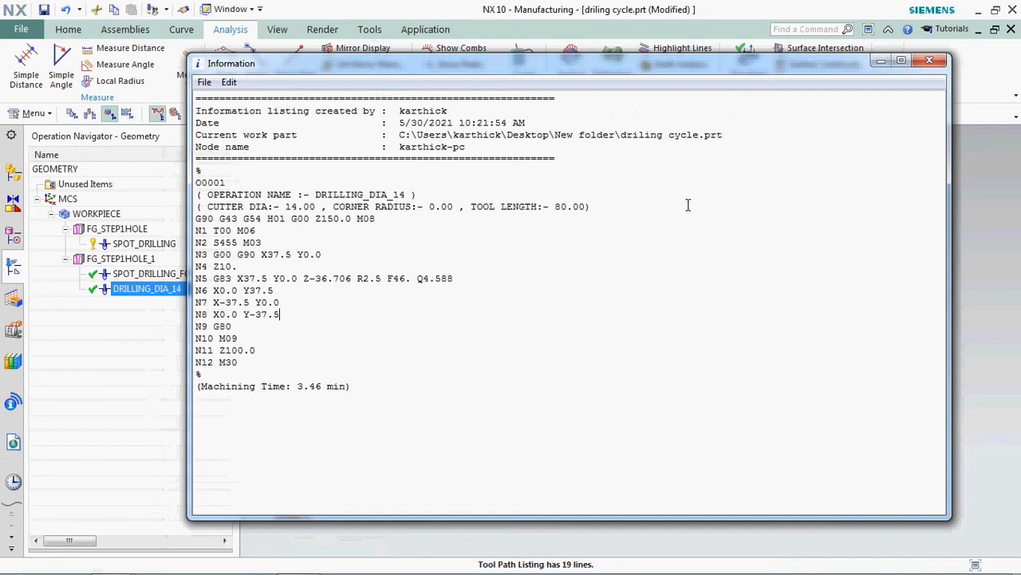
{"action": "mouse_move", "coordinate": [391, 310]}
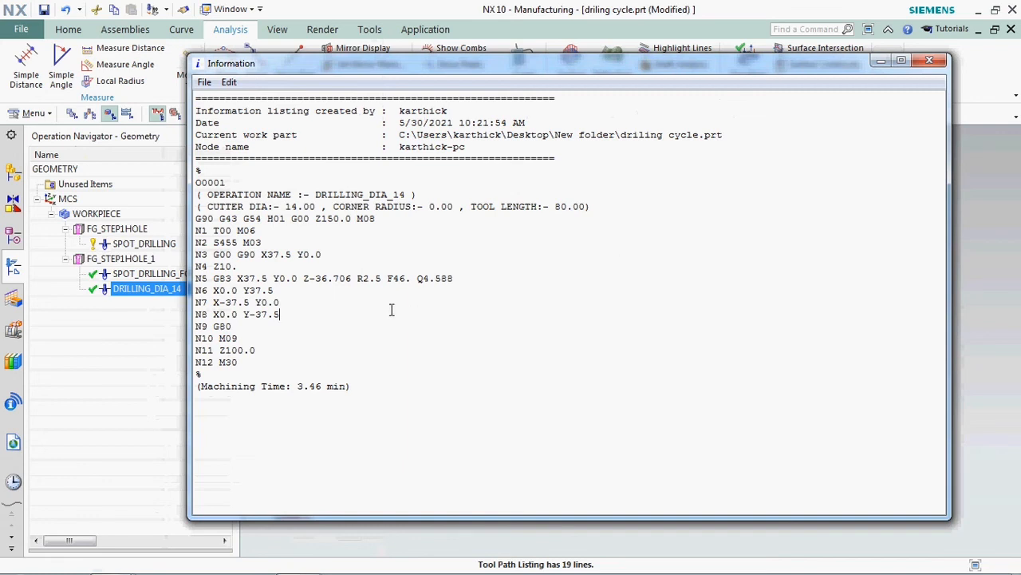
{"action": "double_click", "coordinate": [368, 278]}
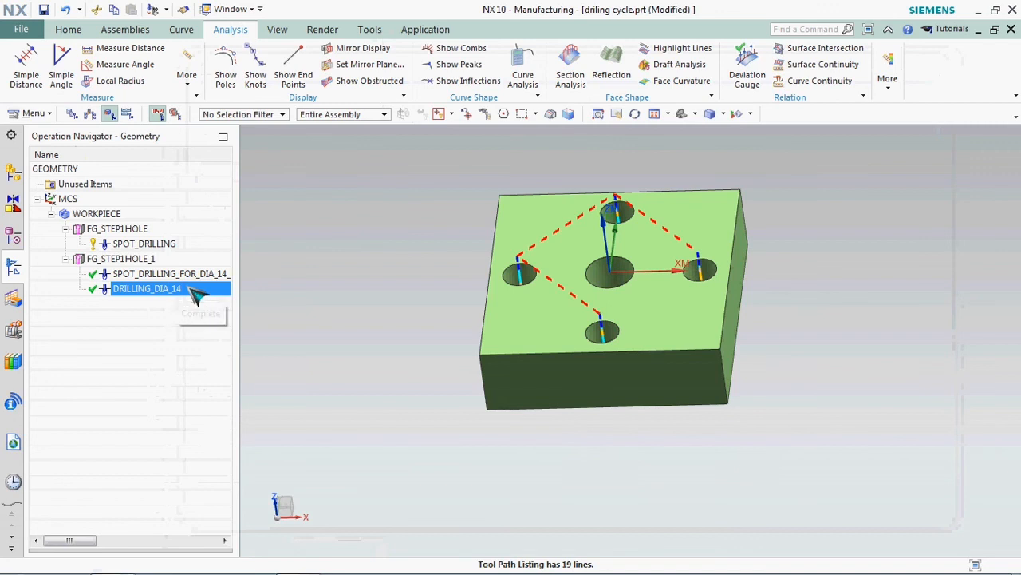
Set DRILLING_DIA_14's Top Offset Distance to 5 and accept the operation
{"action": "double_click", "coordinate": [146, 288]}
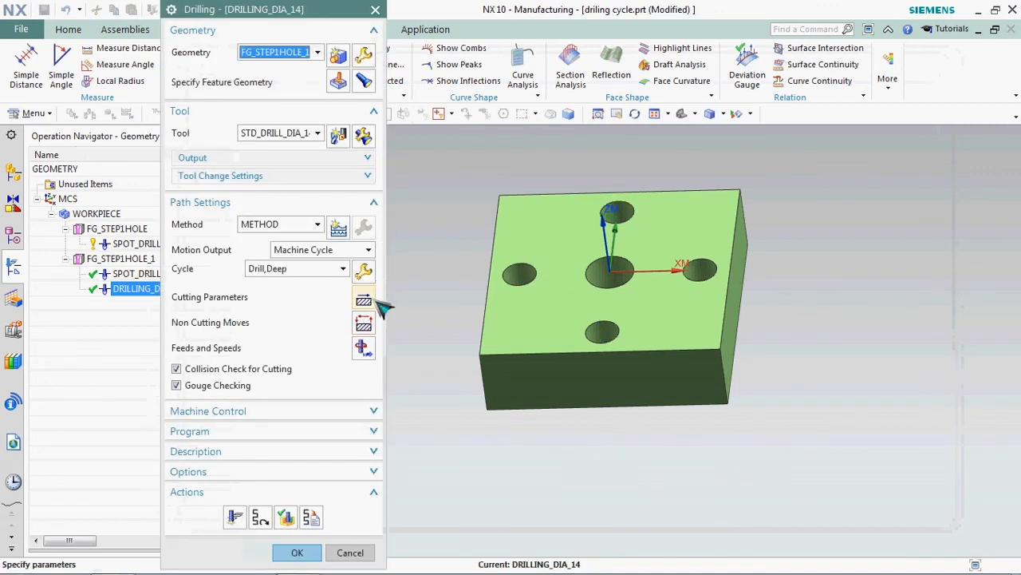
{"action": "mouse_move", "coordinate": [364, 302]}
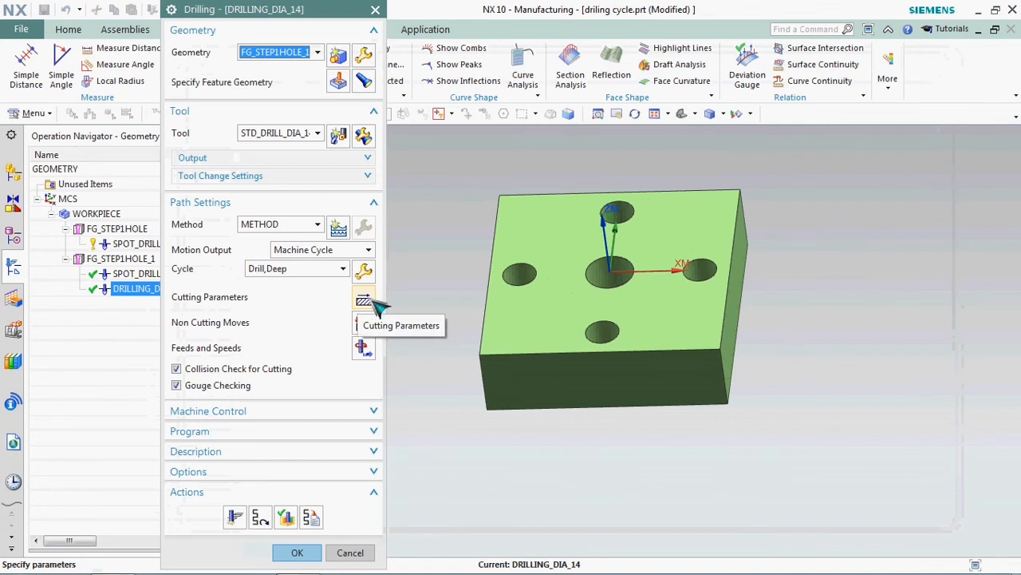
{"action": "left_click", "coordinate": [363, 297]}
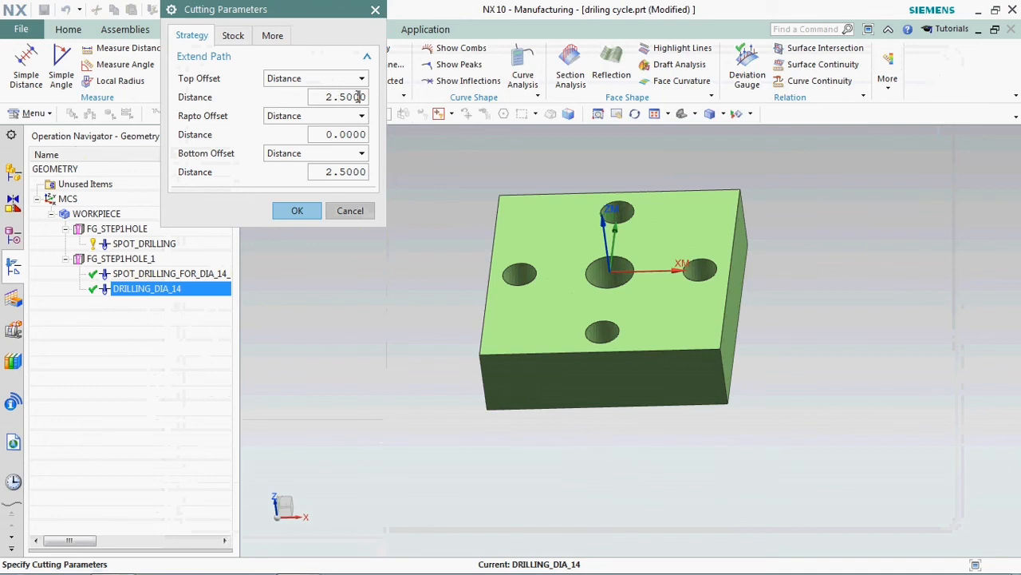
{"action": "type", "text": "5"}
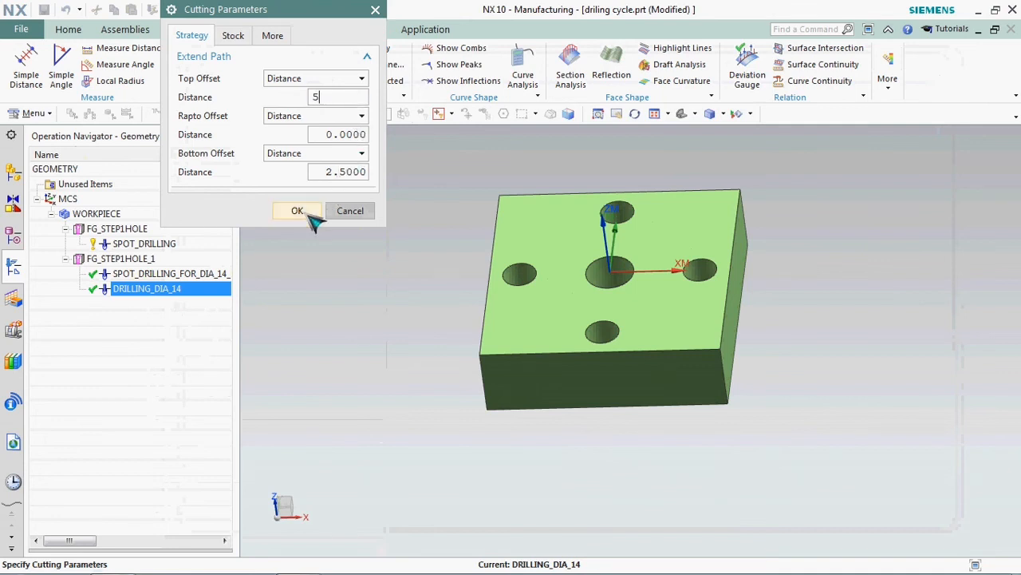
{"action": "left_click", "coordinate": [297, 210]}
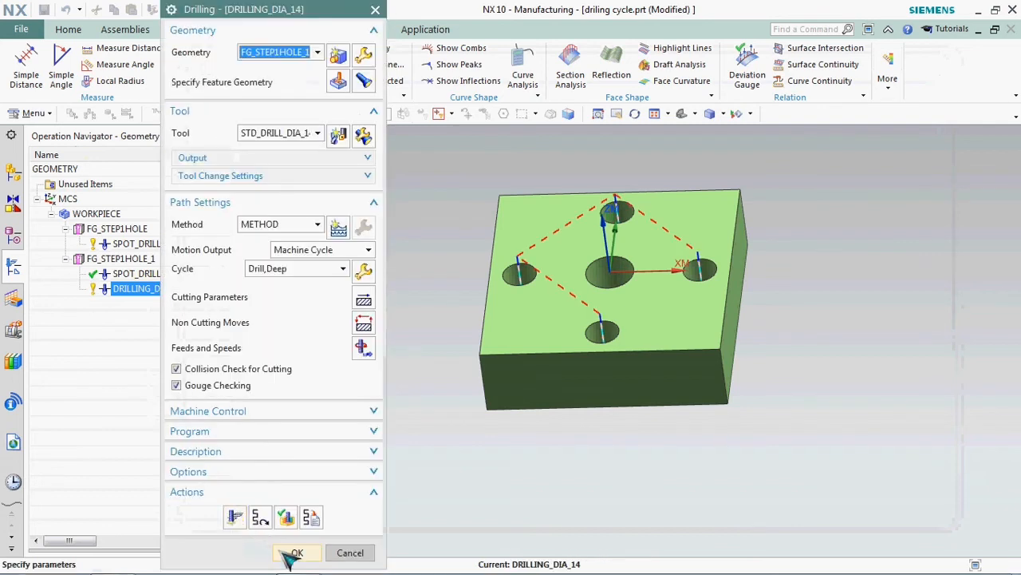
{"action": "left_click", "coordinate": [296, 552]}
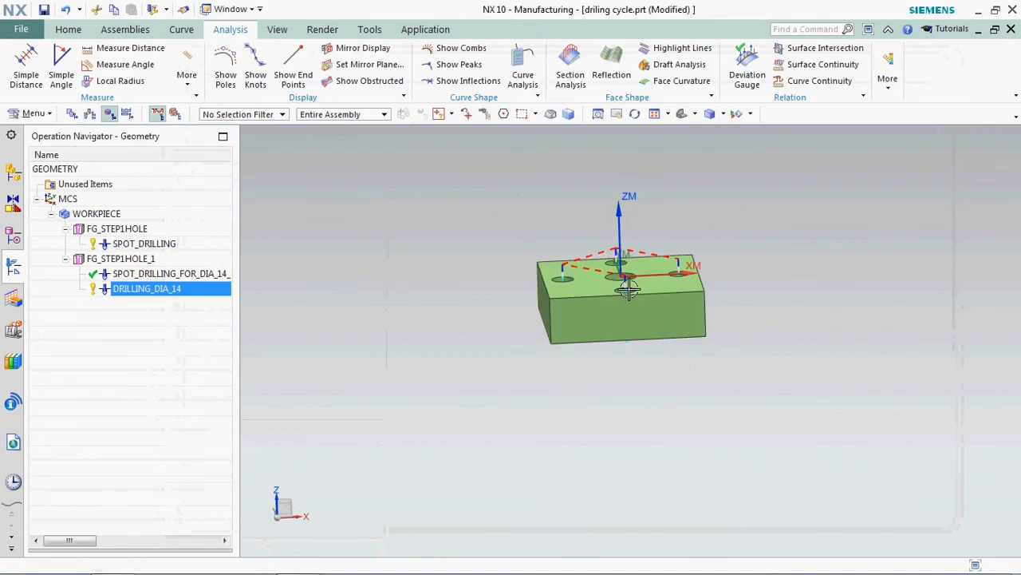
{"action": "left_click_drag", "start_coordinate": [627, 288], "coordinate": [627, 275]}
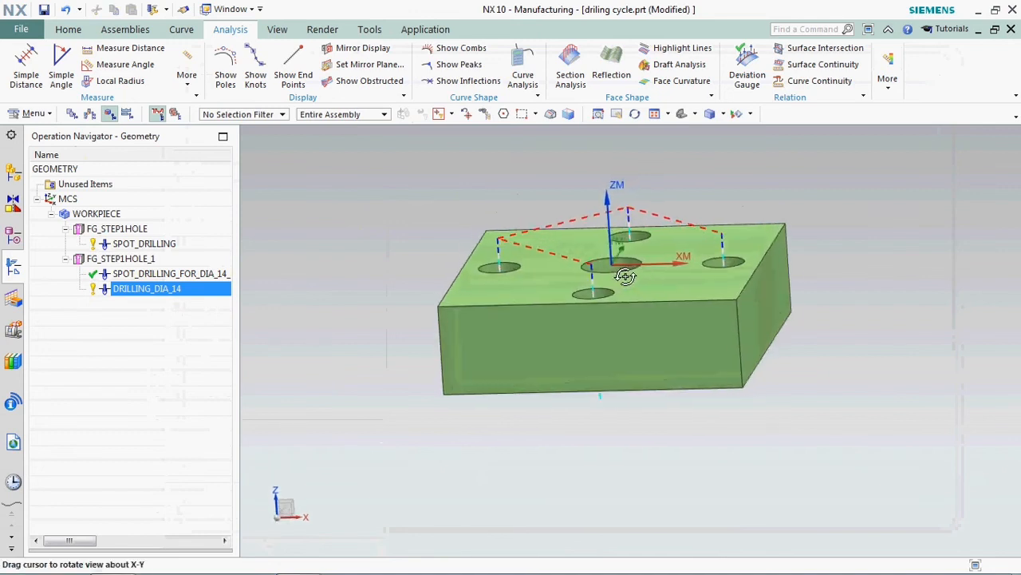
{"action": "left_click_drag", "start_coordinate": [627, 275], "coordinate": [627, 289]}
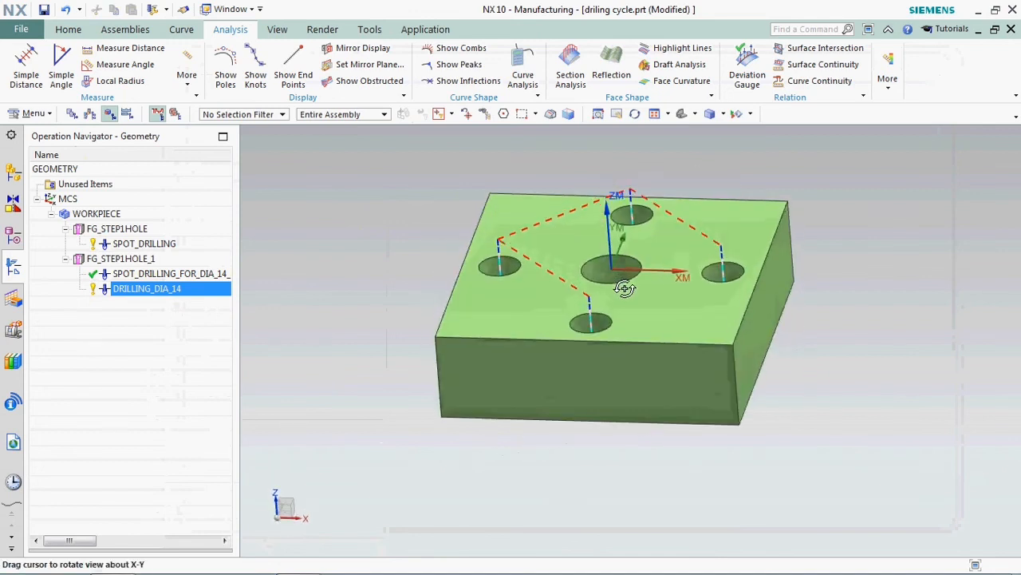
{"action": "right_click", "coordinate": [147, 288]}
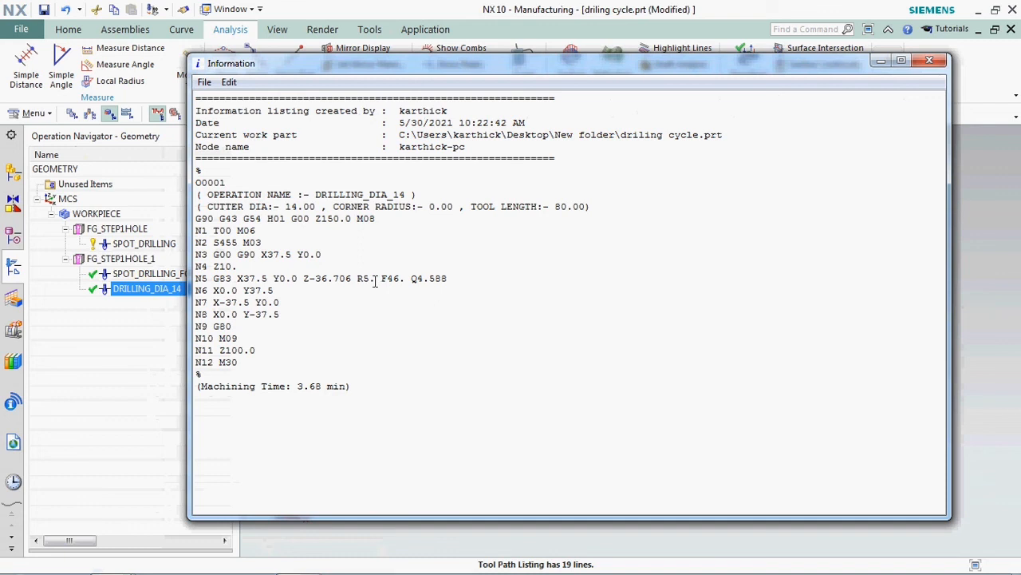
Check the R5 clearance on the posted G83 line and close the listing
{"action": "double_click", "coordinate": [363, 278]}
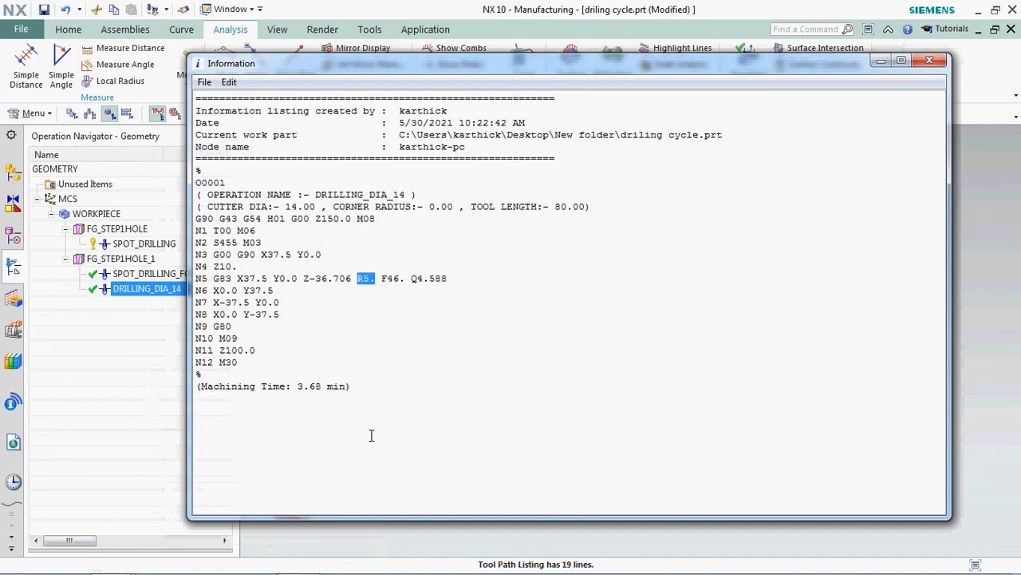
{"action": "mouse_move", "coordinate": [965, 47]}
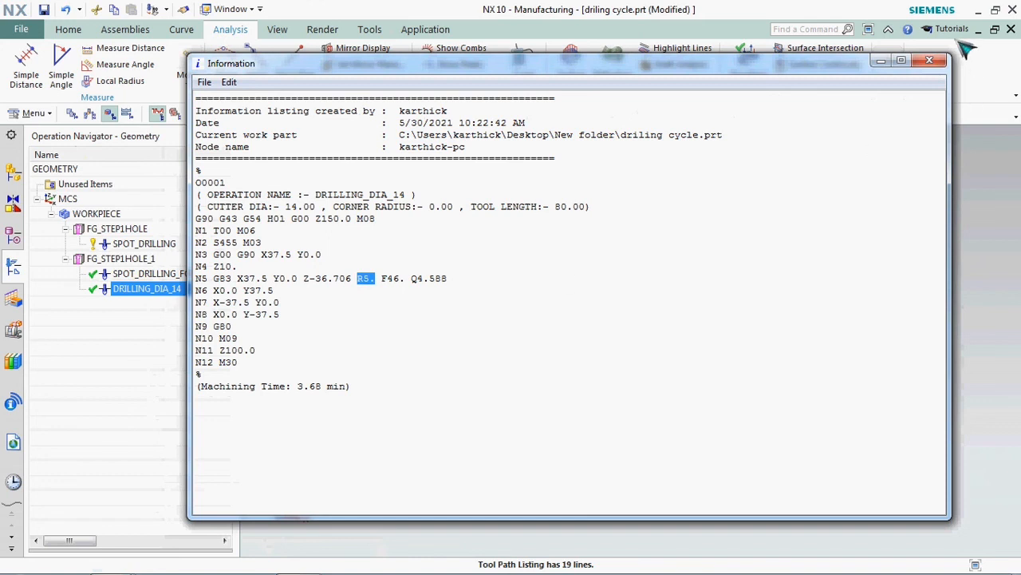
{"action": "left_click", "coordinate": [929, 59]}
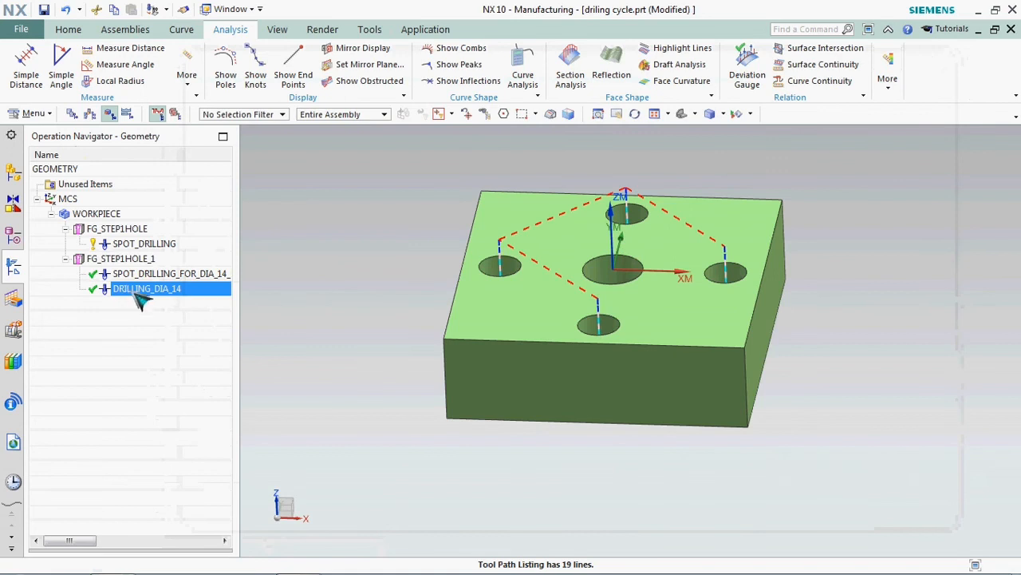
Play the 3D Dynamic material-removal simulation of DRILLING_DIA_14's four holes, then close it
{"action": "right_click", "coordinate": [147, 288]}
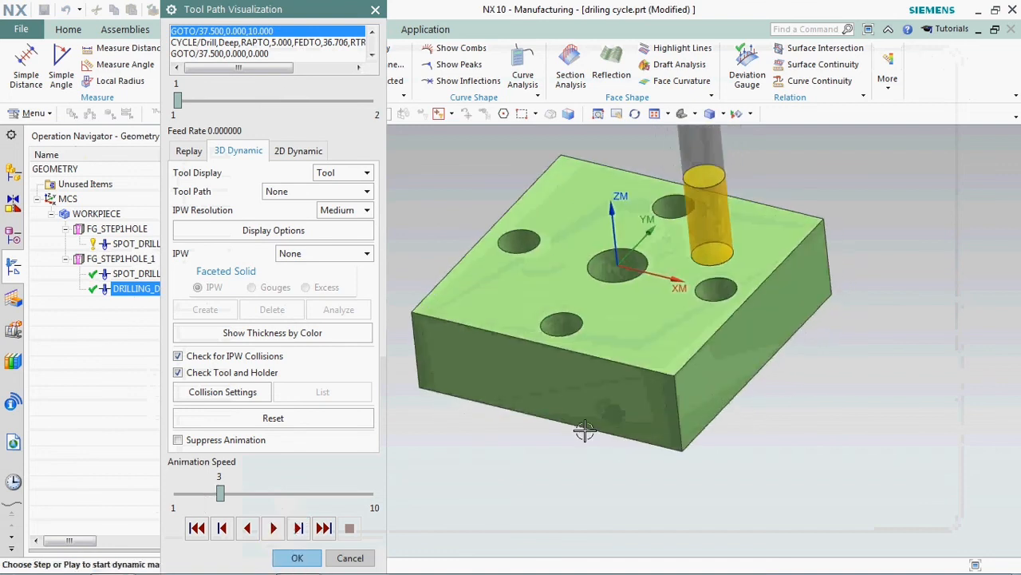
{"action": "left_click", "coordinate": [273, 527]}
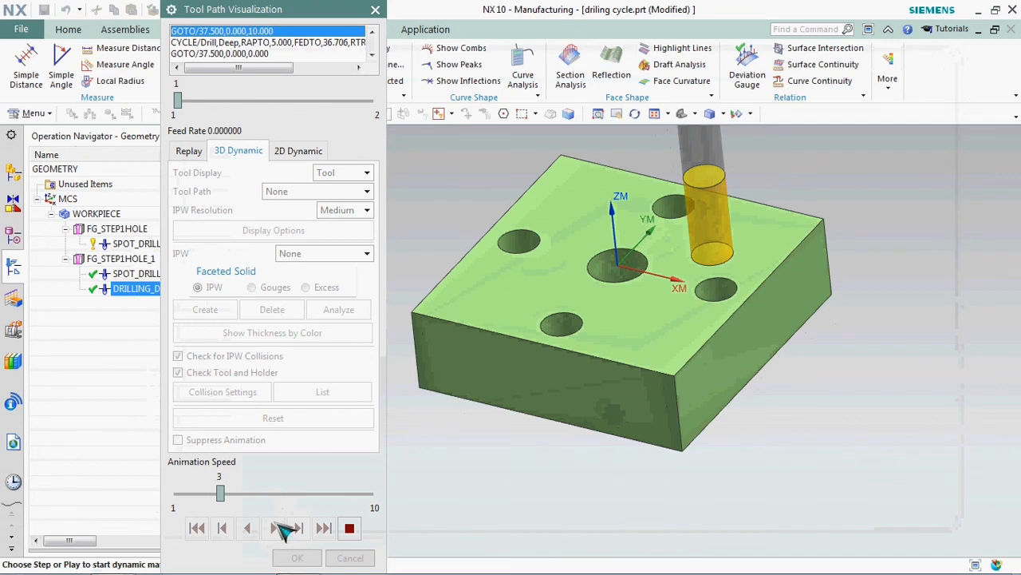
{"action": "left_click", "coordinate": [284, 528]}
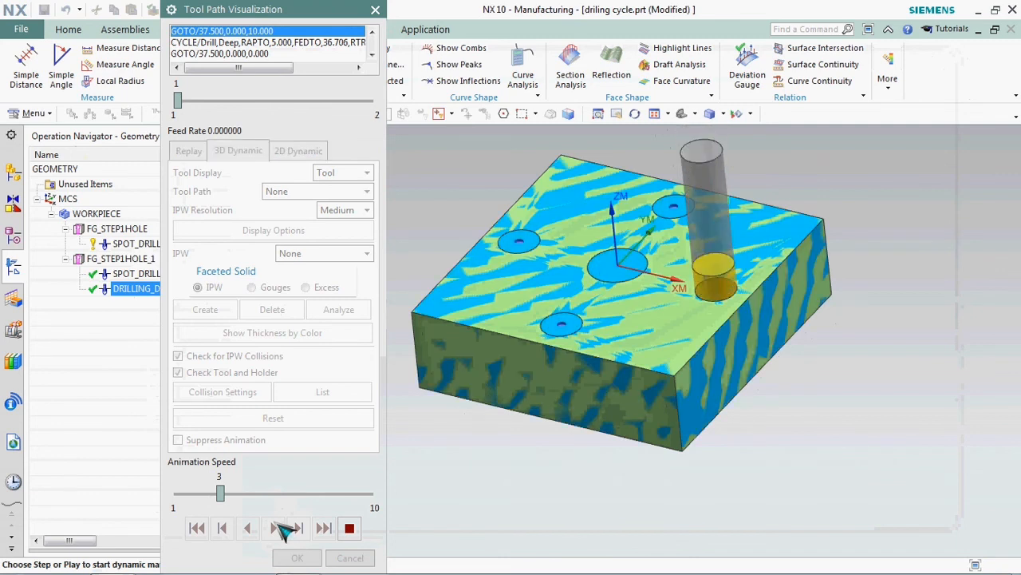
{"action": "left_click", "coordinate": [285, 527]}
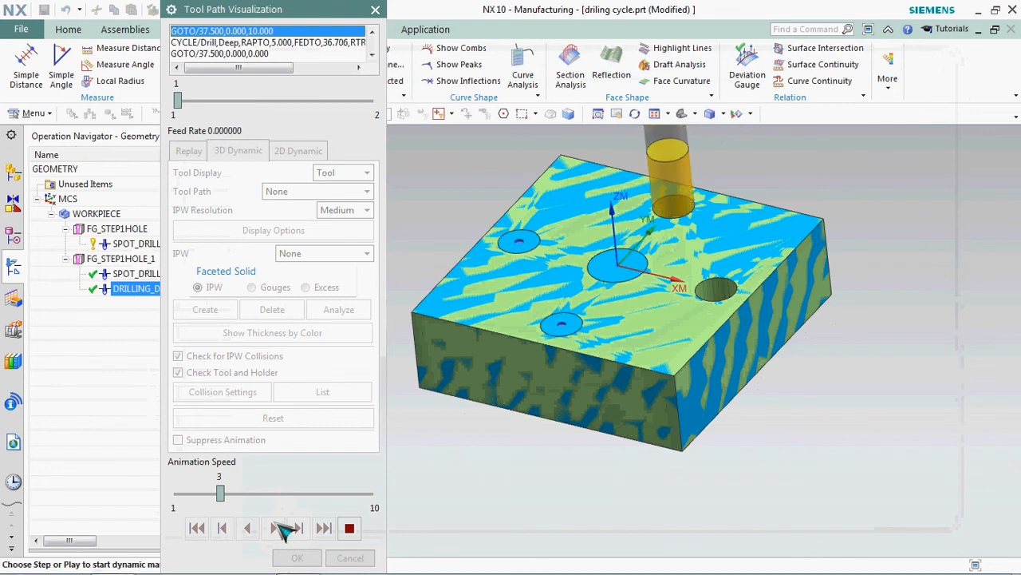
{"action": "left_click", "coordinate": [284, 528]}
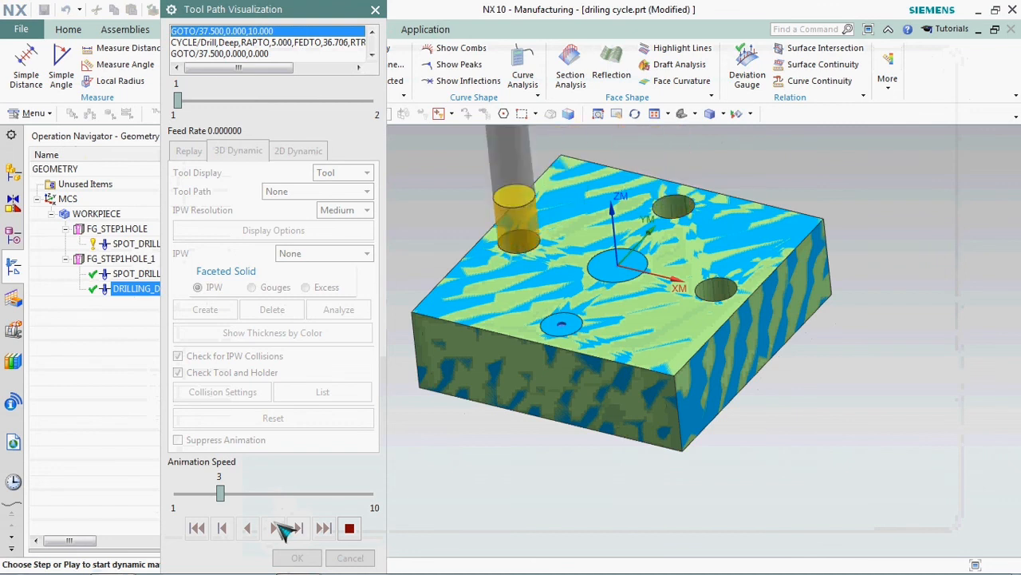
{"action": "left_click", "coordinate": [285, 528]}
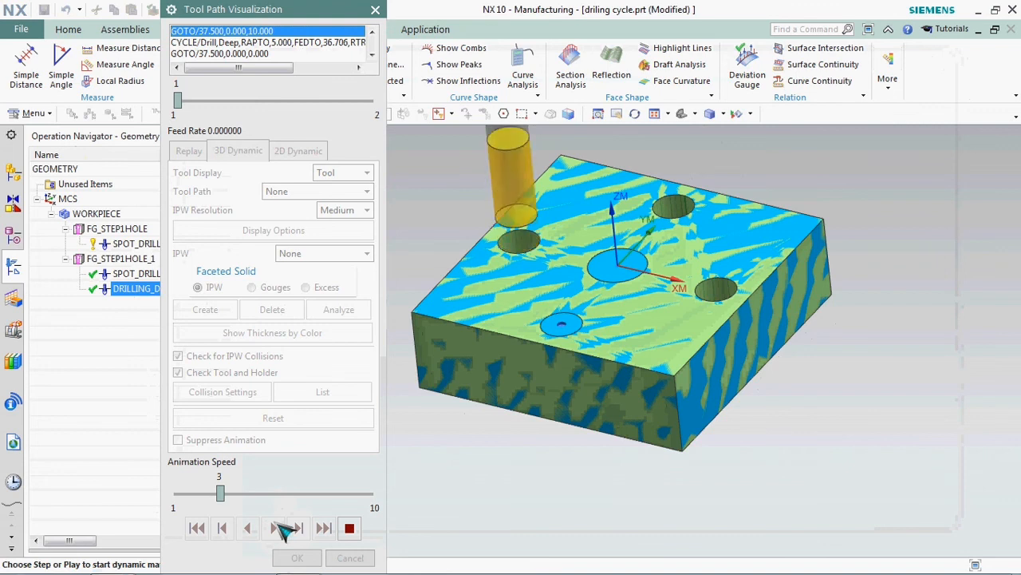
{"action": "left_click", "coordinate": [285, 528]}
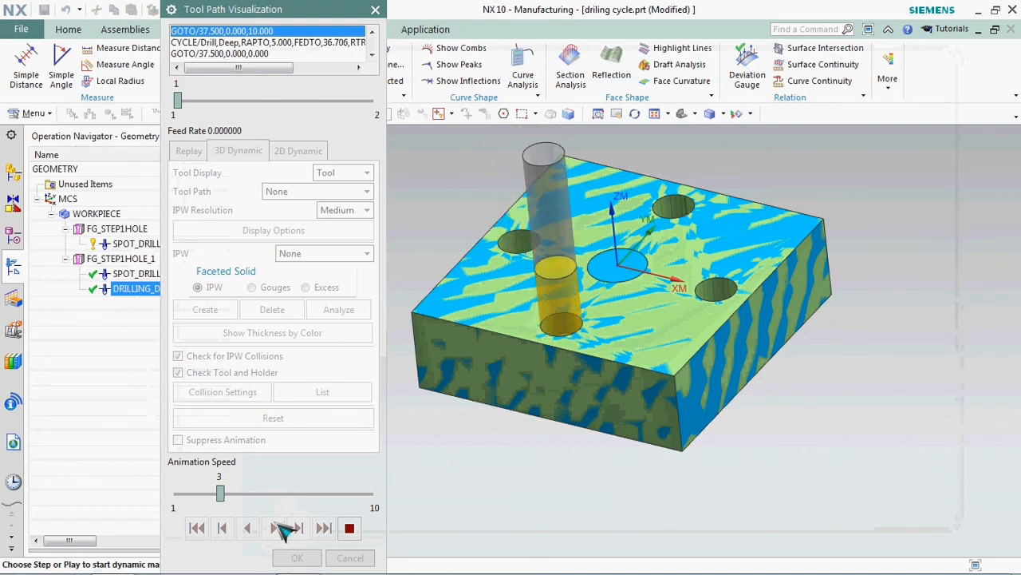
{"action": "left_click", "coordinate": [284, 528]}
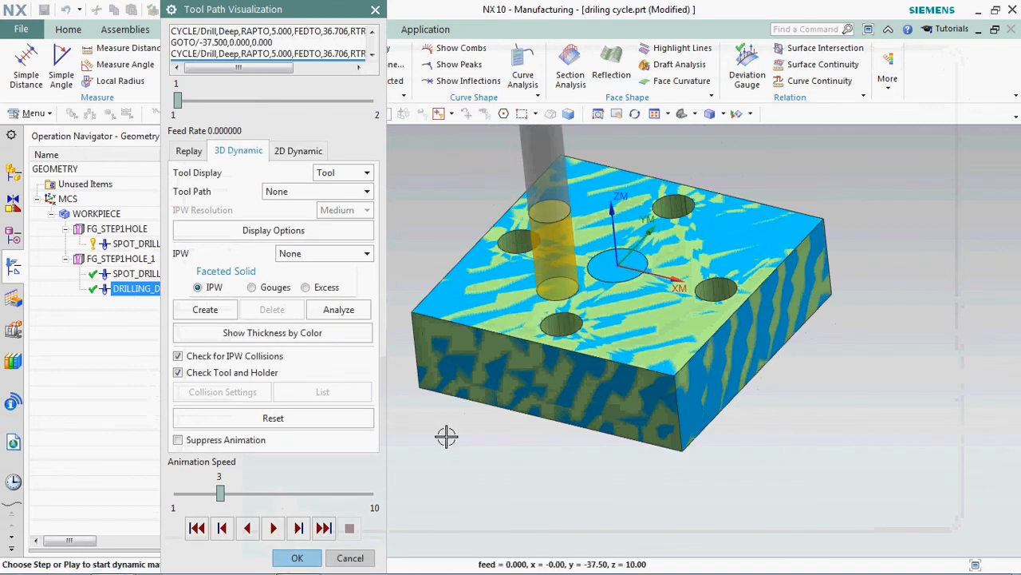
{"action": "left_click", "coordinate": [297, 557]}
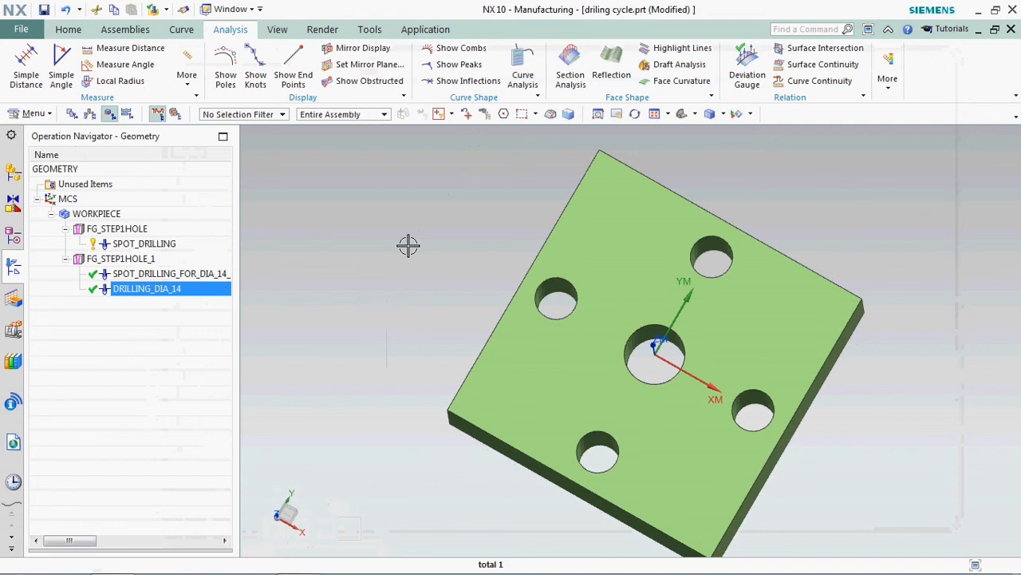
{"action": "mouse_move", "coordinate": [408, 249]}
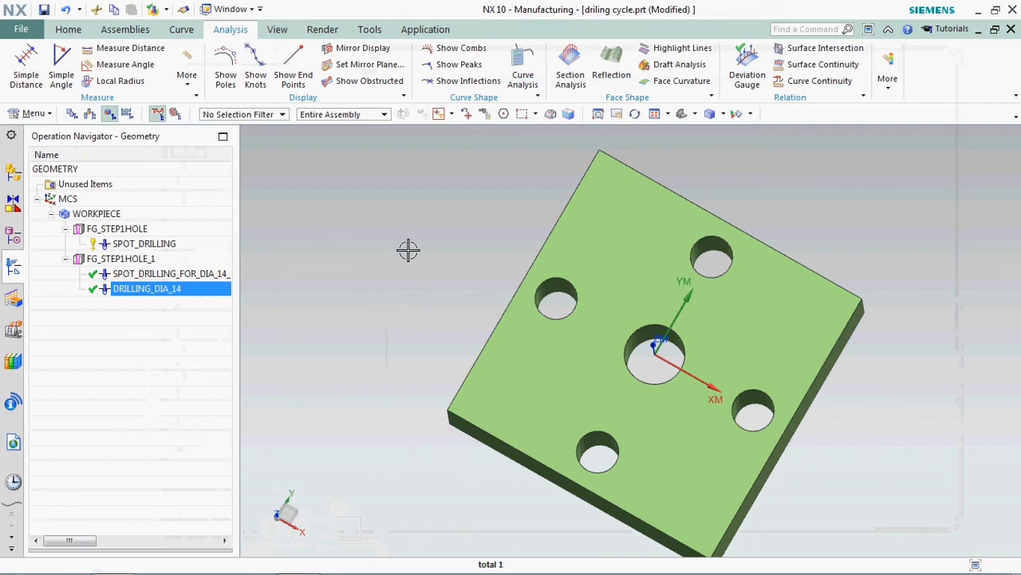